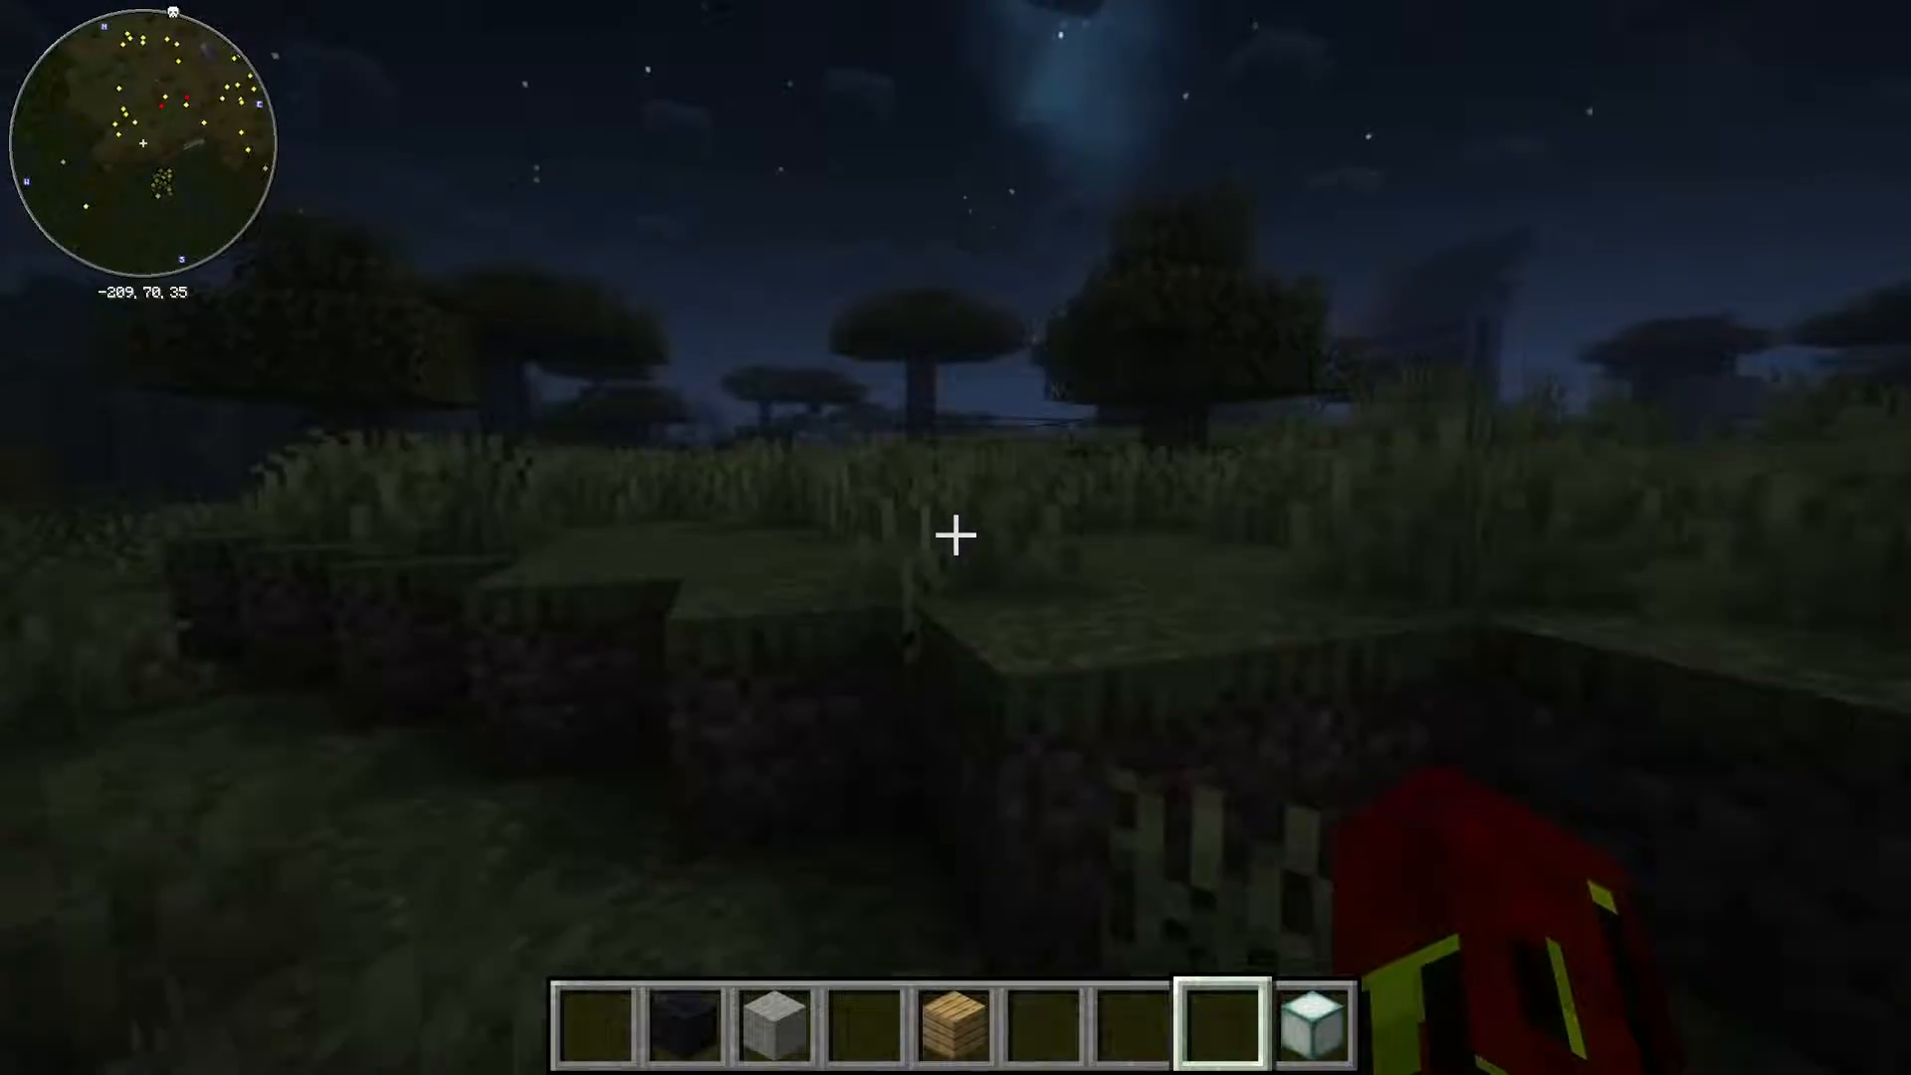
{"action": "mouse_move", "coordinate": [955, 535]}
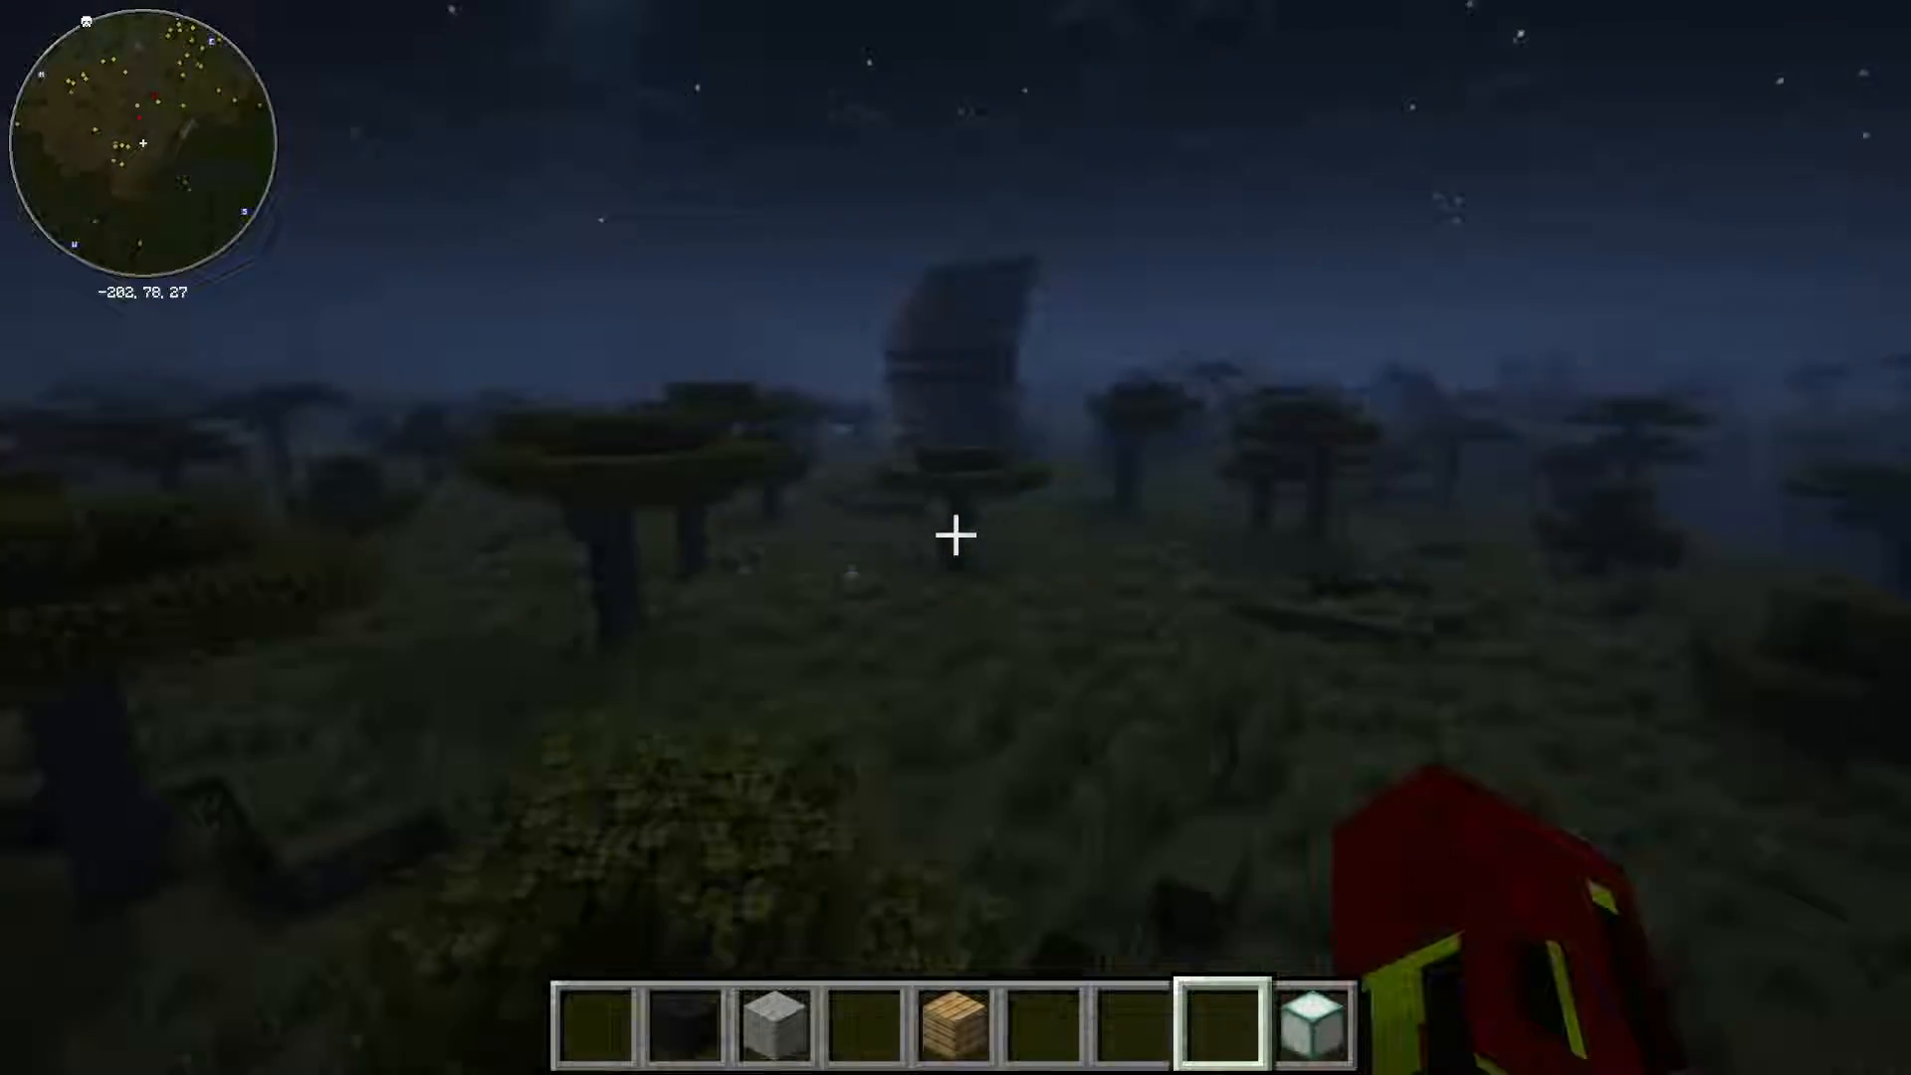
Bring up the creative inventory in Minecraft after briefly closing it
{"action": "key", "text": "w"}
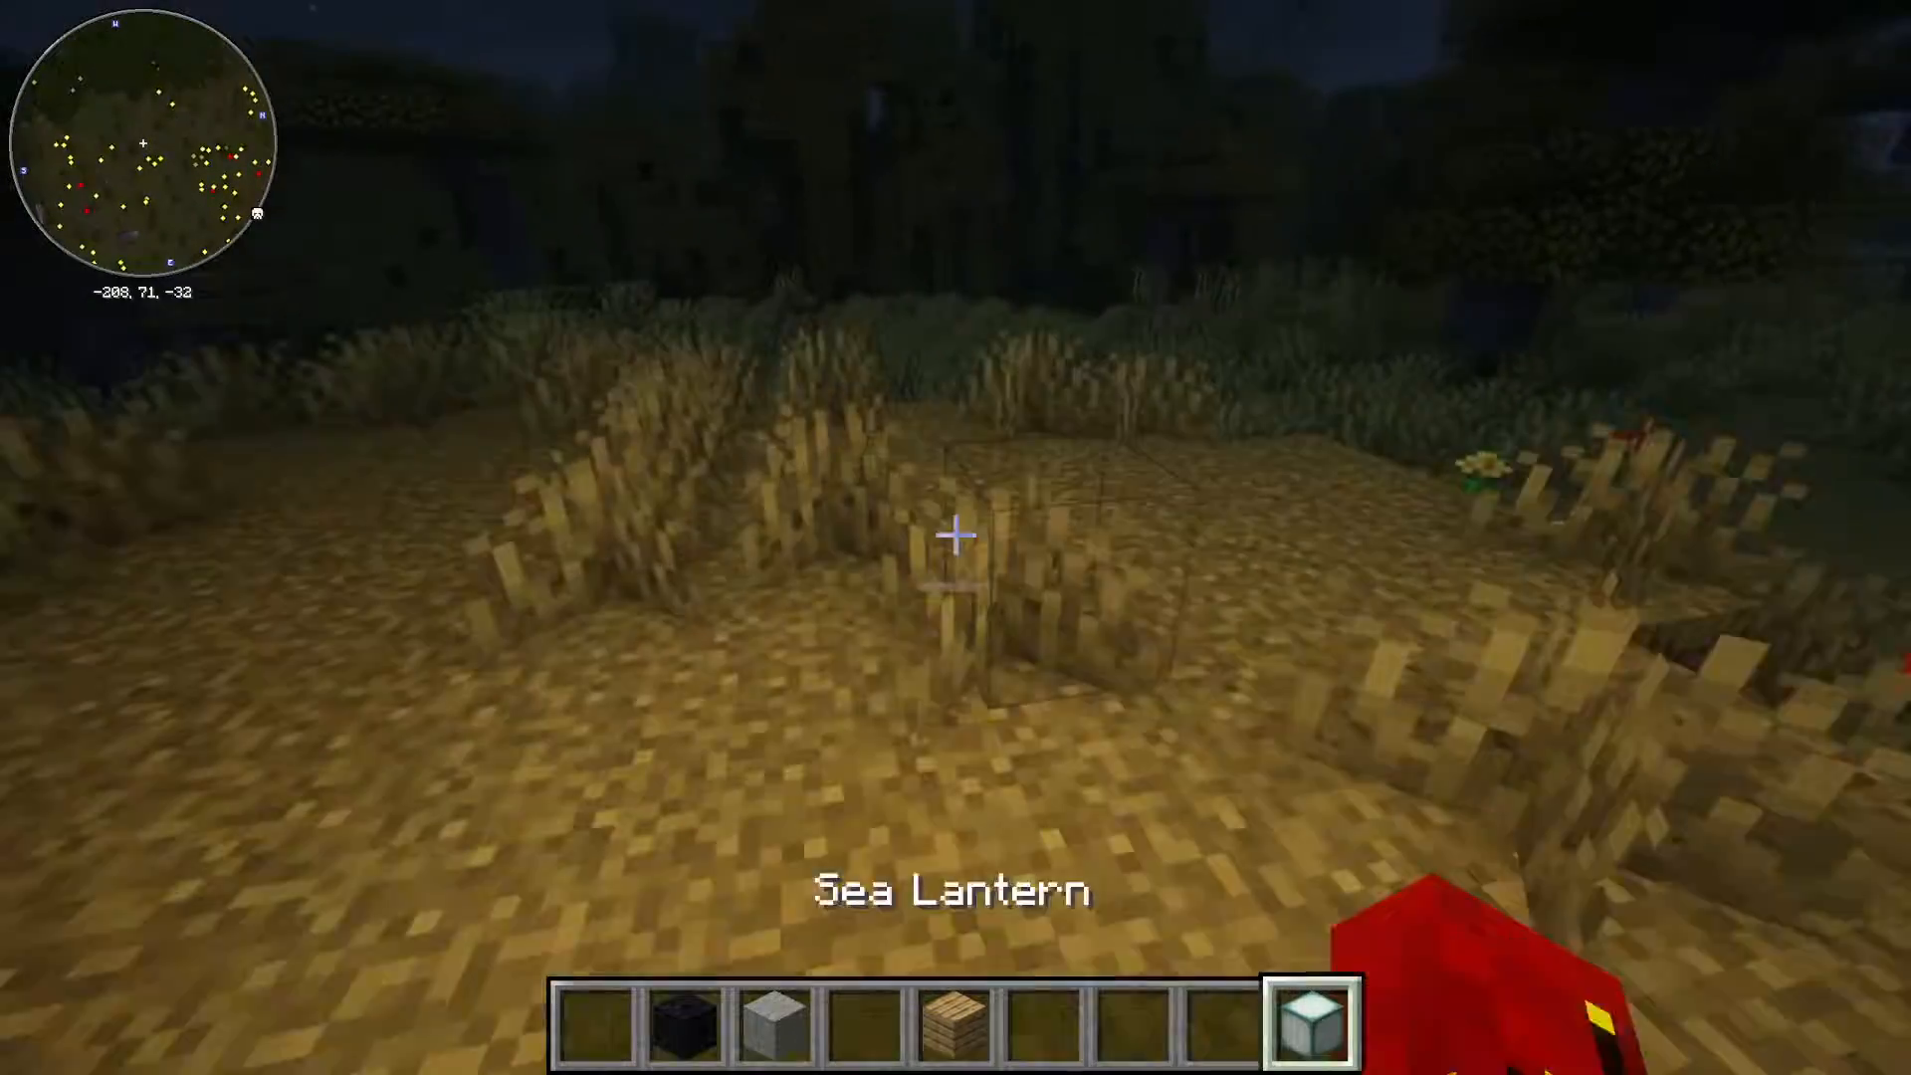
{"action": "key", "text": "e"}
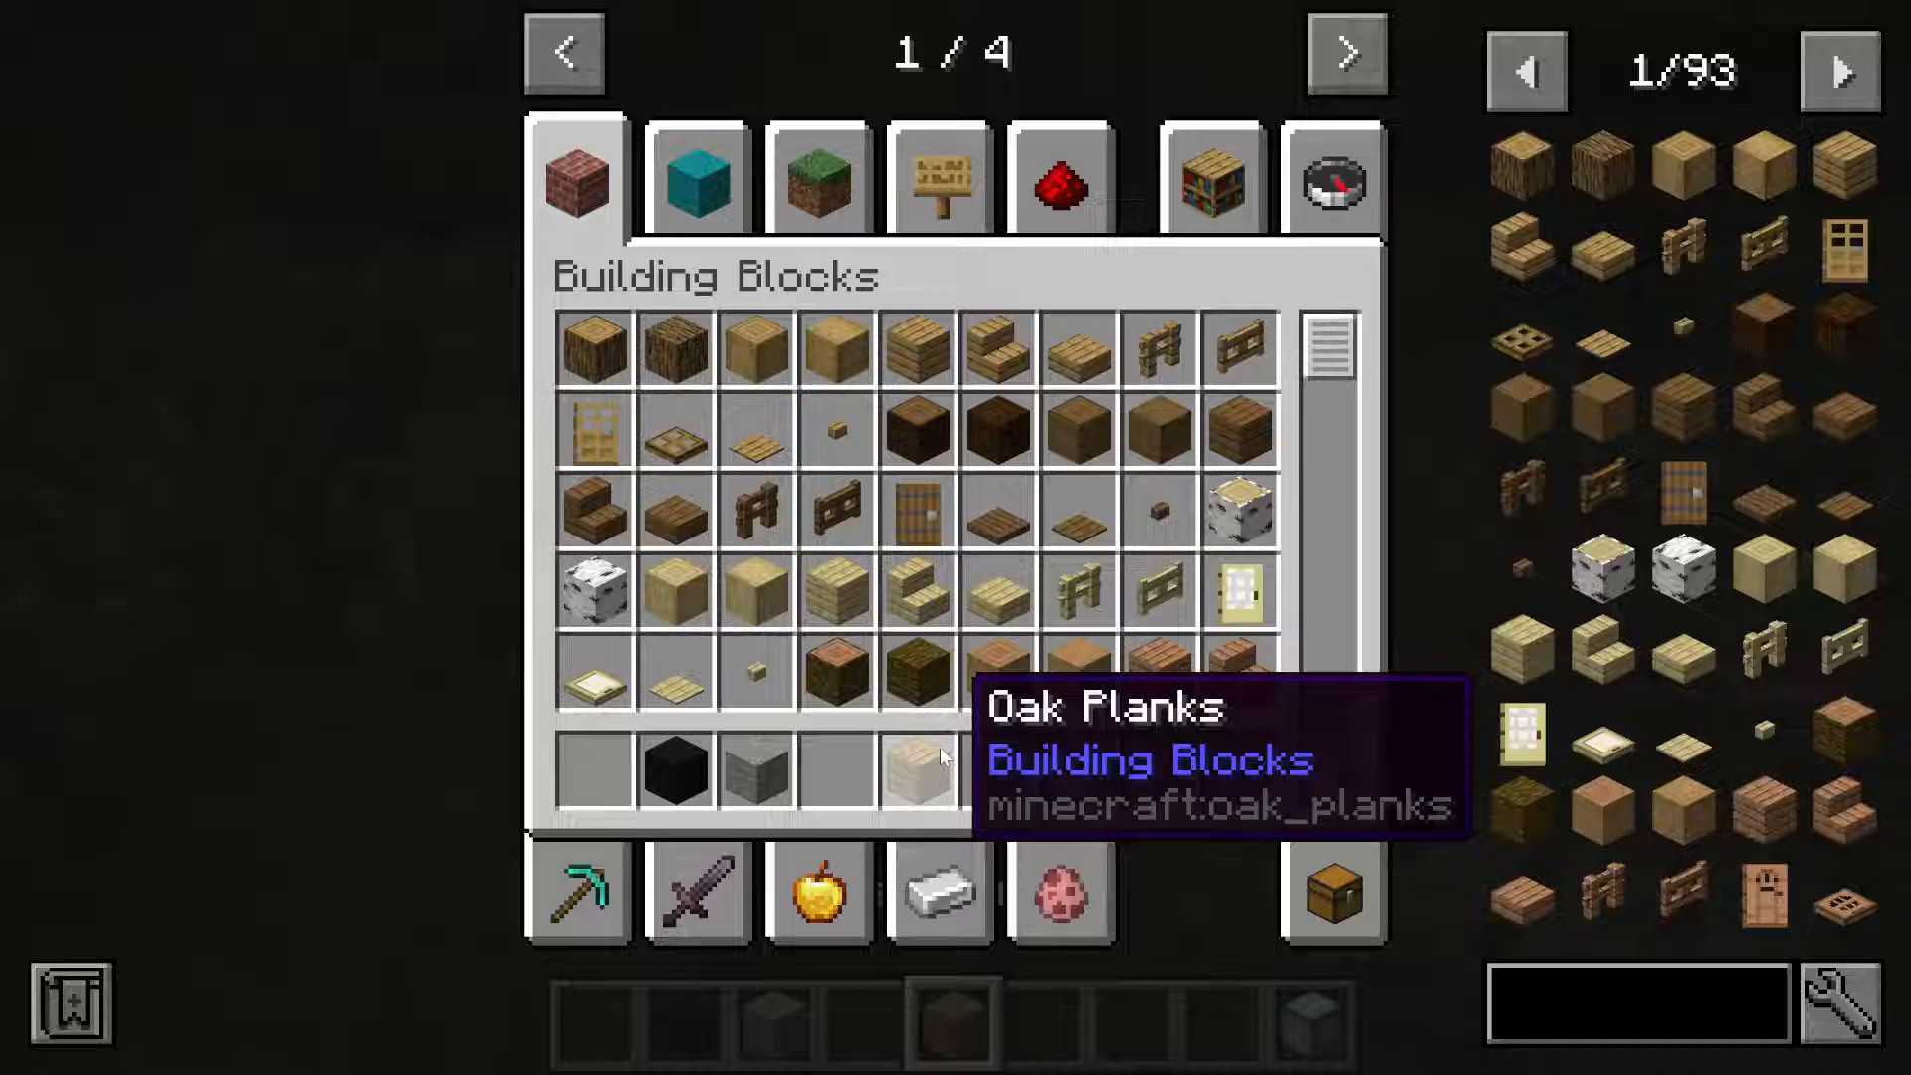
{"action": "key", "text": "Escape"}
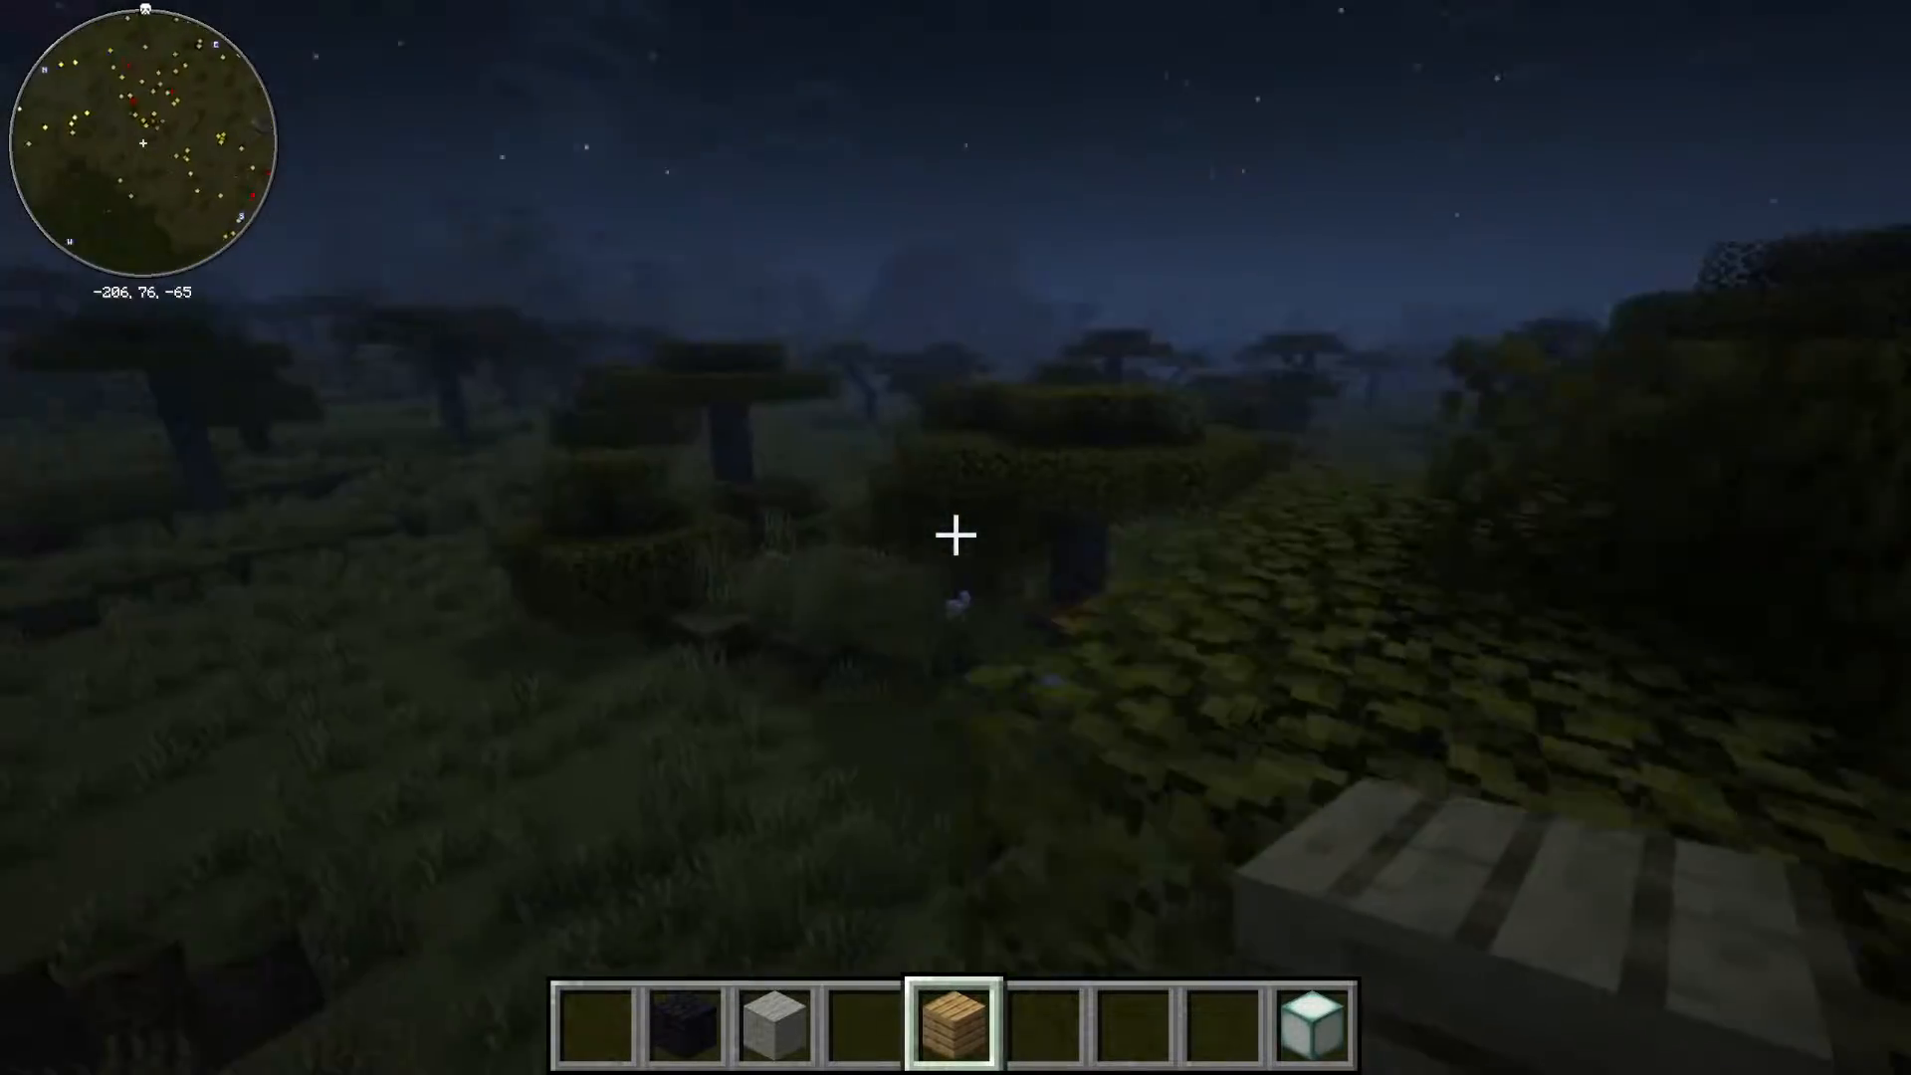
{"action": "key", "text": "e"}
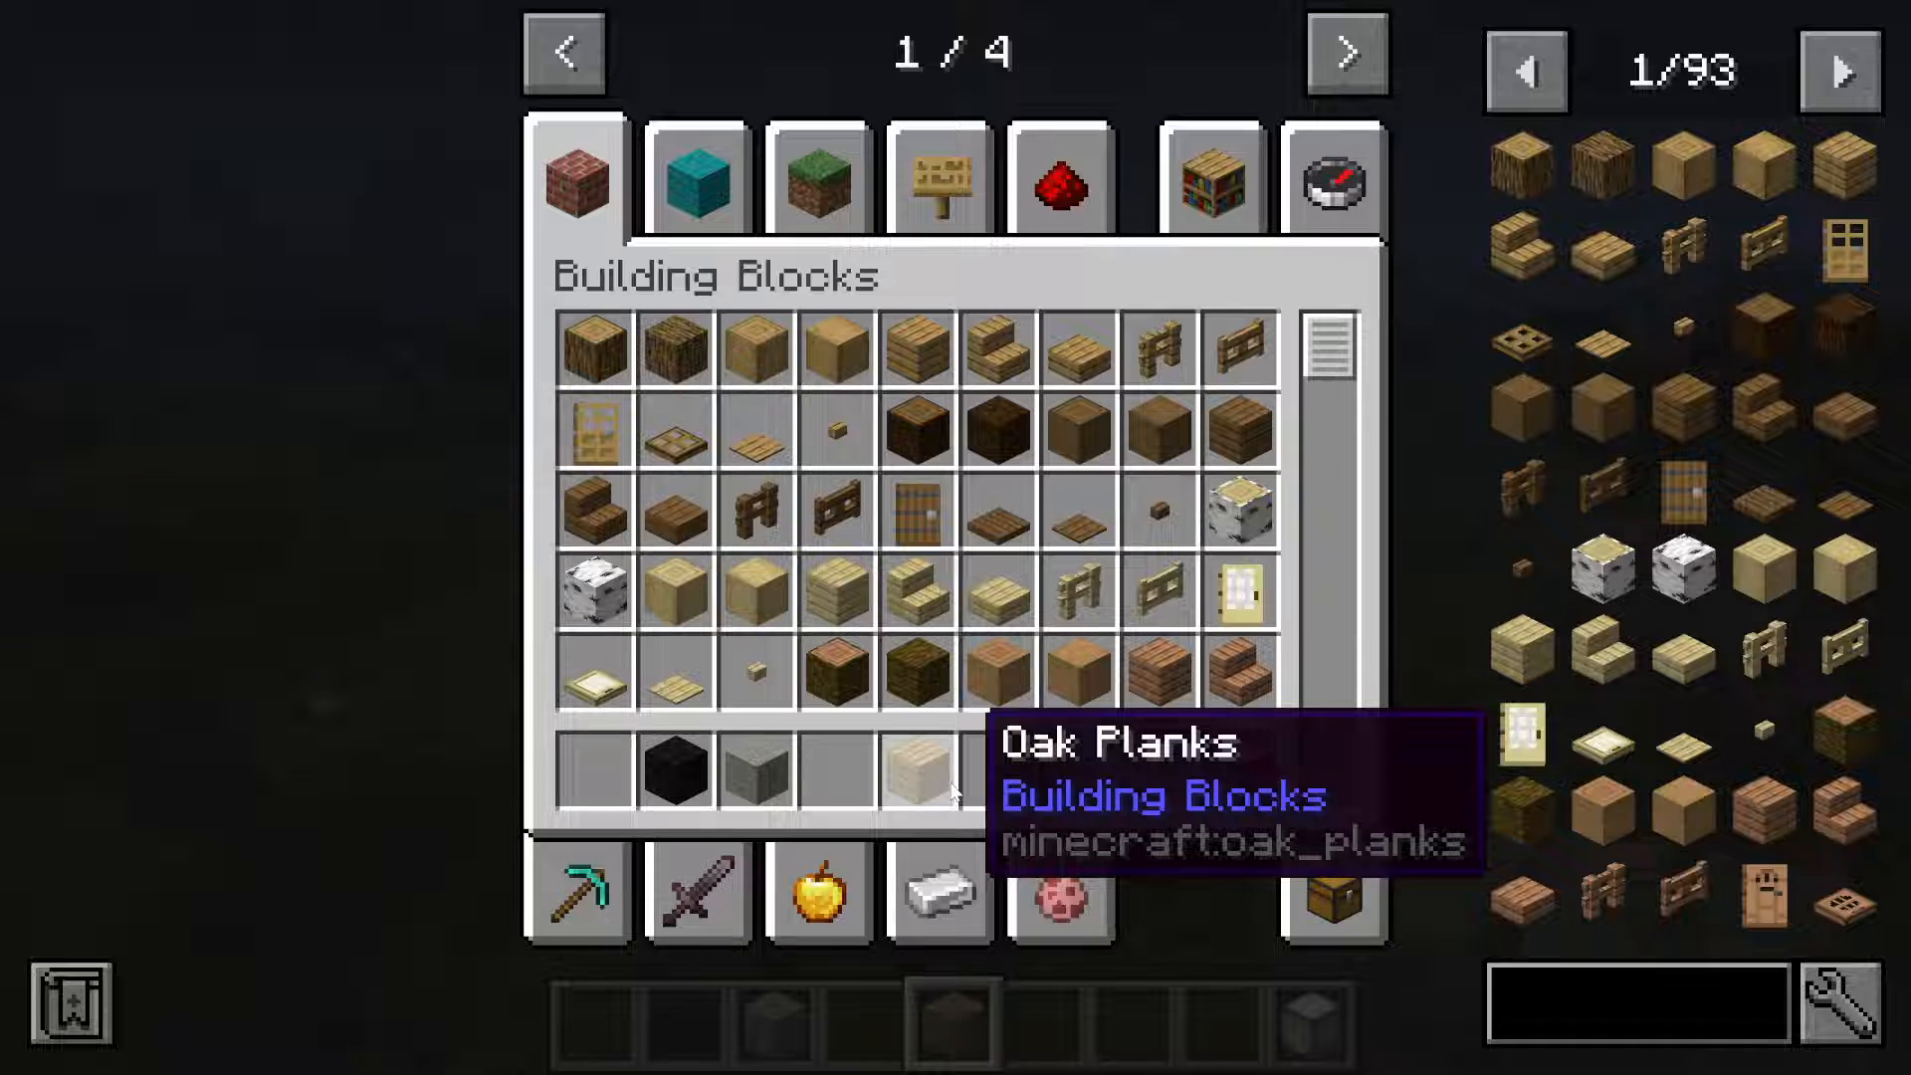
{"action": "mouse_move", "coordinate": [1201, 72]}
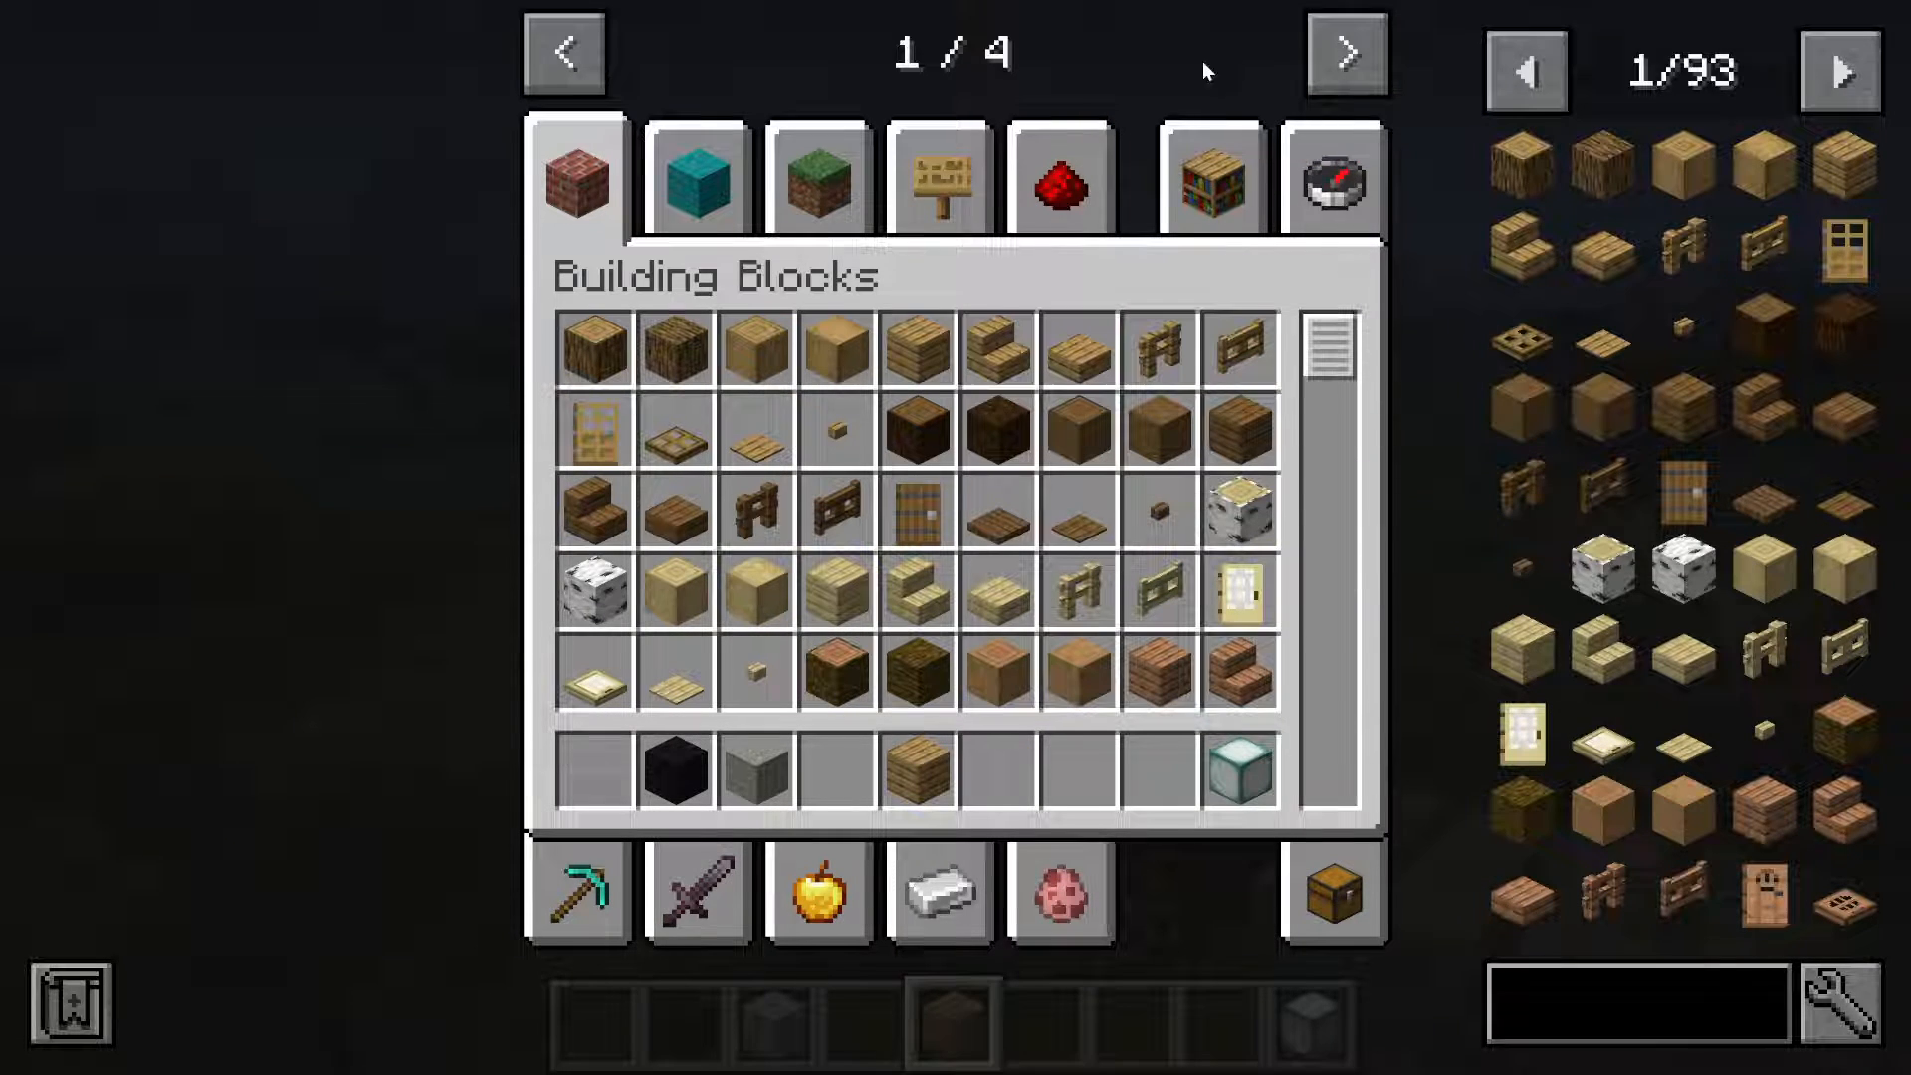
Page to the last category page and show the Waystones tab with all waystone variants
{"action": "left_click", "coordinate": [1345, 52]}
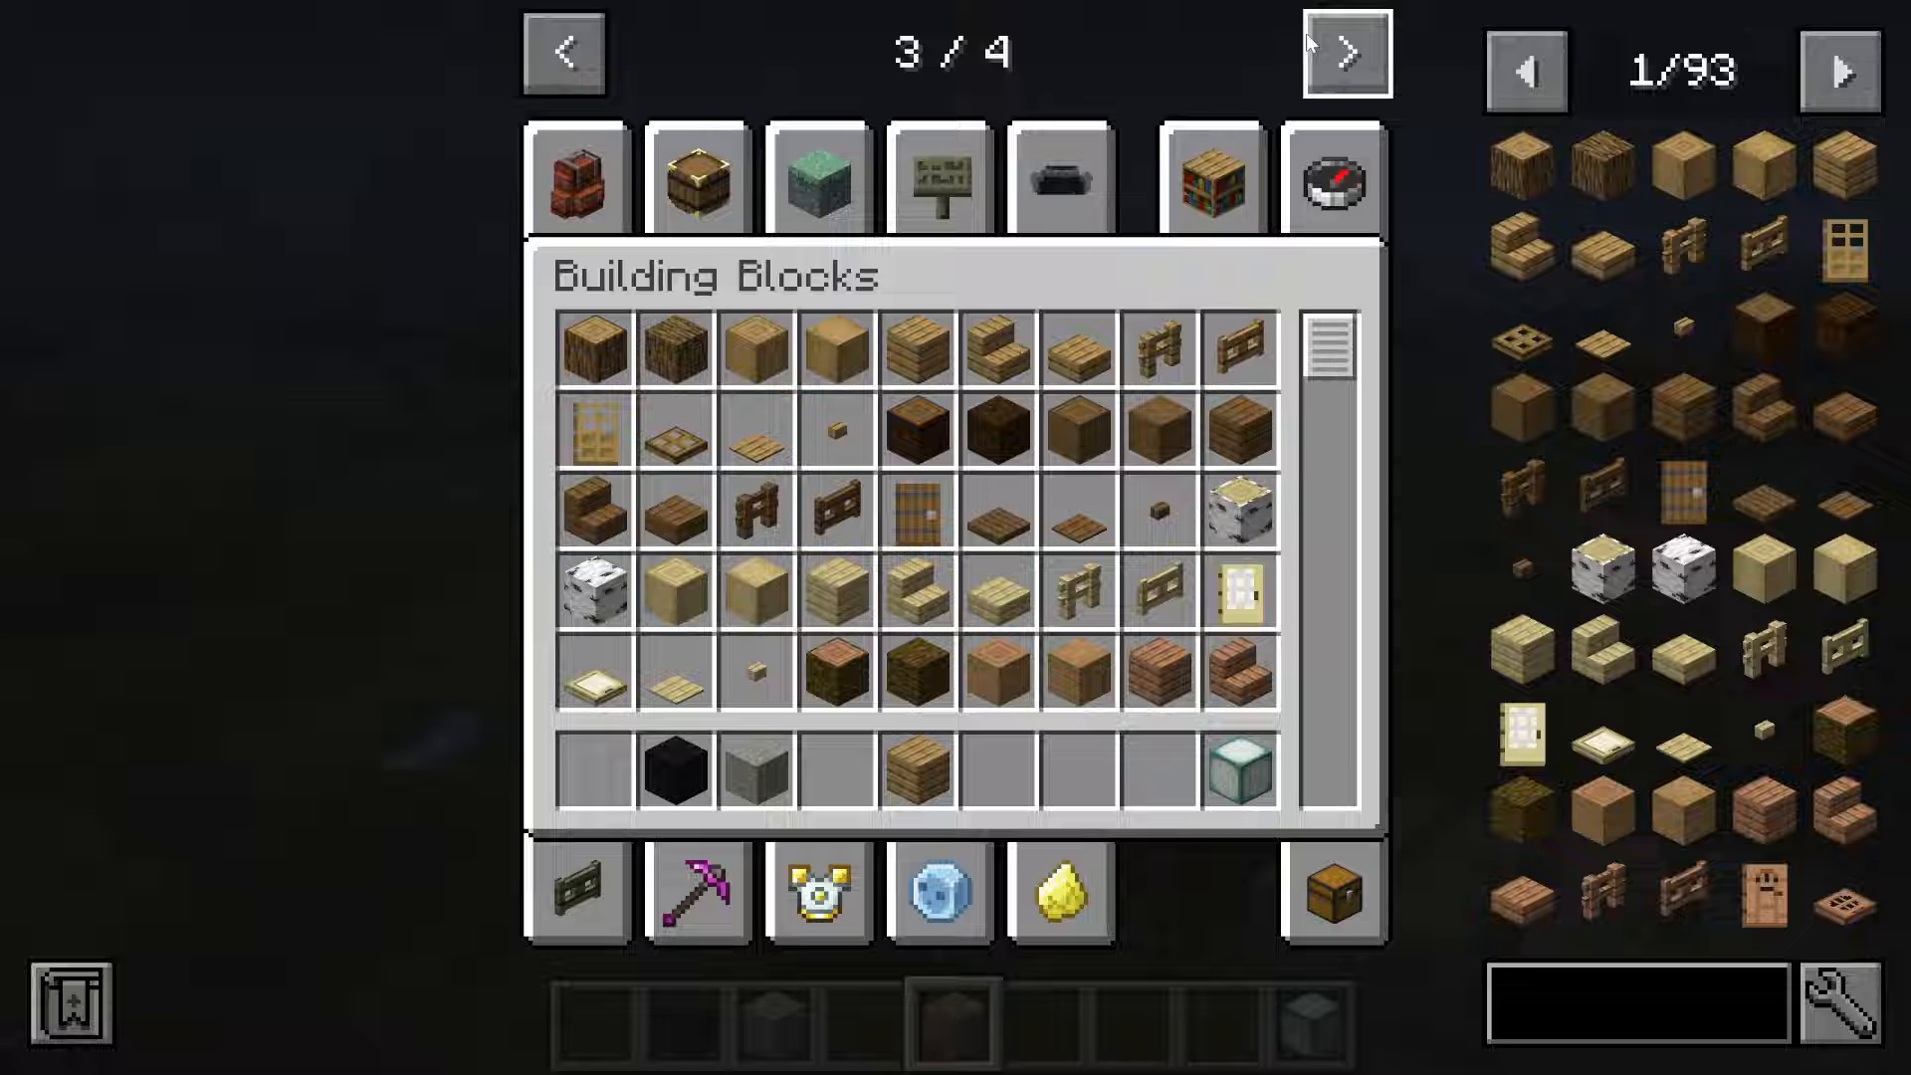
{"action": "left_click", "coordinate": [1344, 51]}
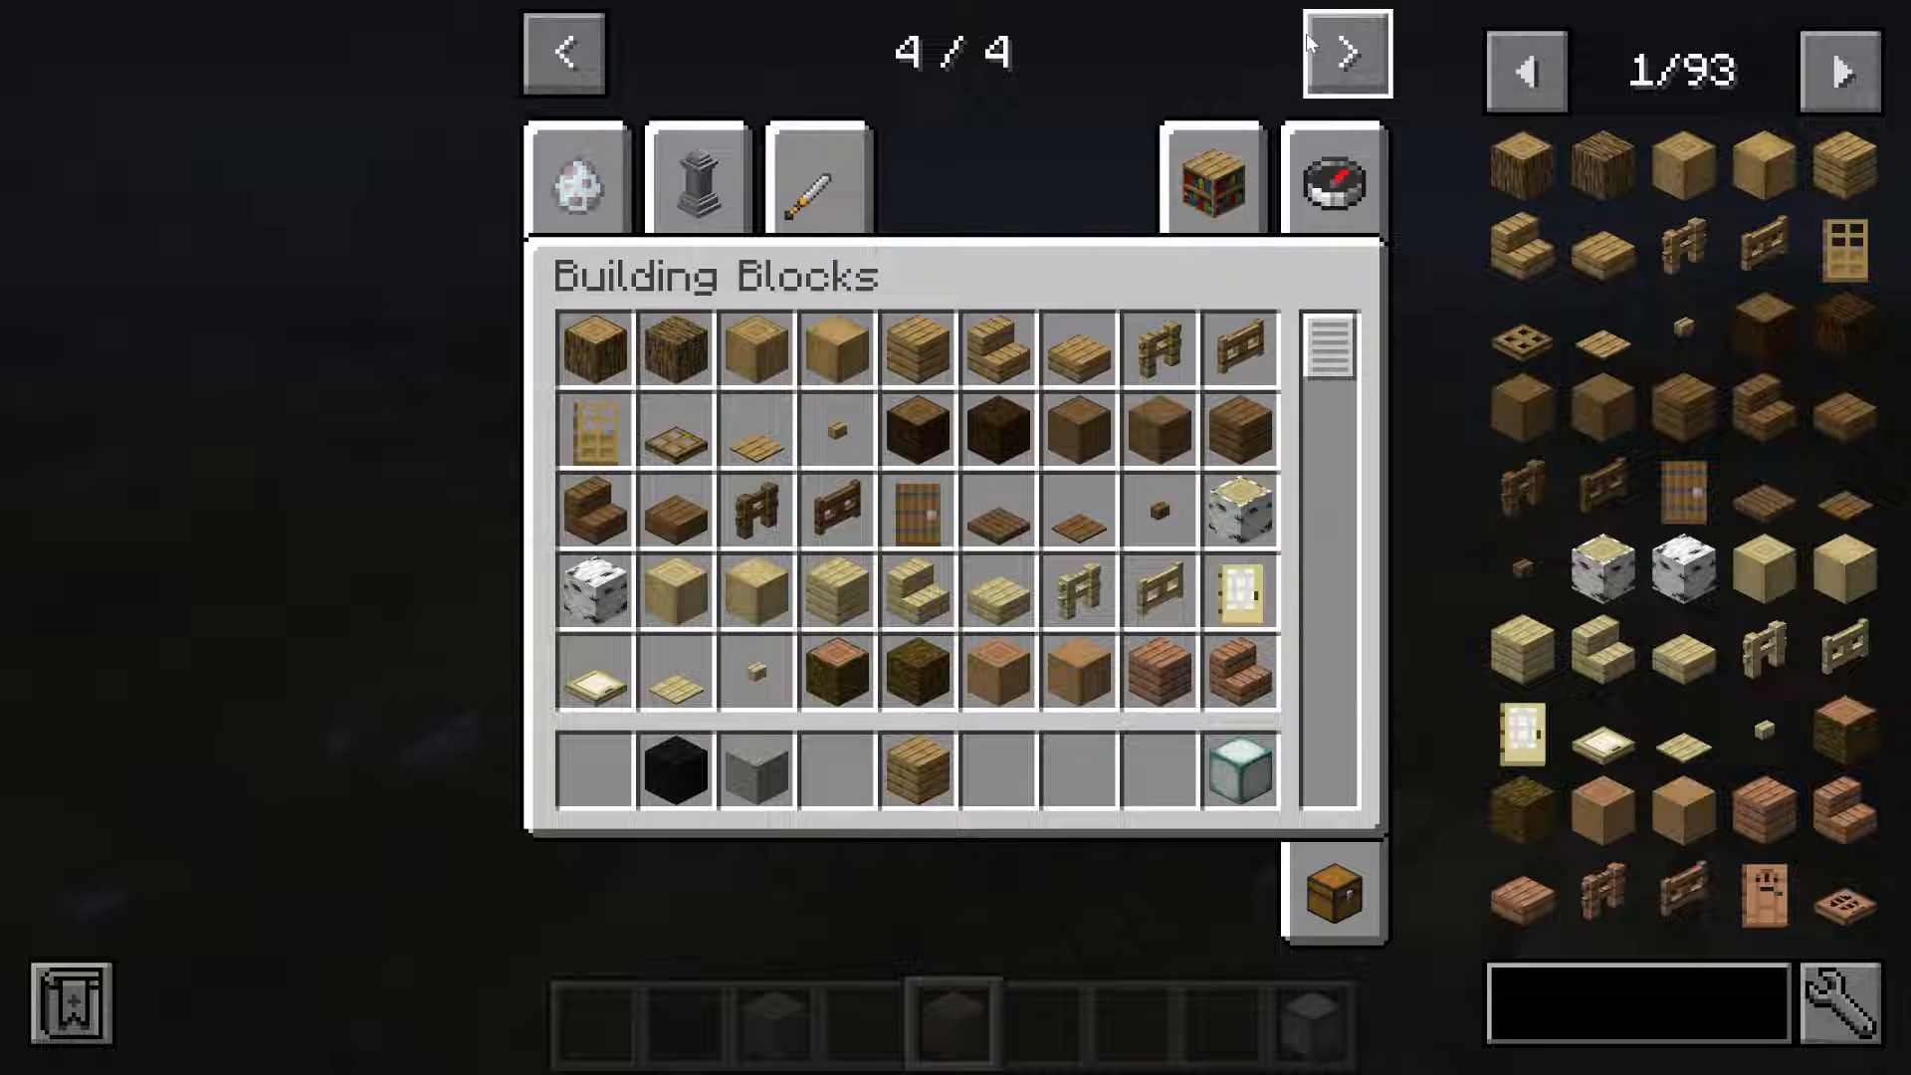
{"action": "left_click", "coordinate": [697, 181]}
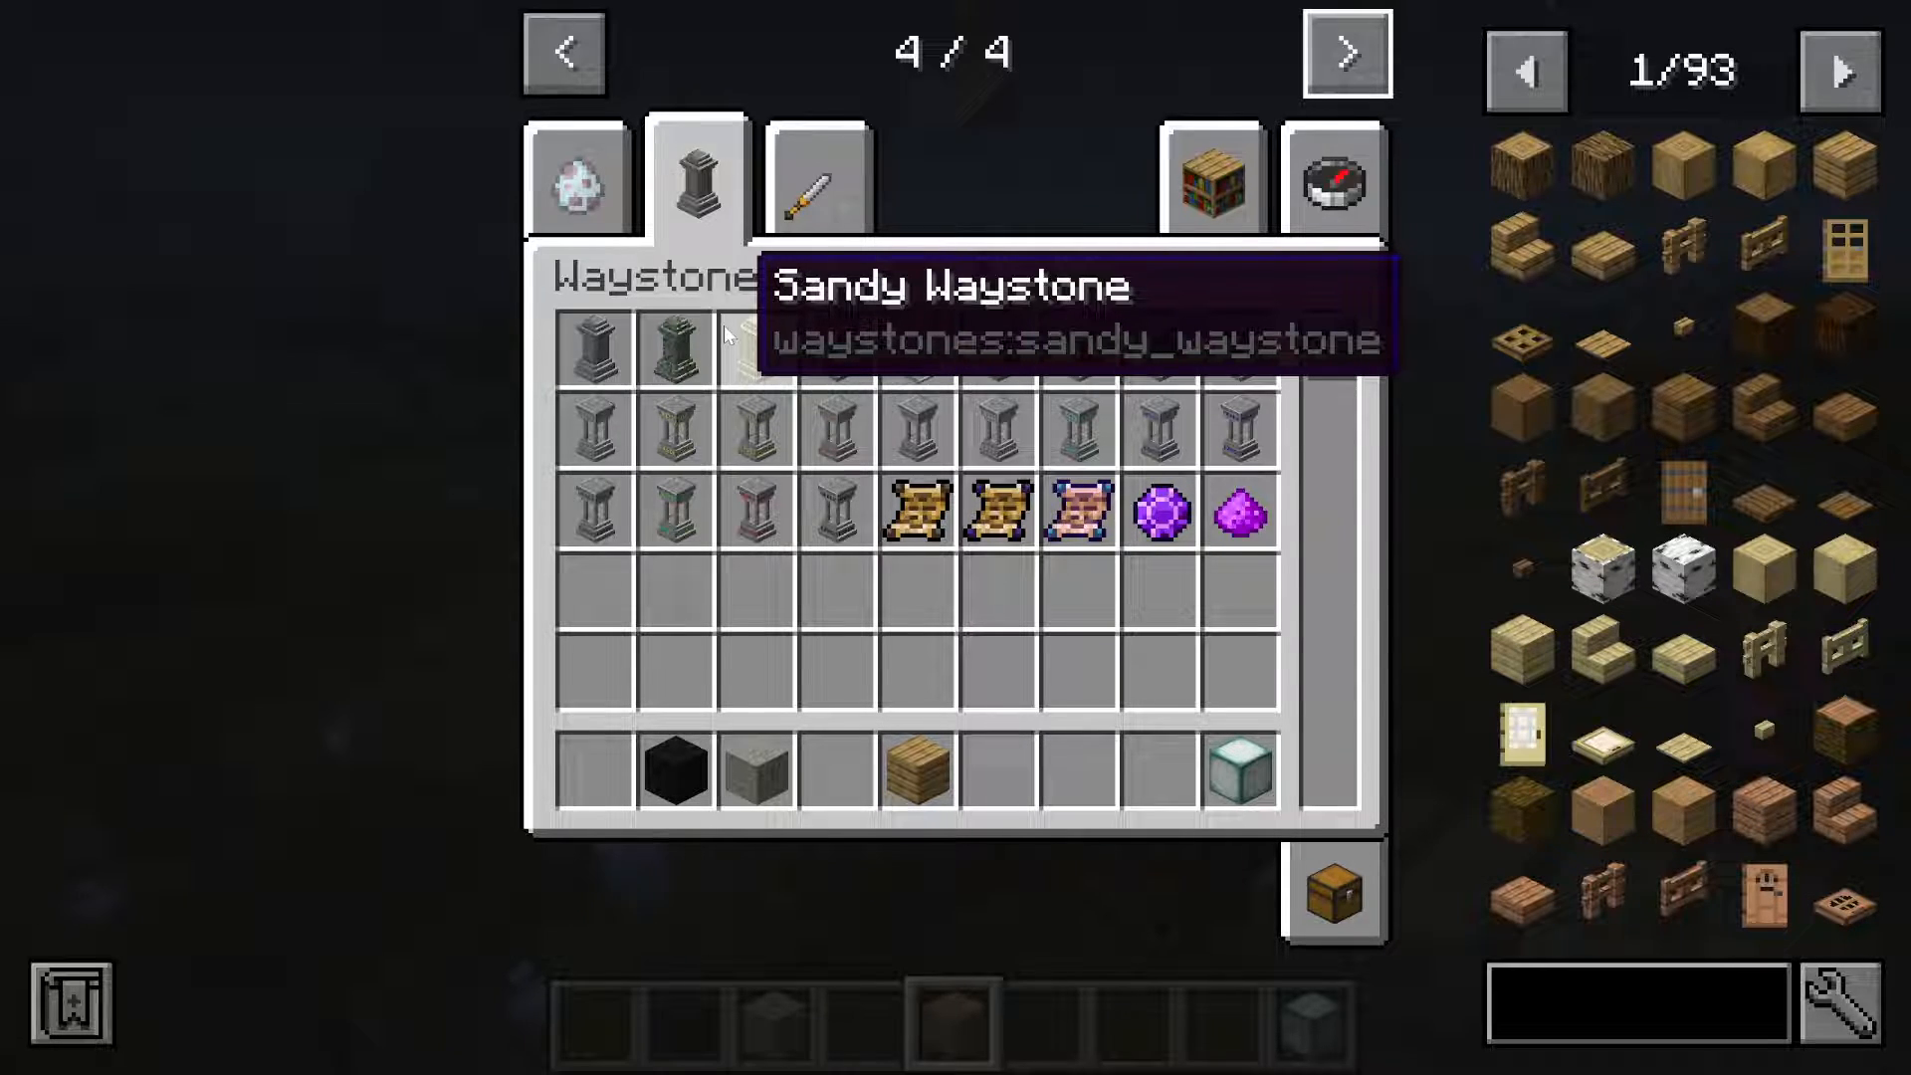
{"action": "mouse_move", "coordinate": [675, 351]}
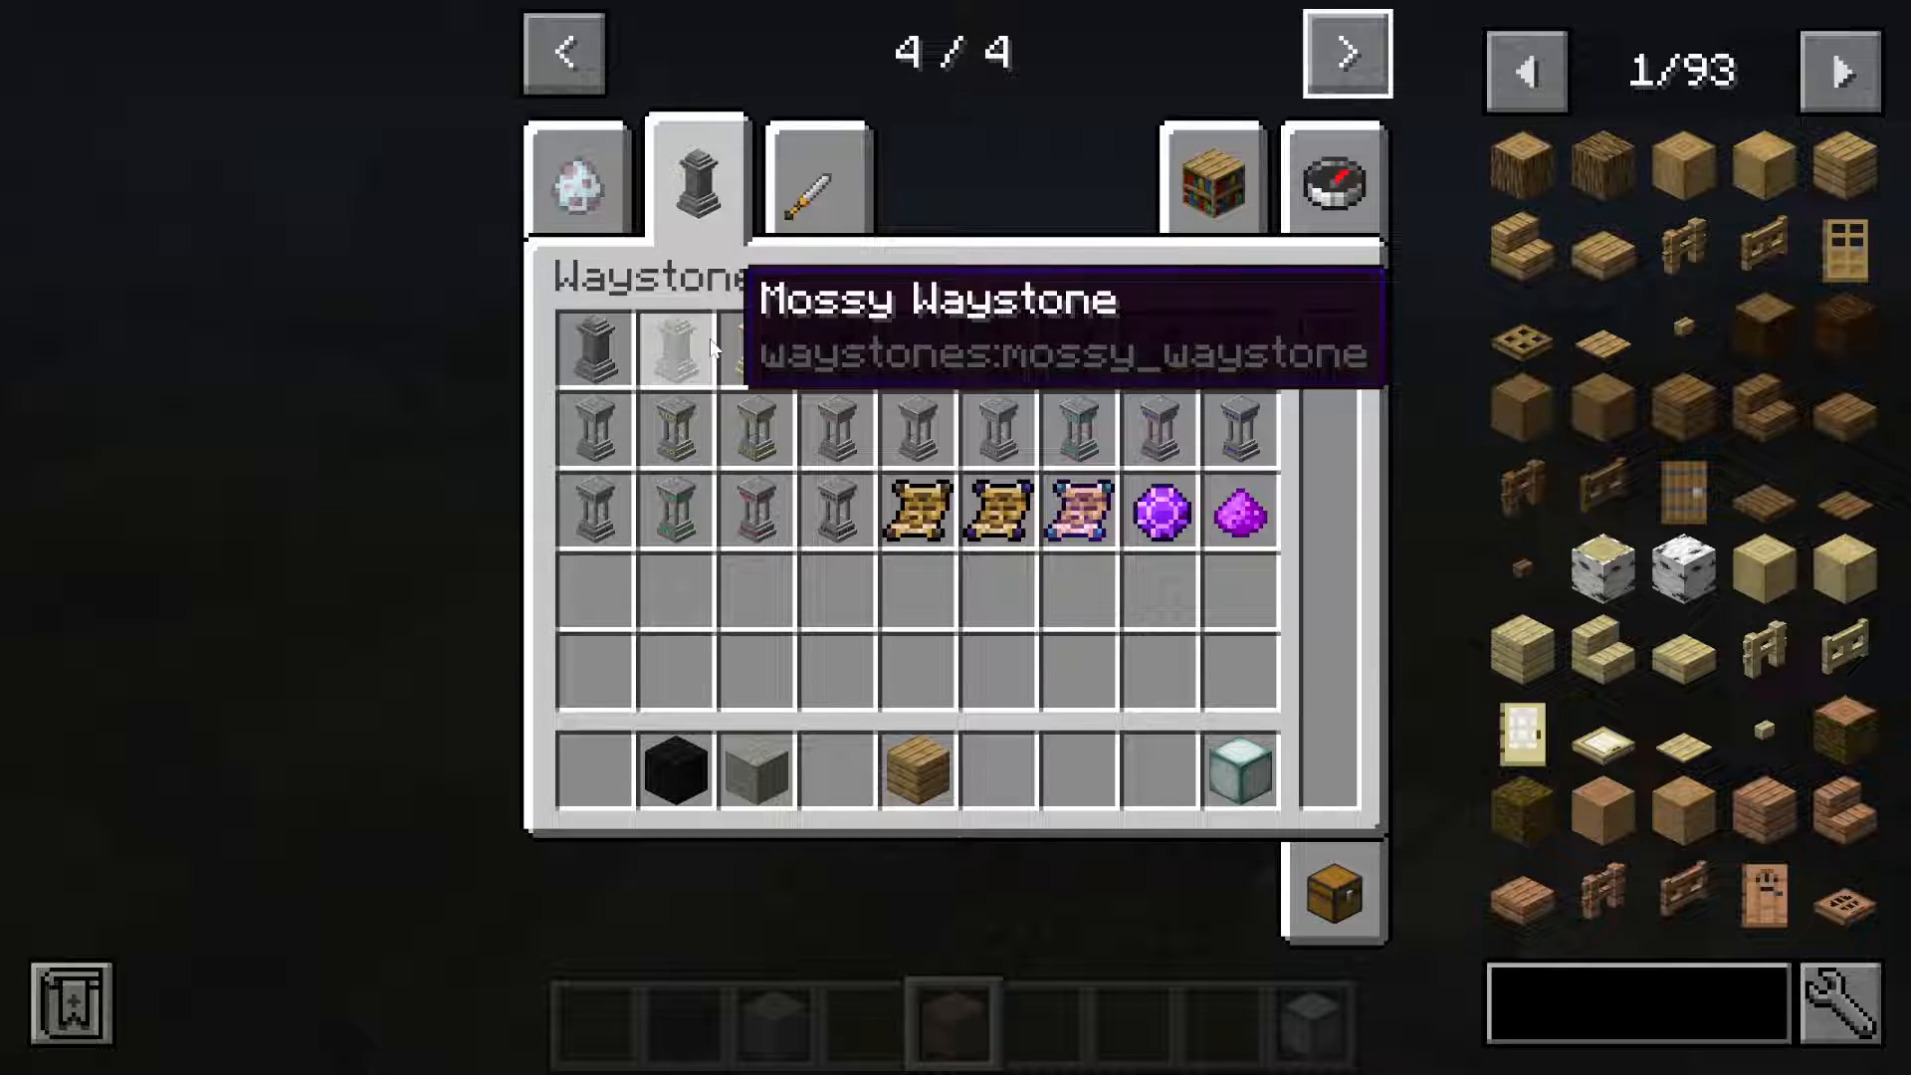
{"action": "mouse_move", "coordinate": [593, 351]}
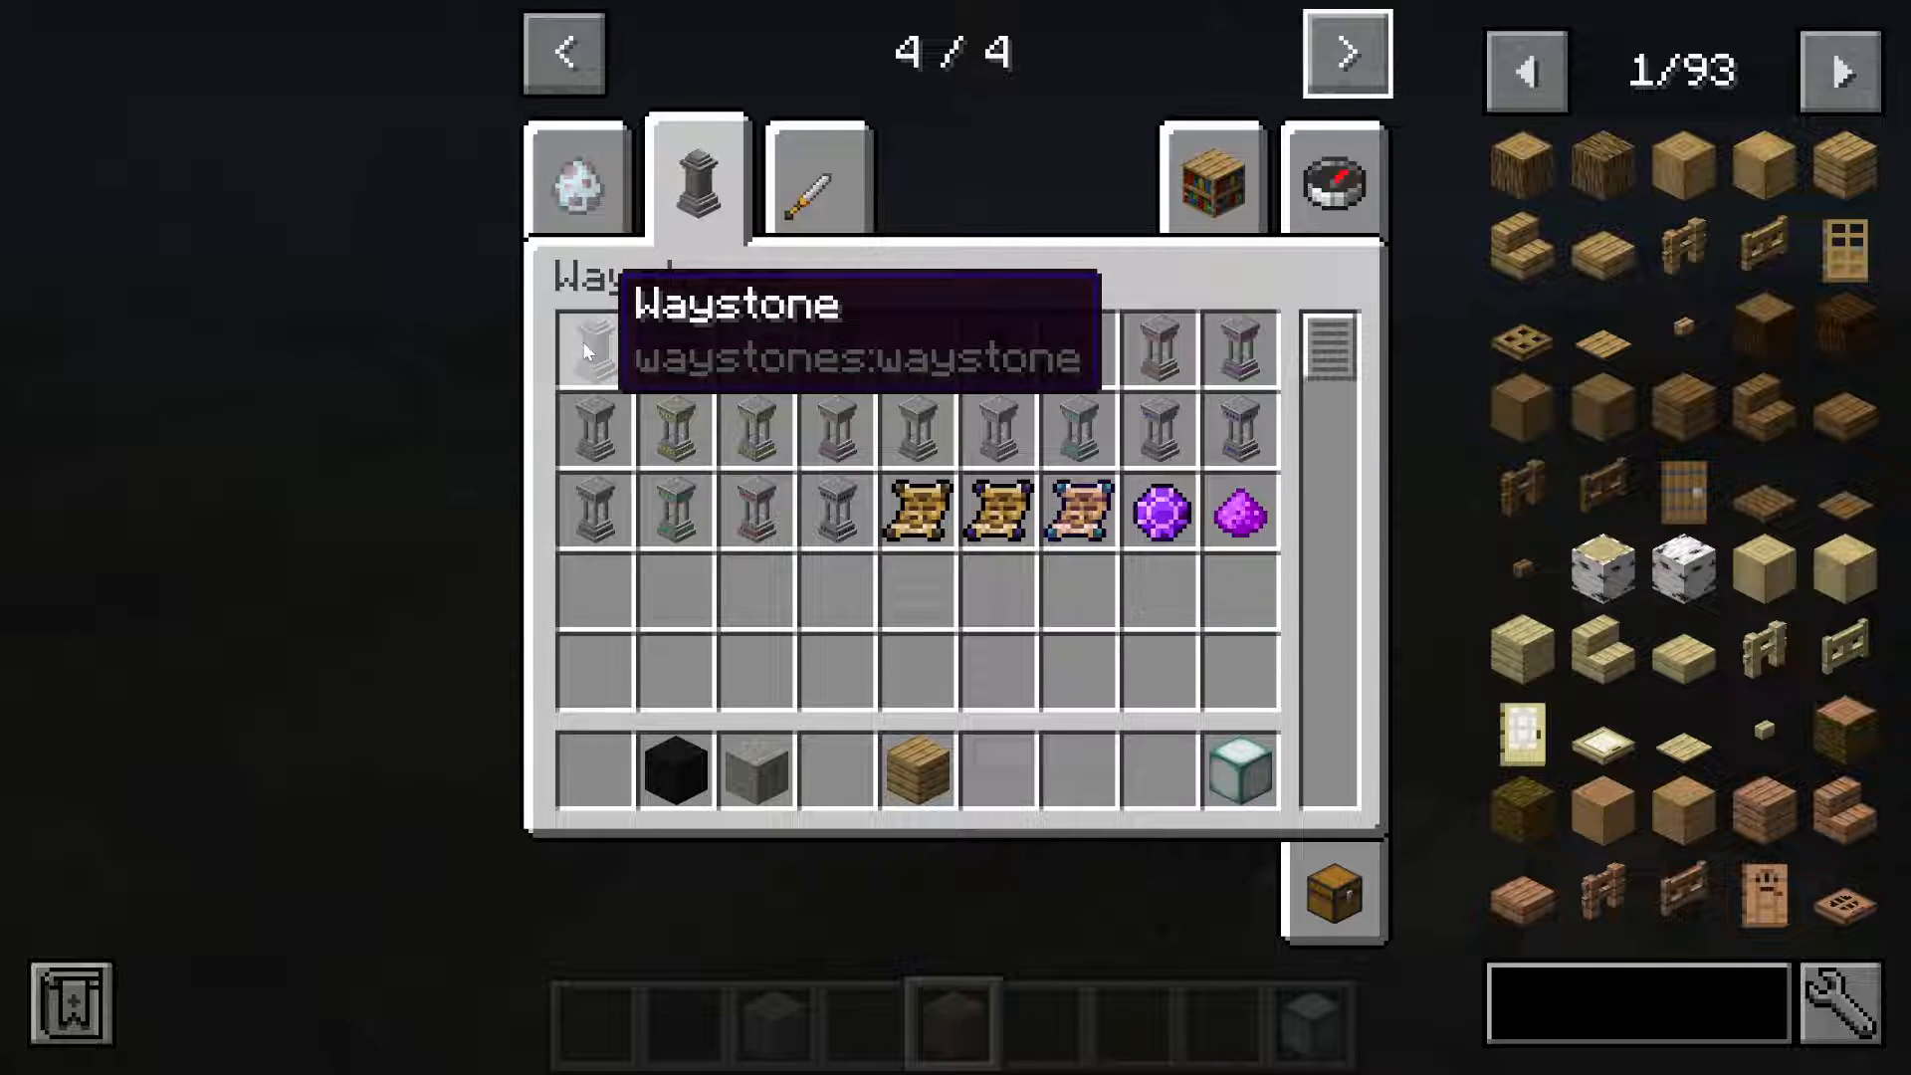
{"action": "mouse_move", "coordinate": [1353, 581]}
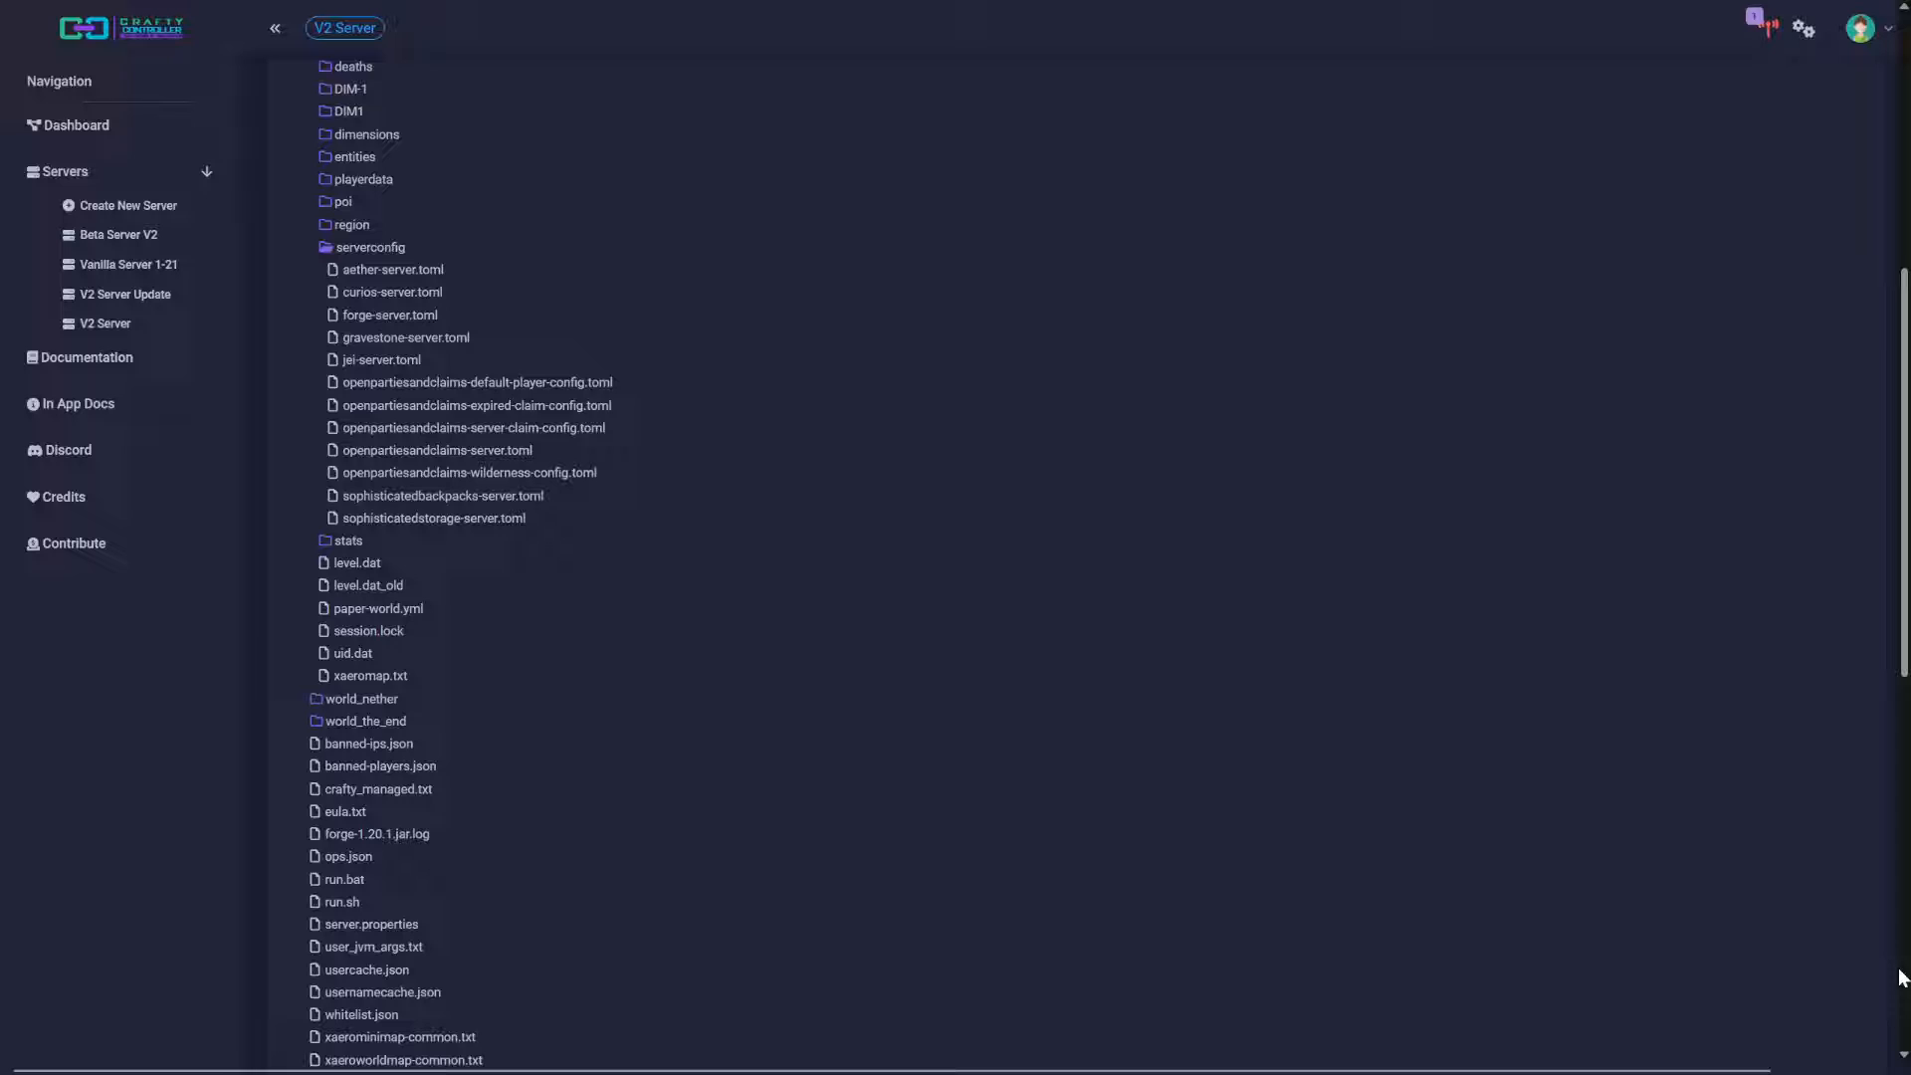
{"action": "scroll", "scroll_direction": "up", "scroll_amount": 3}
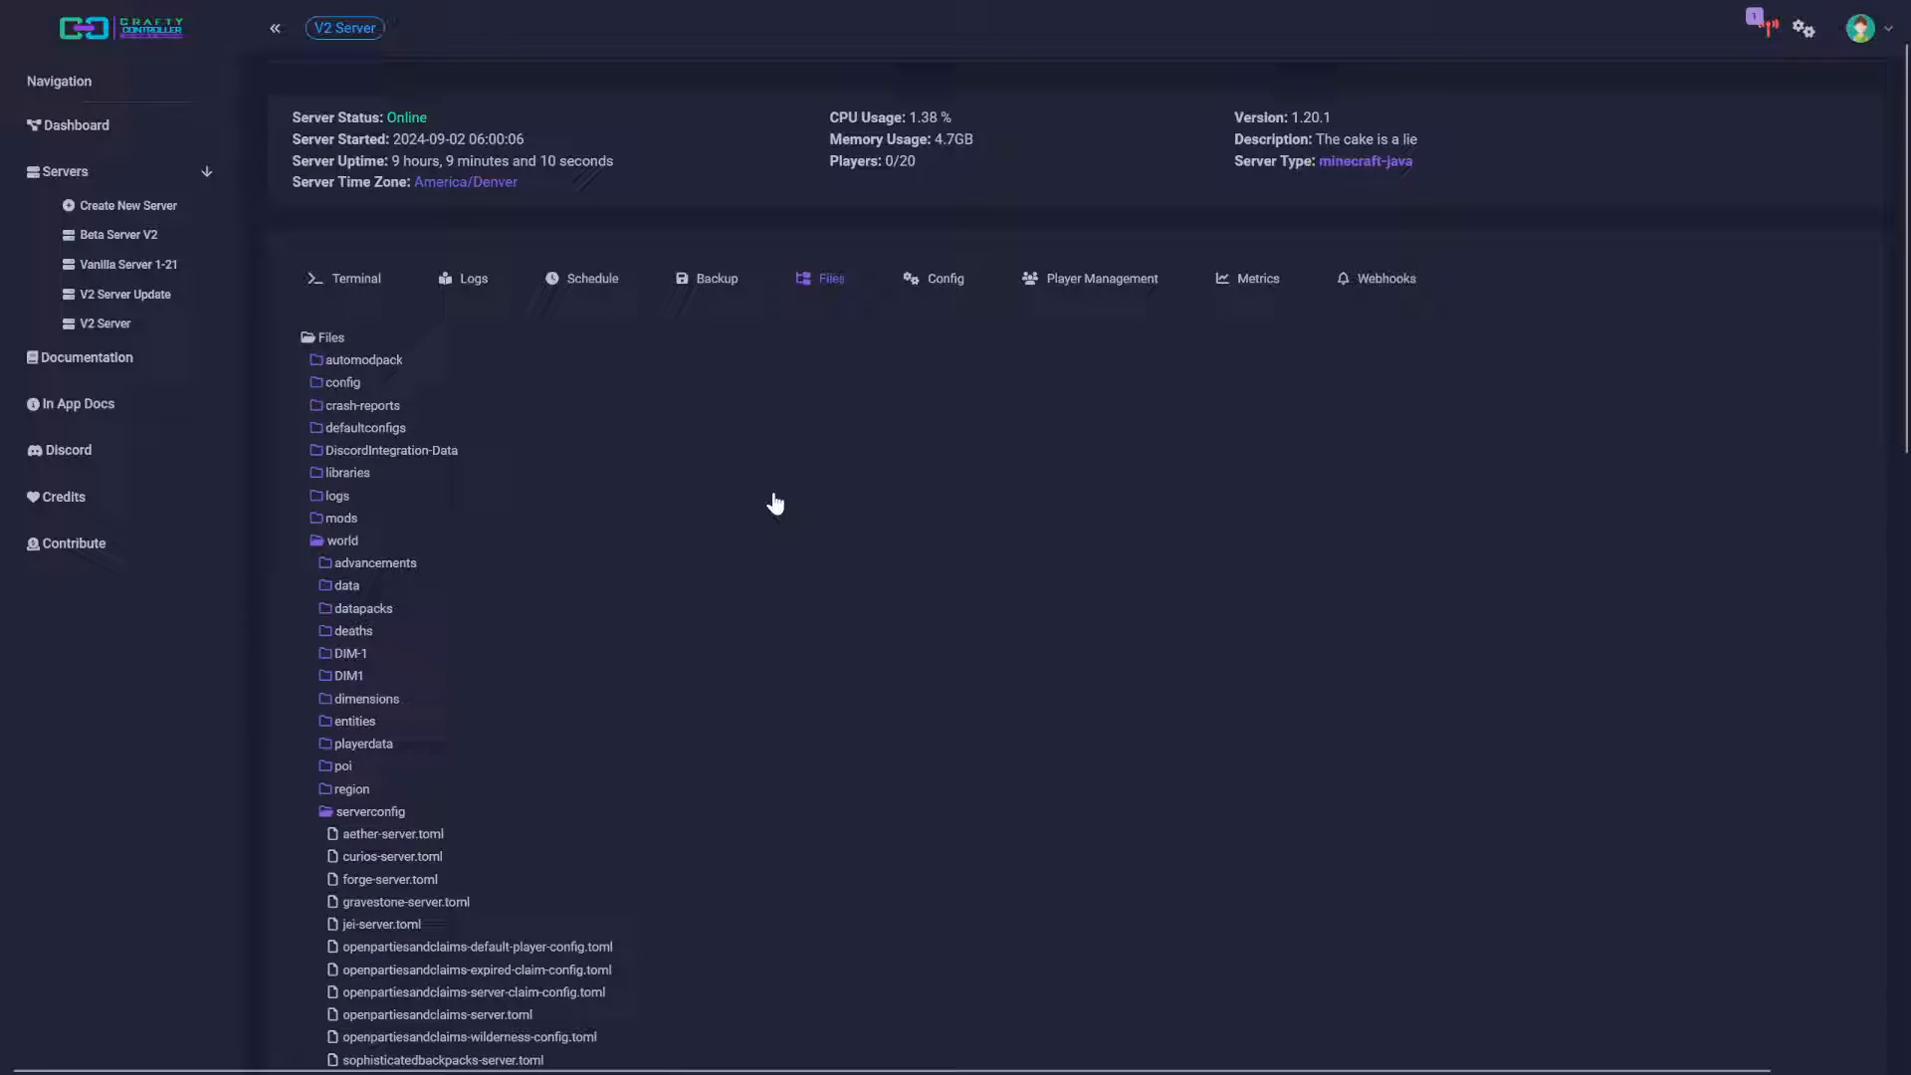
{"action": "scroll", "scroll_direction": "down", "scroll_amount": 3}
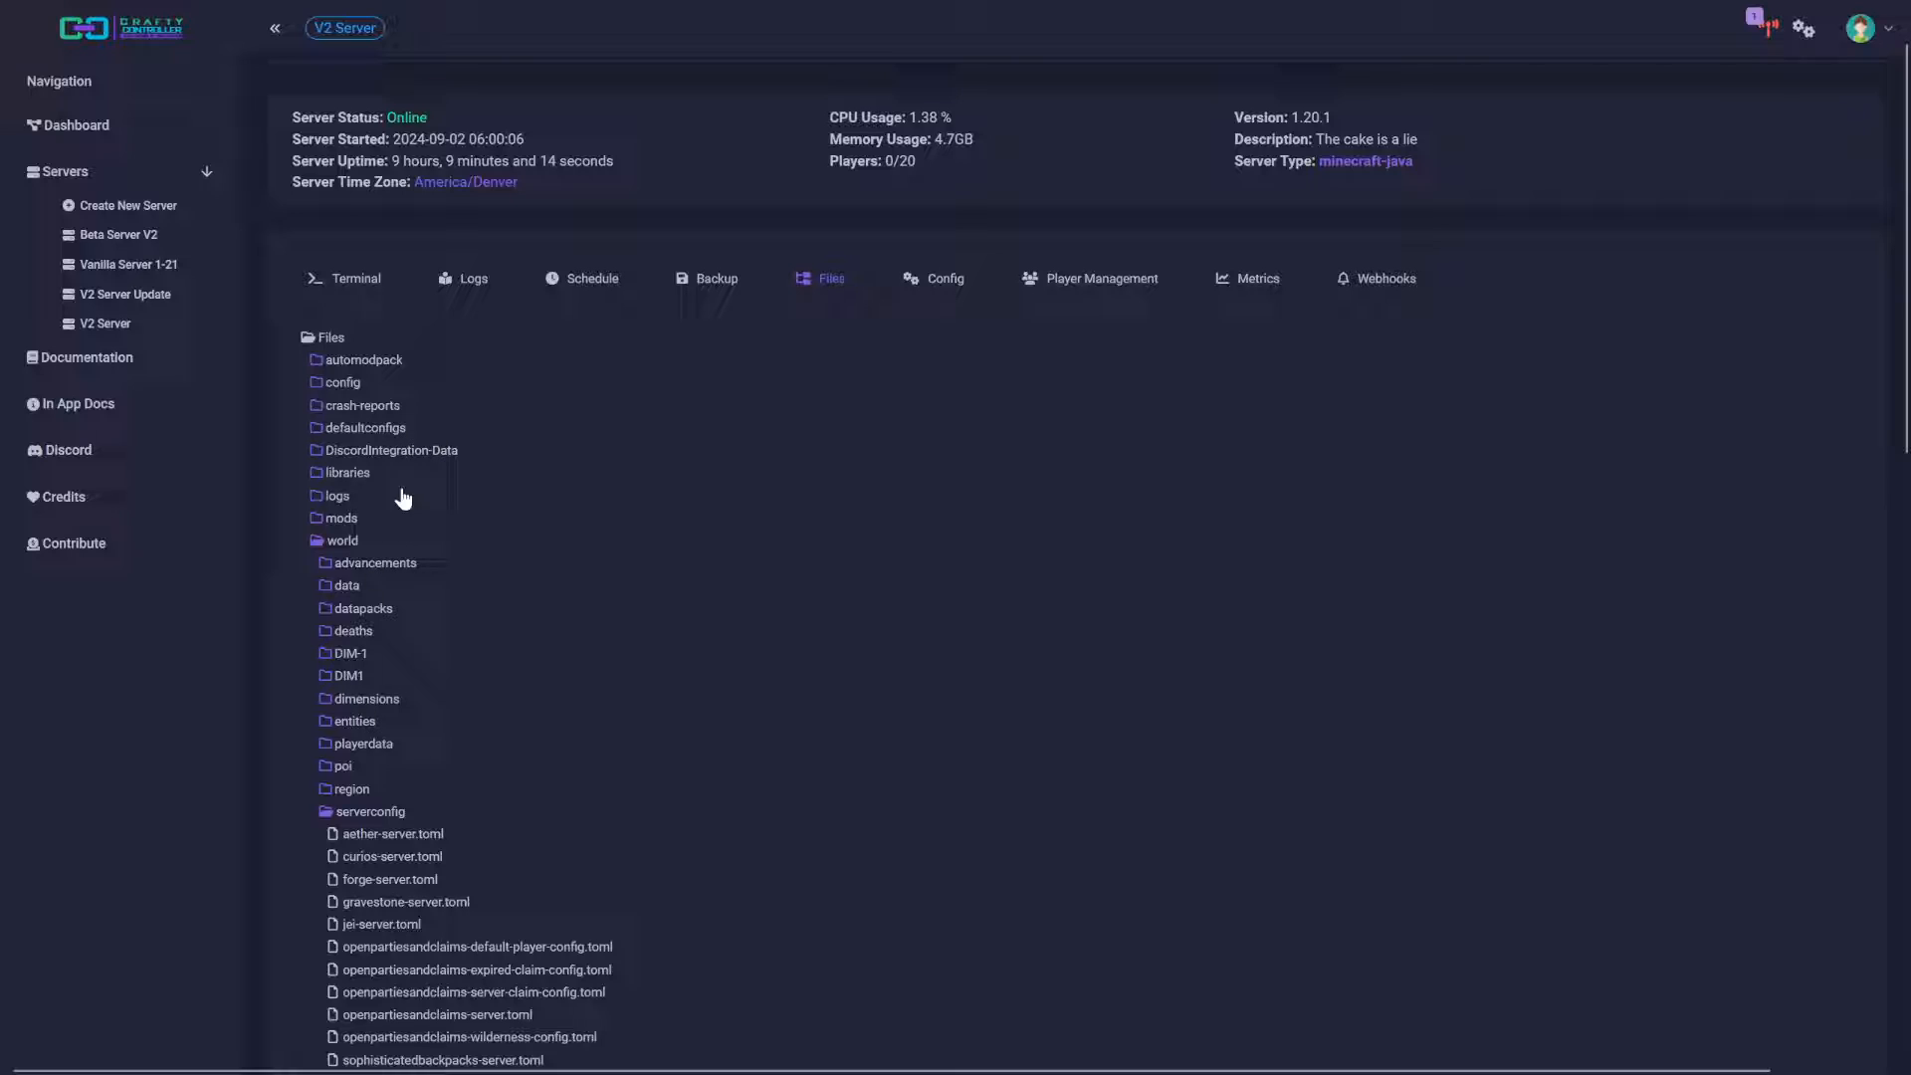
{"action": "mouse_move", "coordinate": [145, 301]}
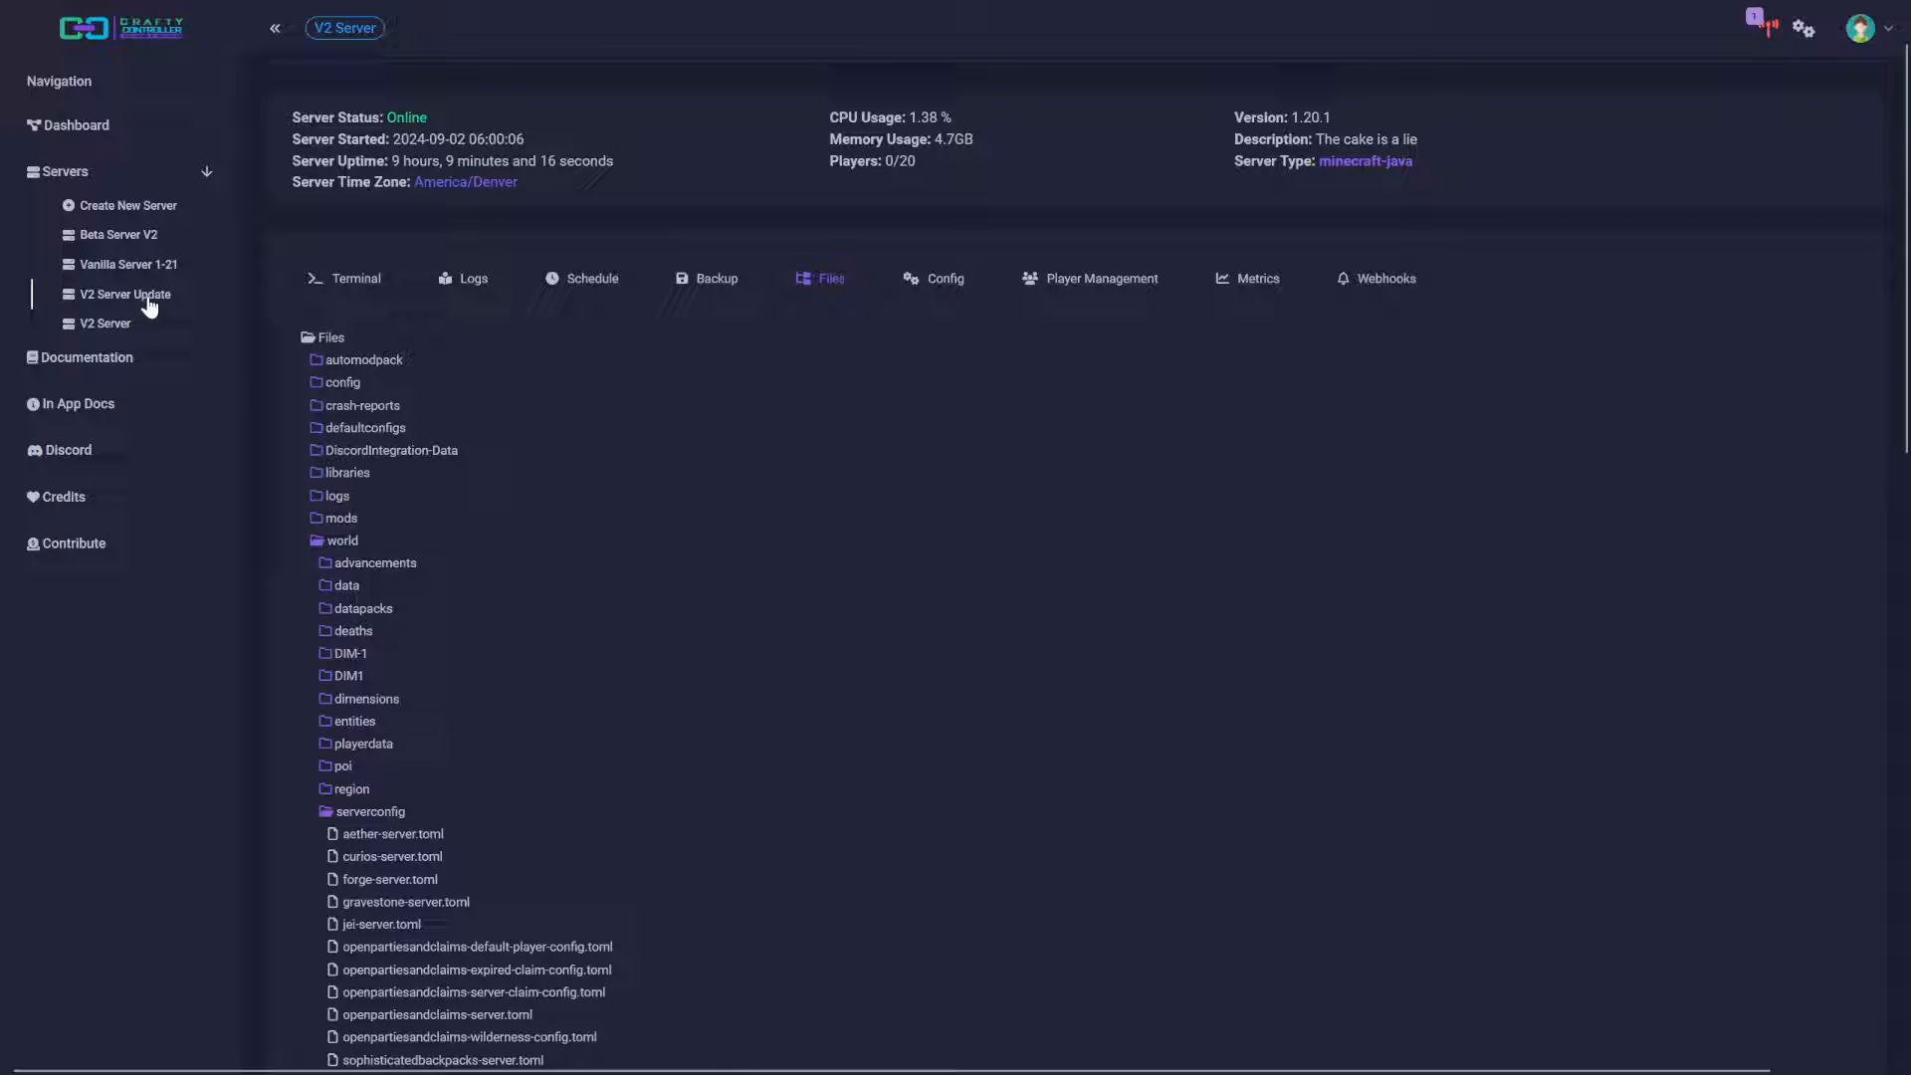
{"action": "mouse_move", "coordinate": [345, 549]}
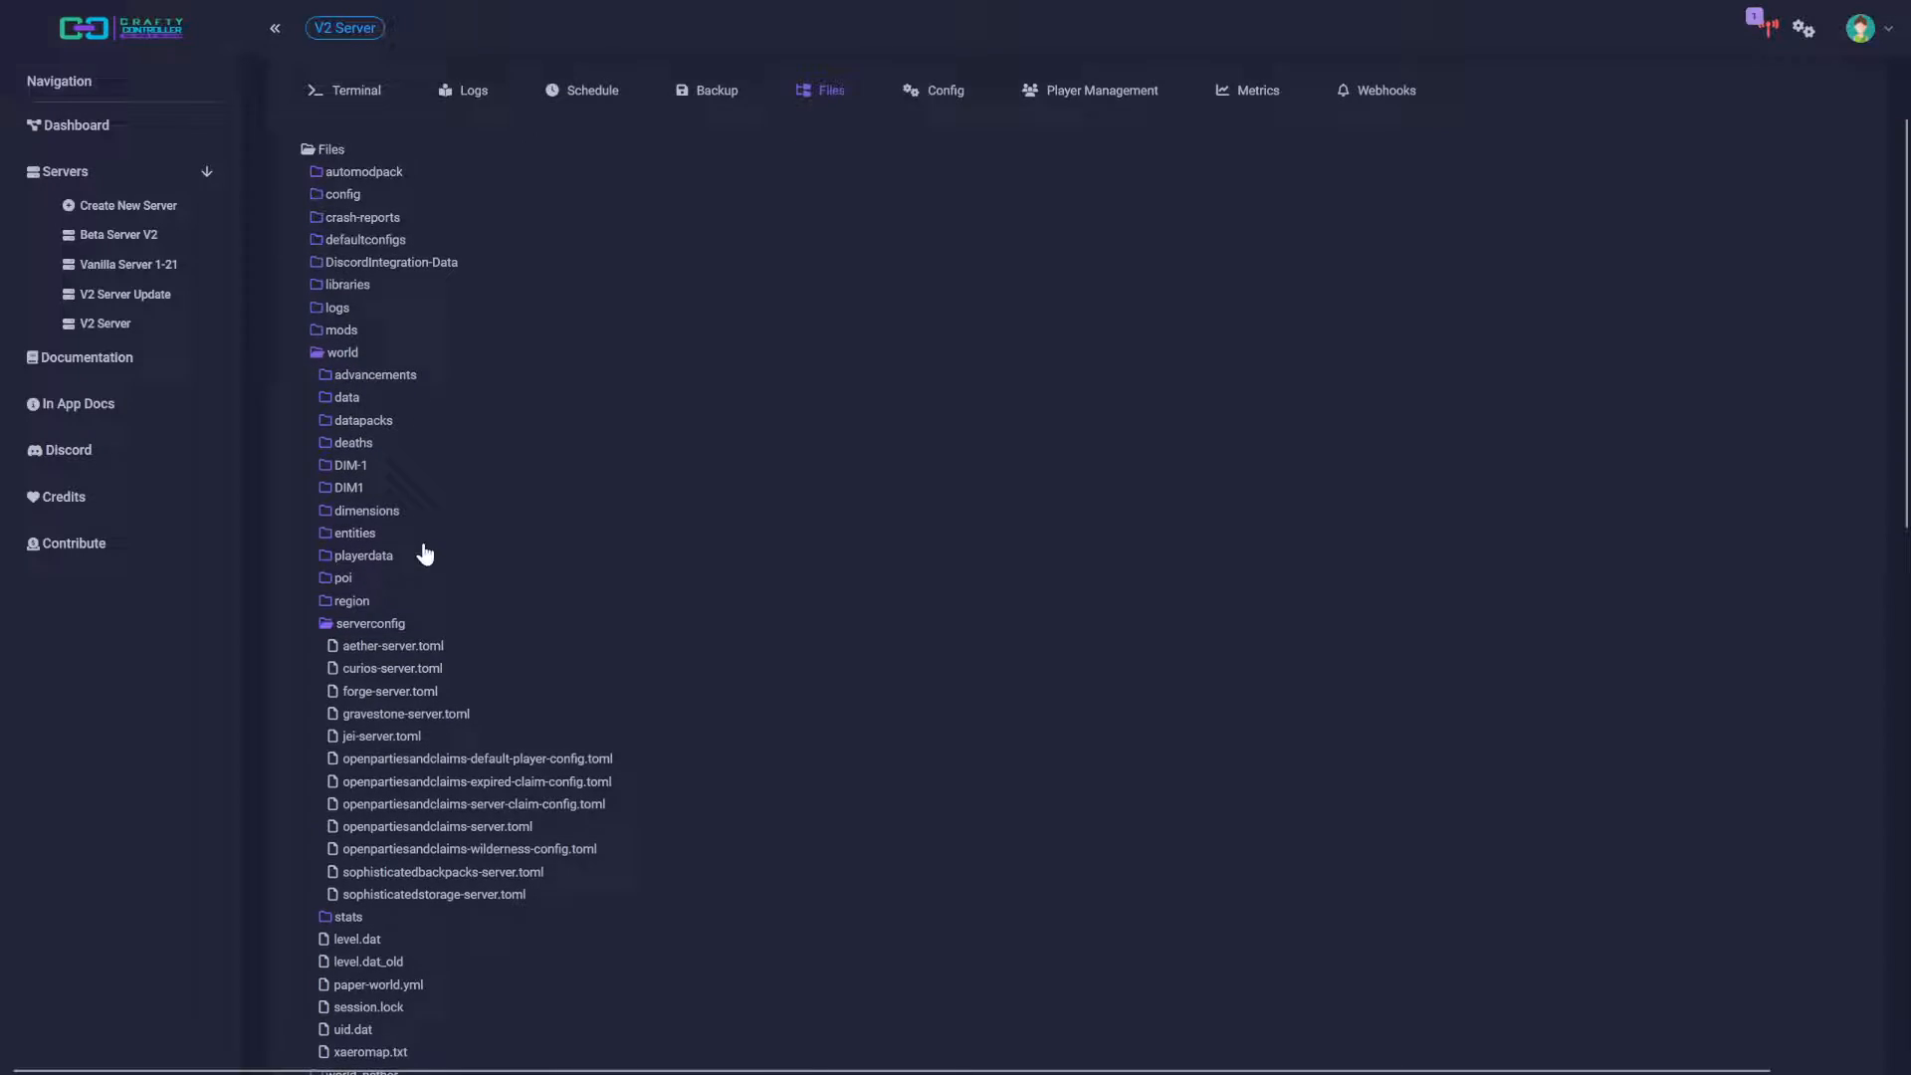
{"action": "scroll", "scroll_direction": "down", "scroll_amount": 3}
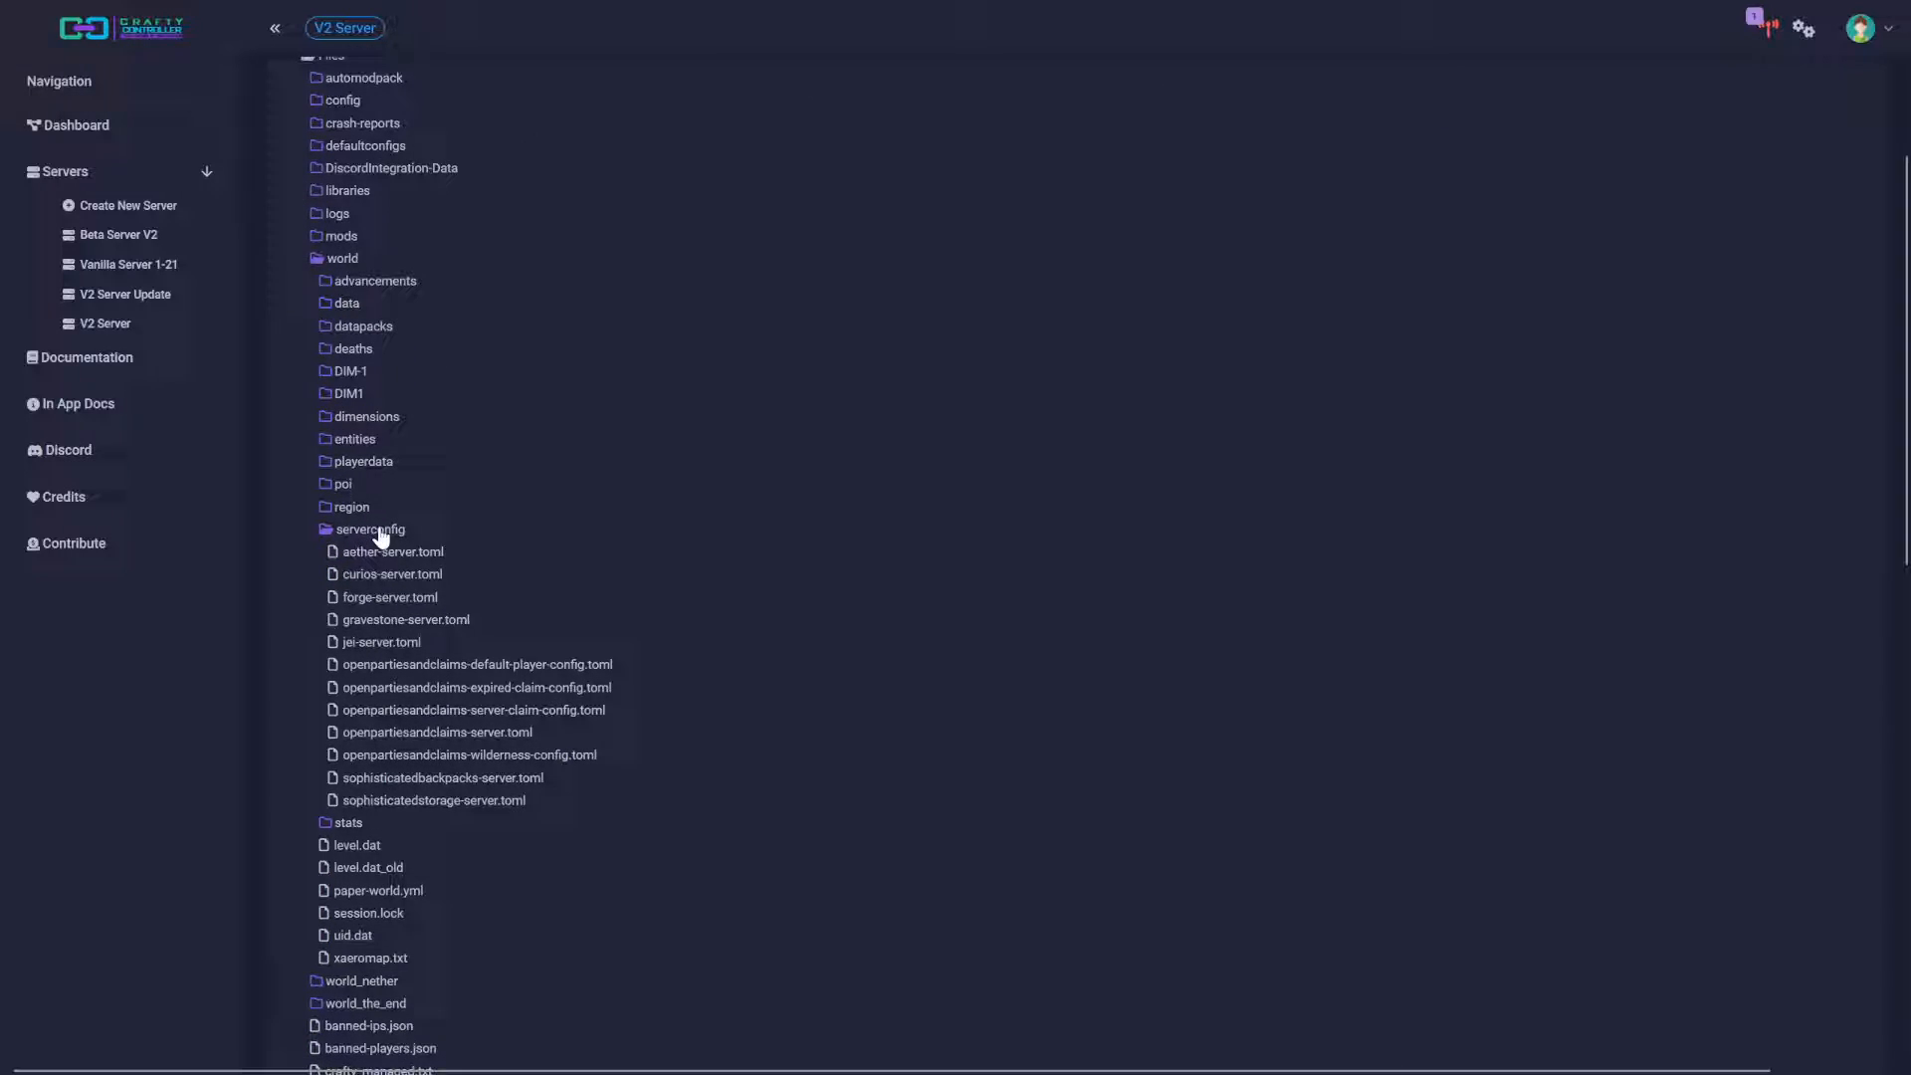
{"action": "mouse_move", "coordinate": [518, 743]}
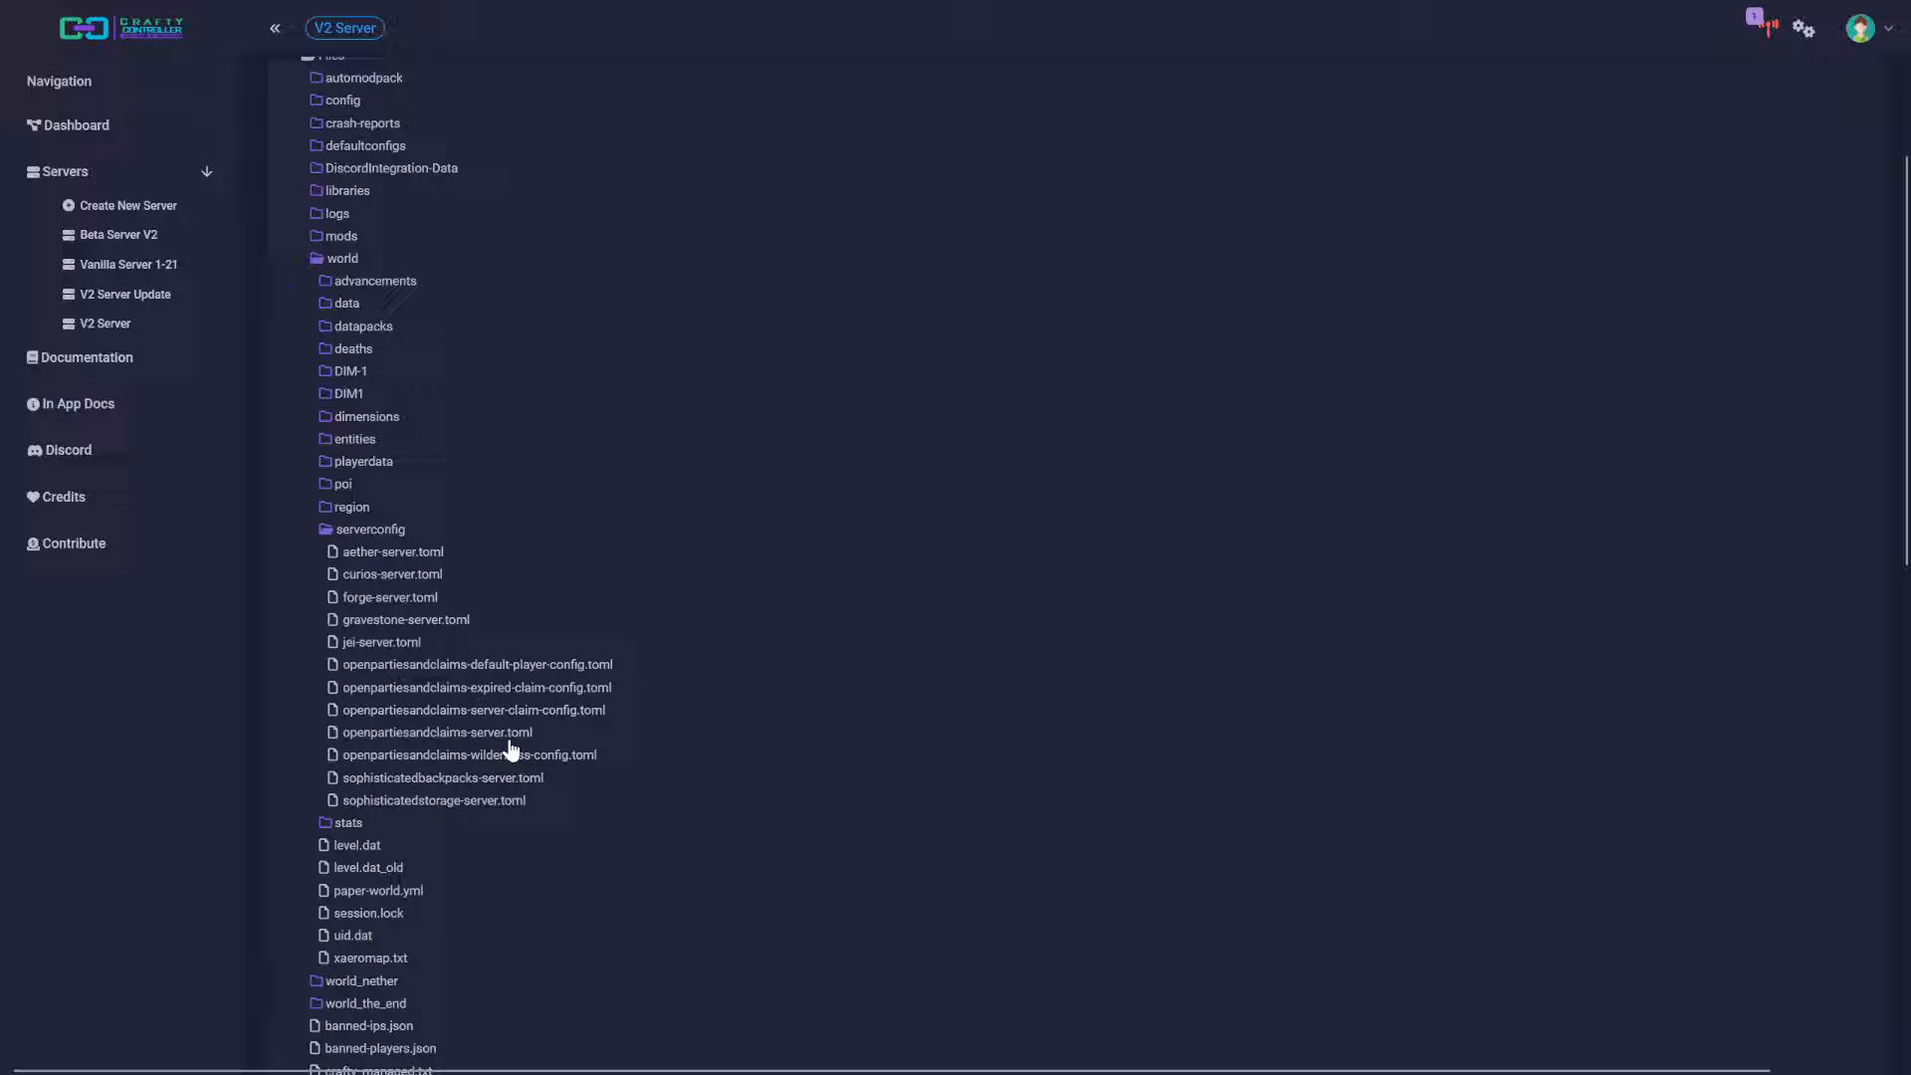
{"action": "mouse_move", "coordinate": [505, 745]}
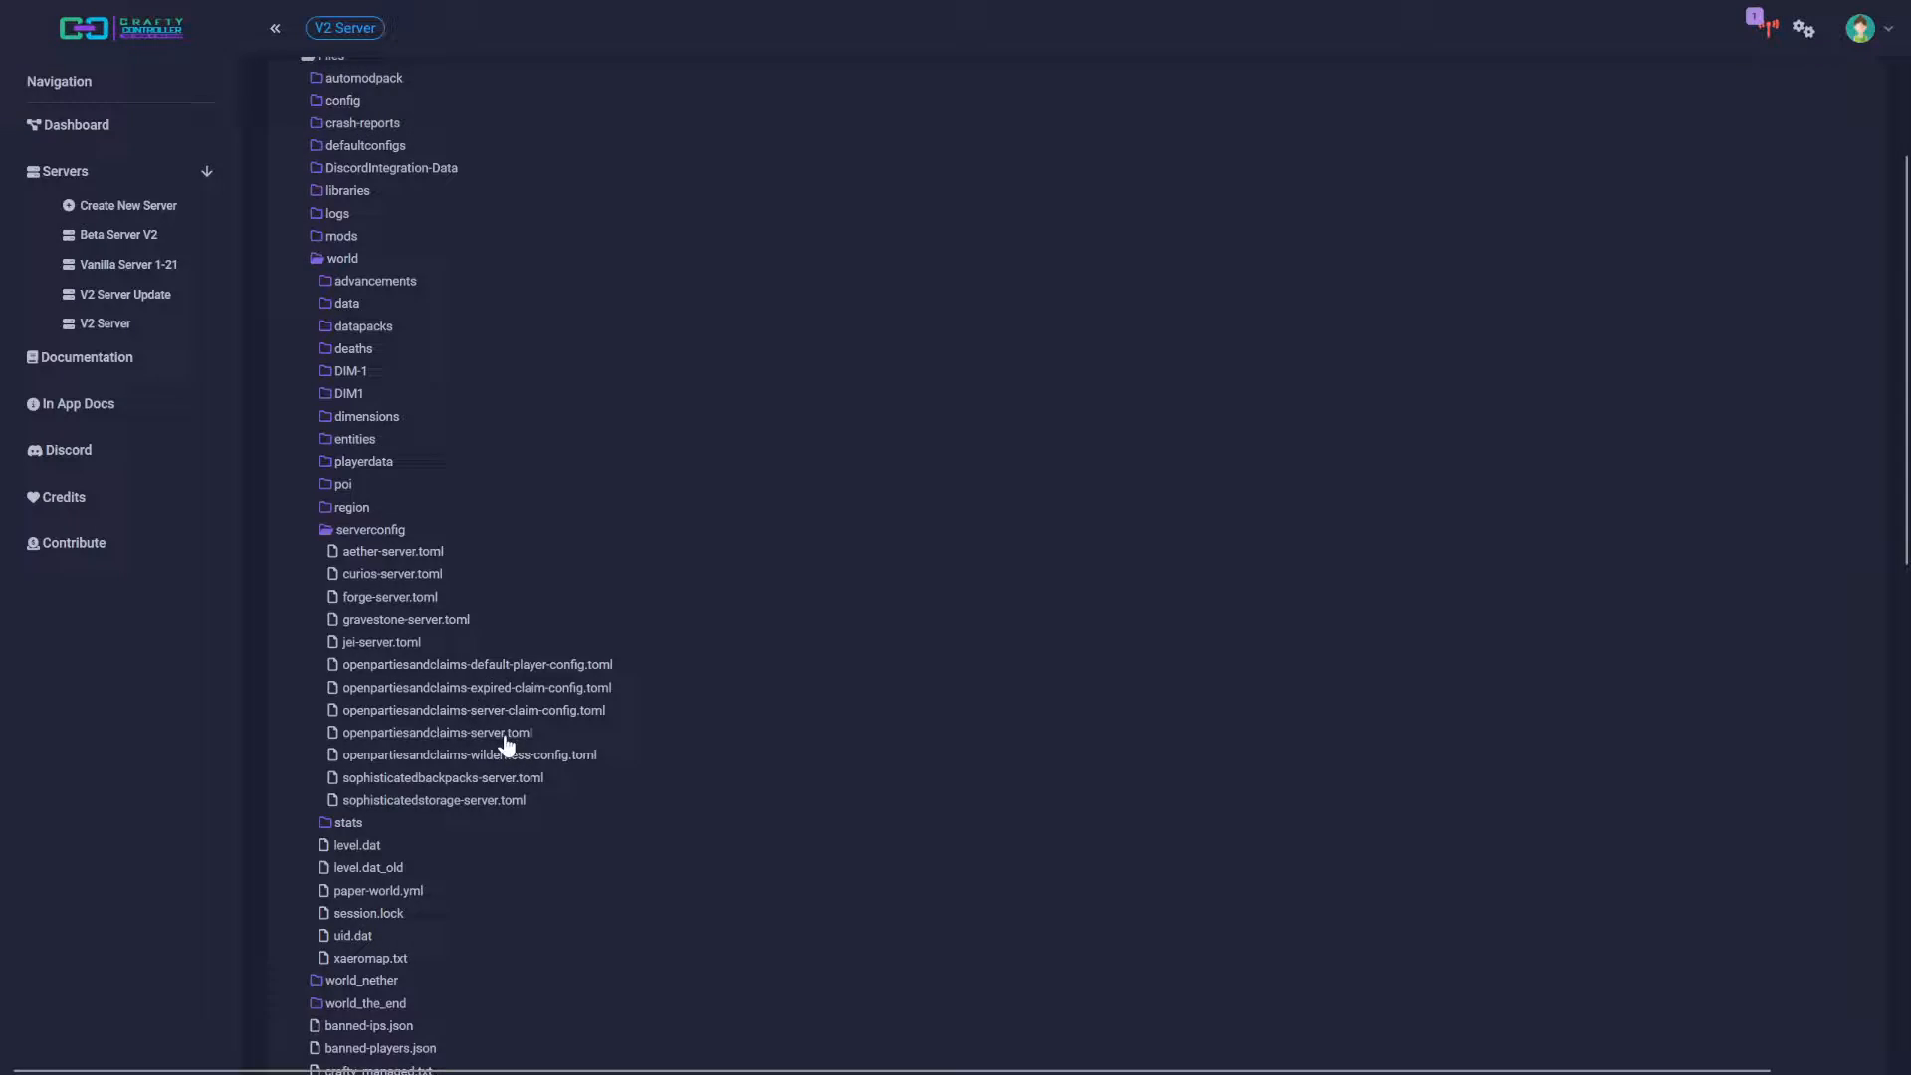
Load openpartiesandclaims-server.toml in the editor and search 'door' to reach the Doors exception group
{"action": "left_click", "coordinate": [436, 731]}
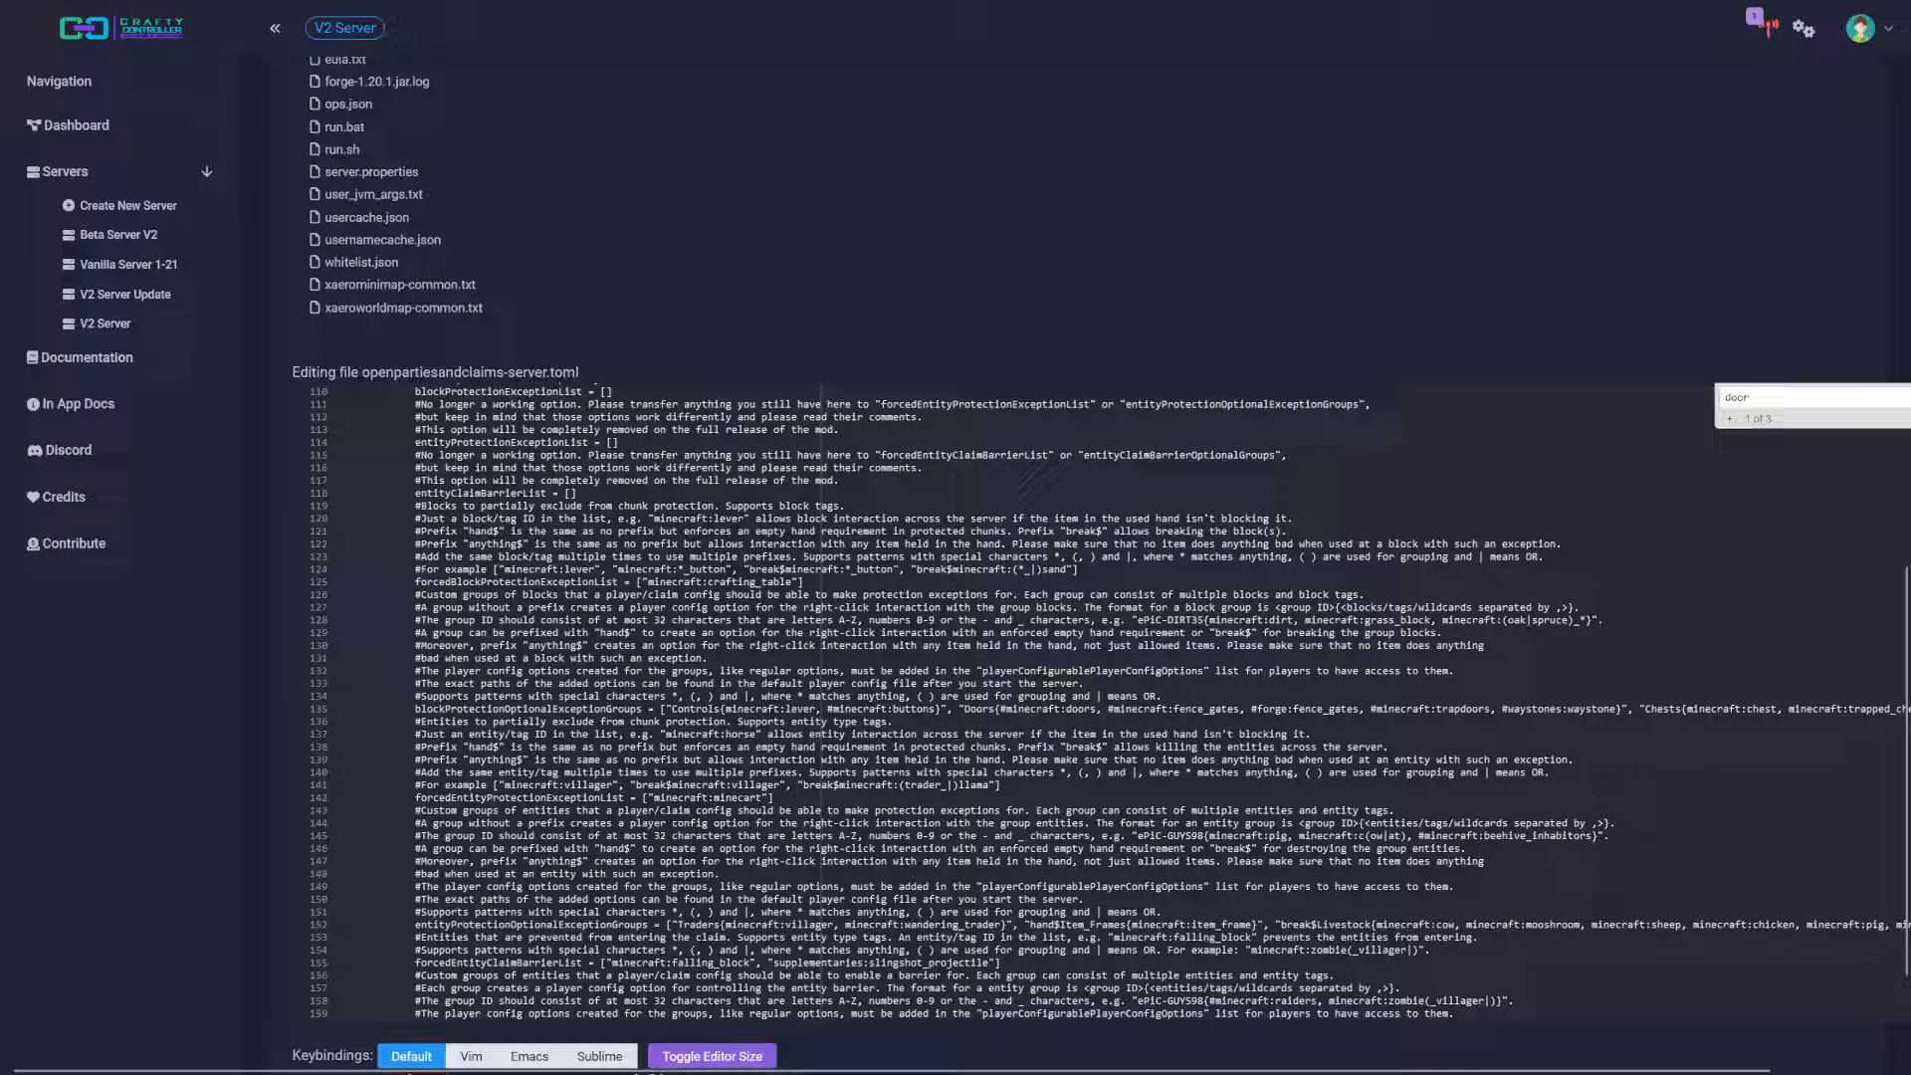
{"action": "scroll", "scroll_direction": "up", "scroll_amount": 3}
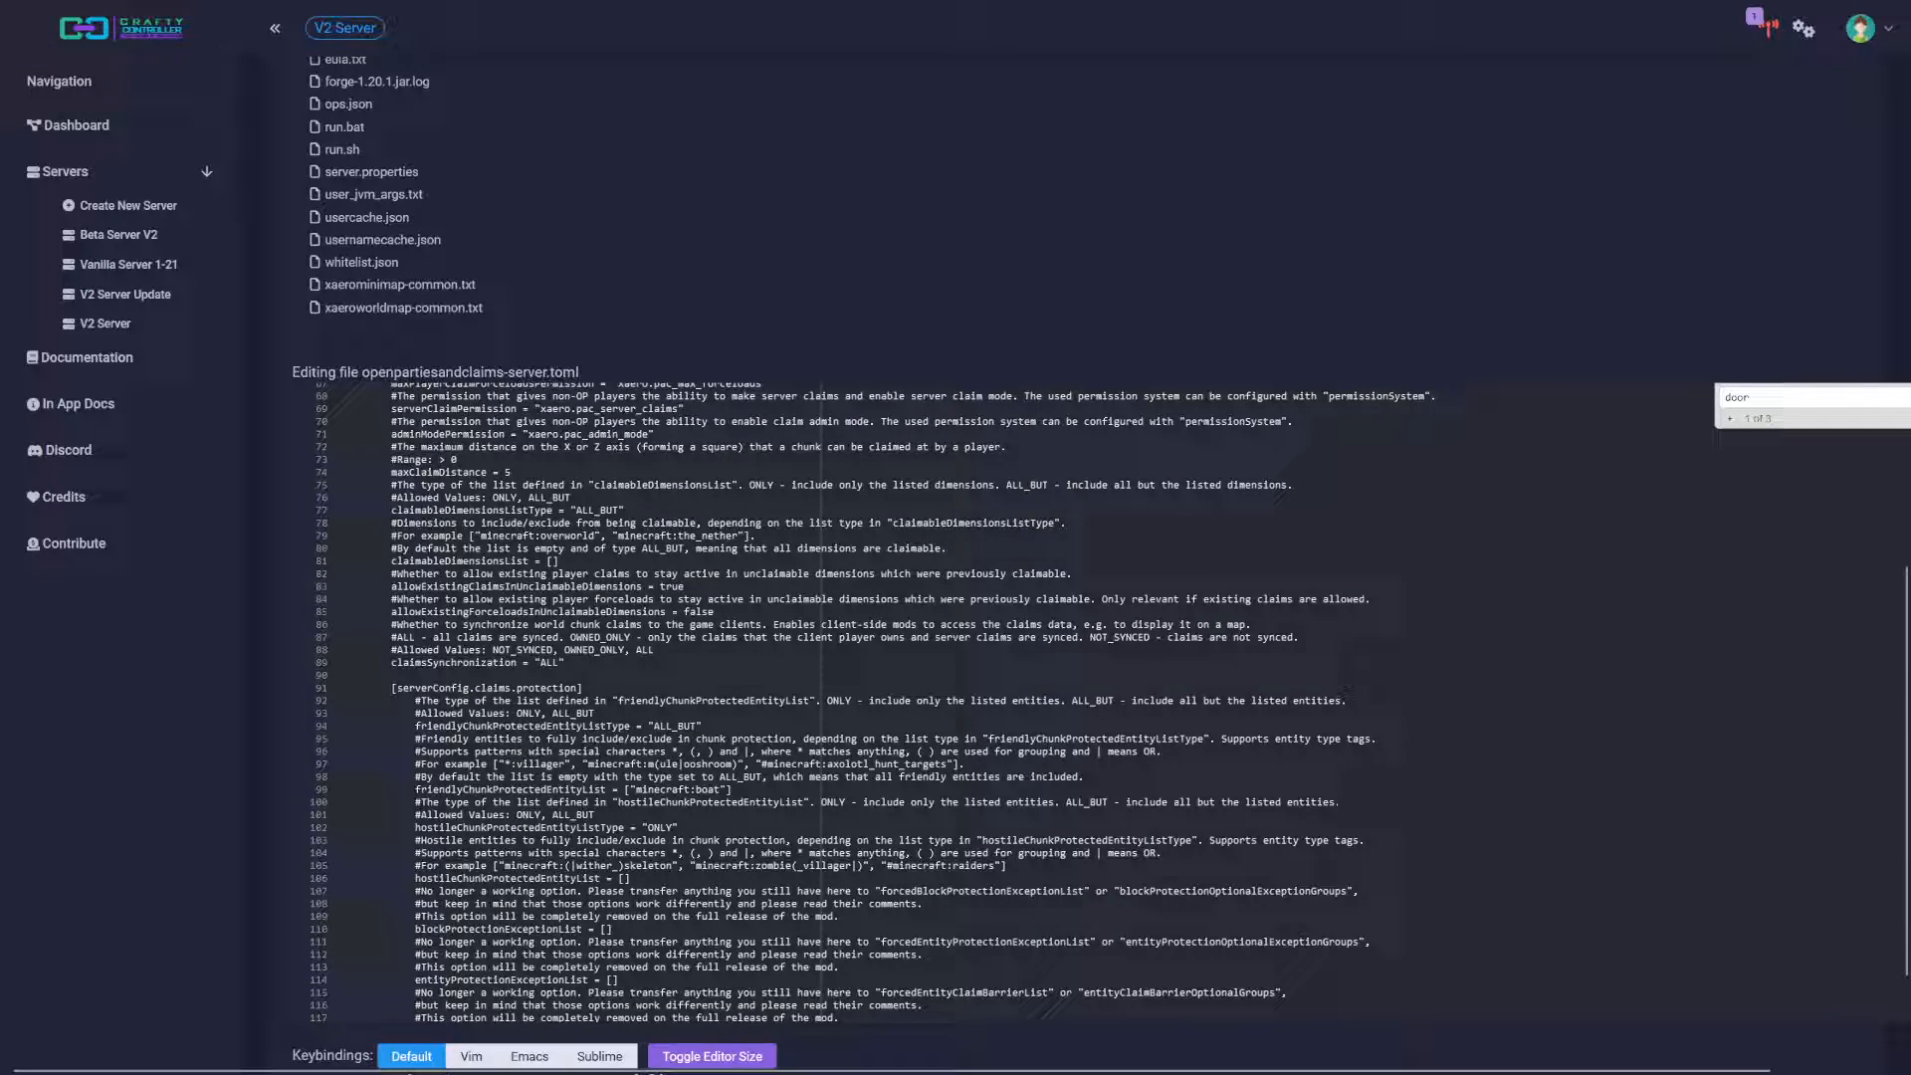
{"action": "scroll", "scroll_direction": "down", "scroll_amount": 3}
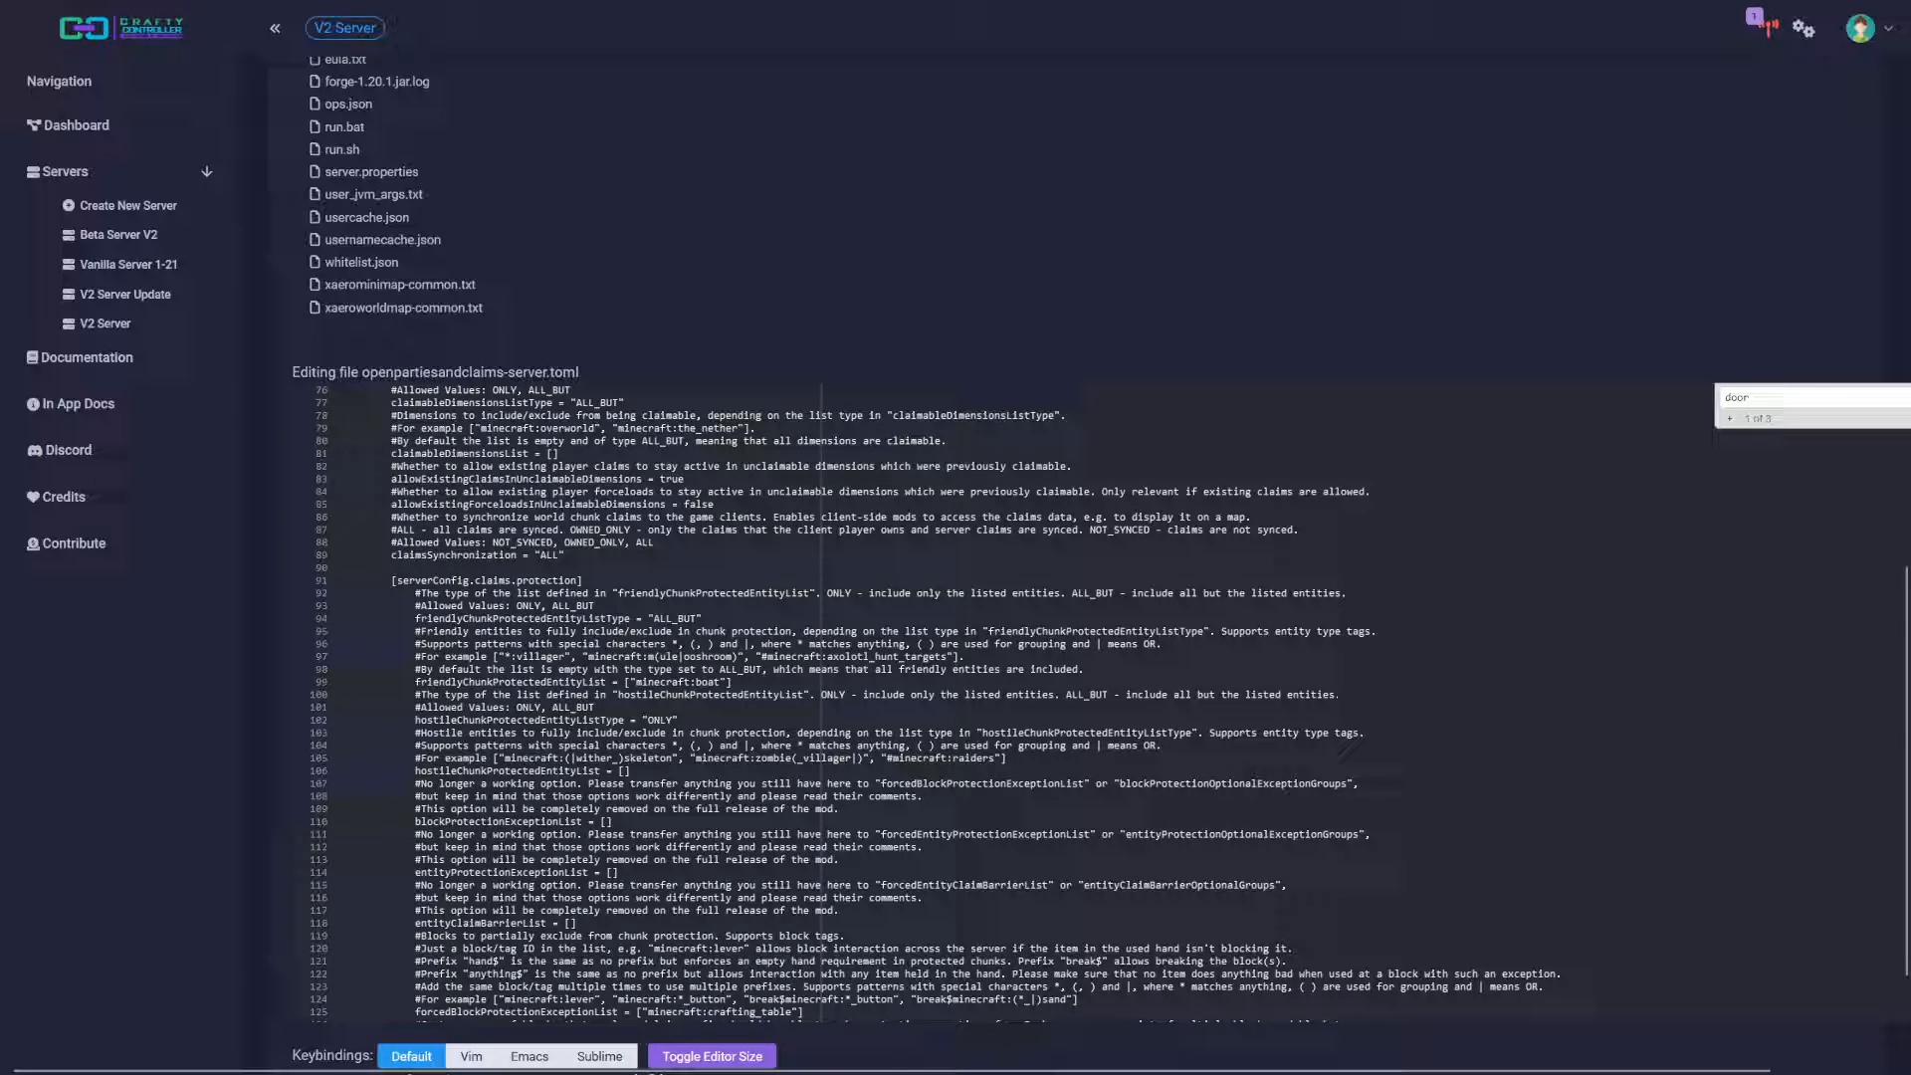
{"action": "scroll", "scroll_direction": "down", "scroll_amount": 3}
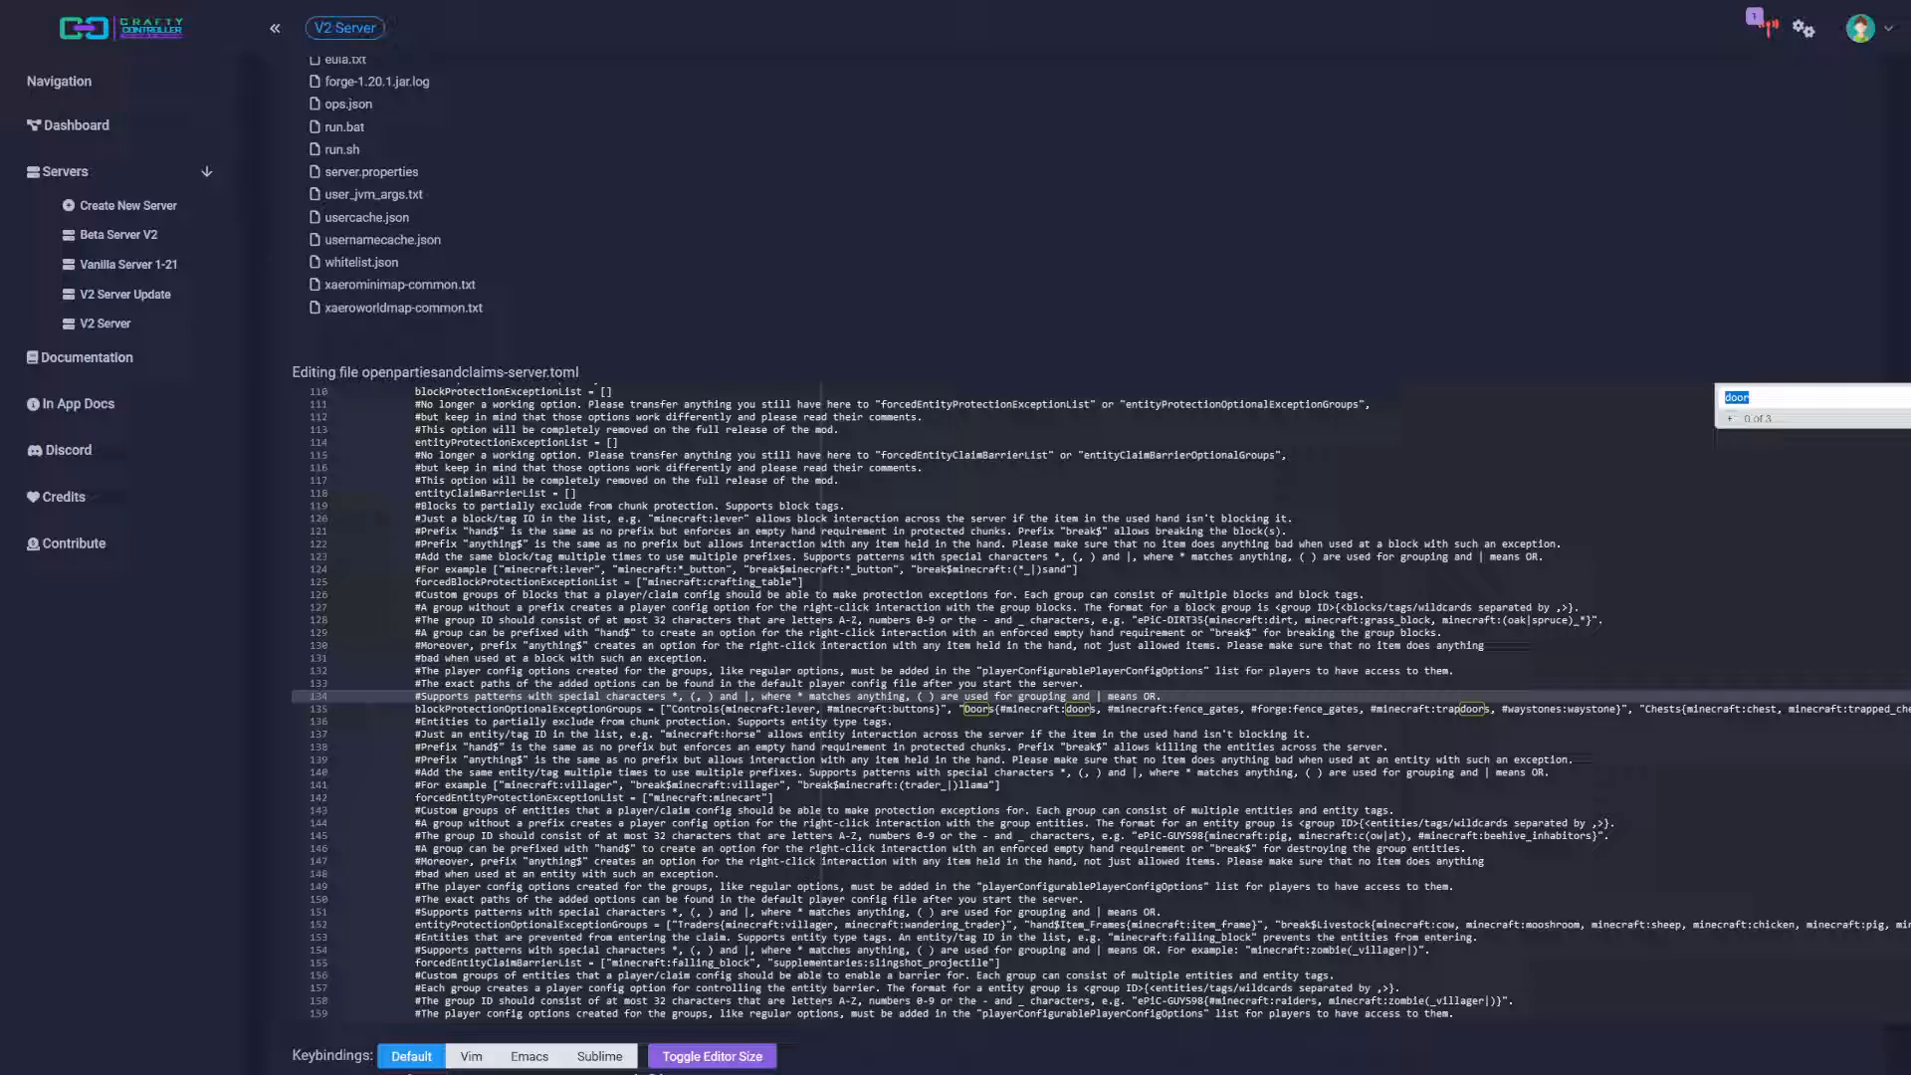
{"action": "type", "text": "d"}
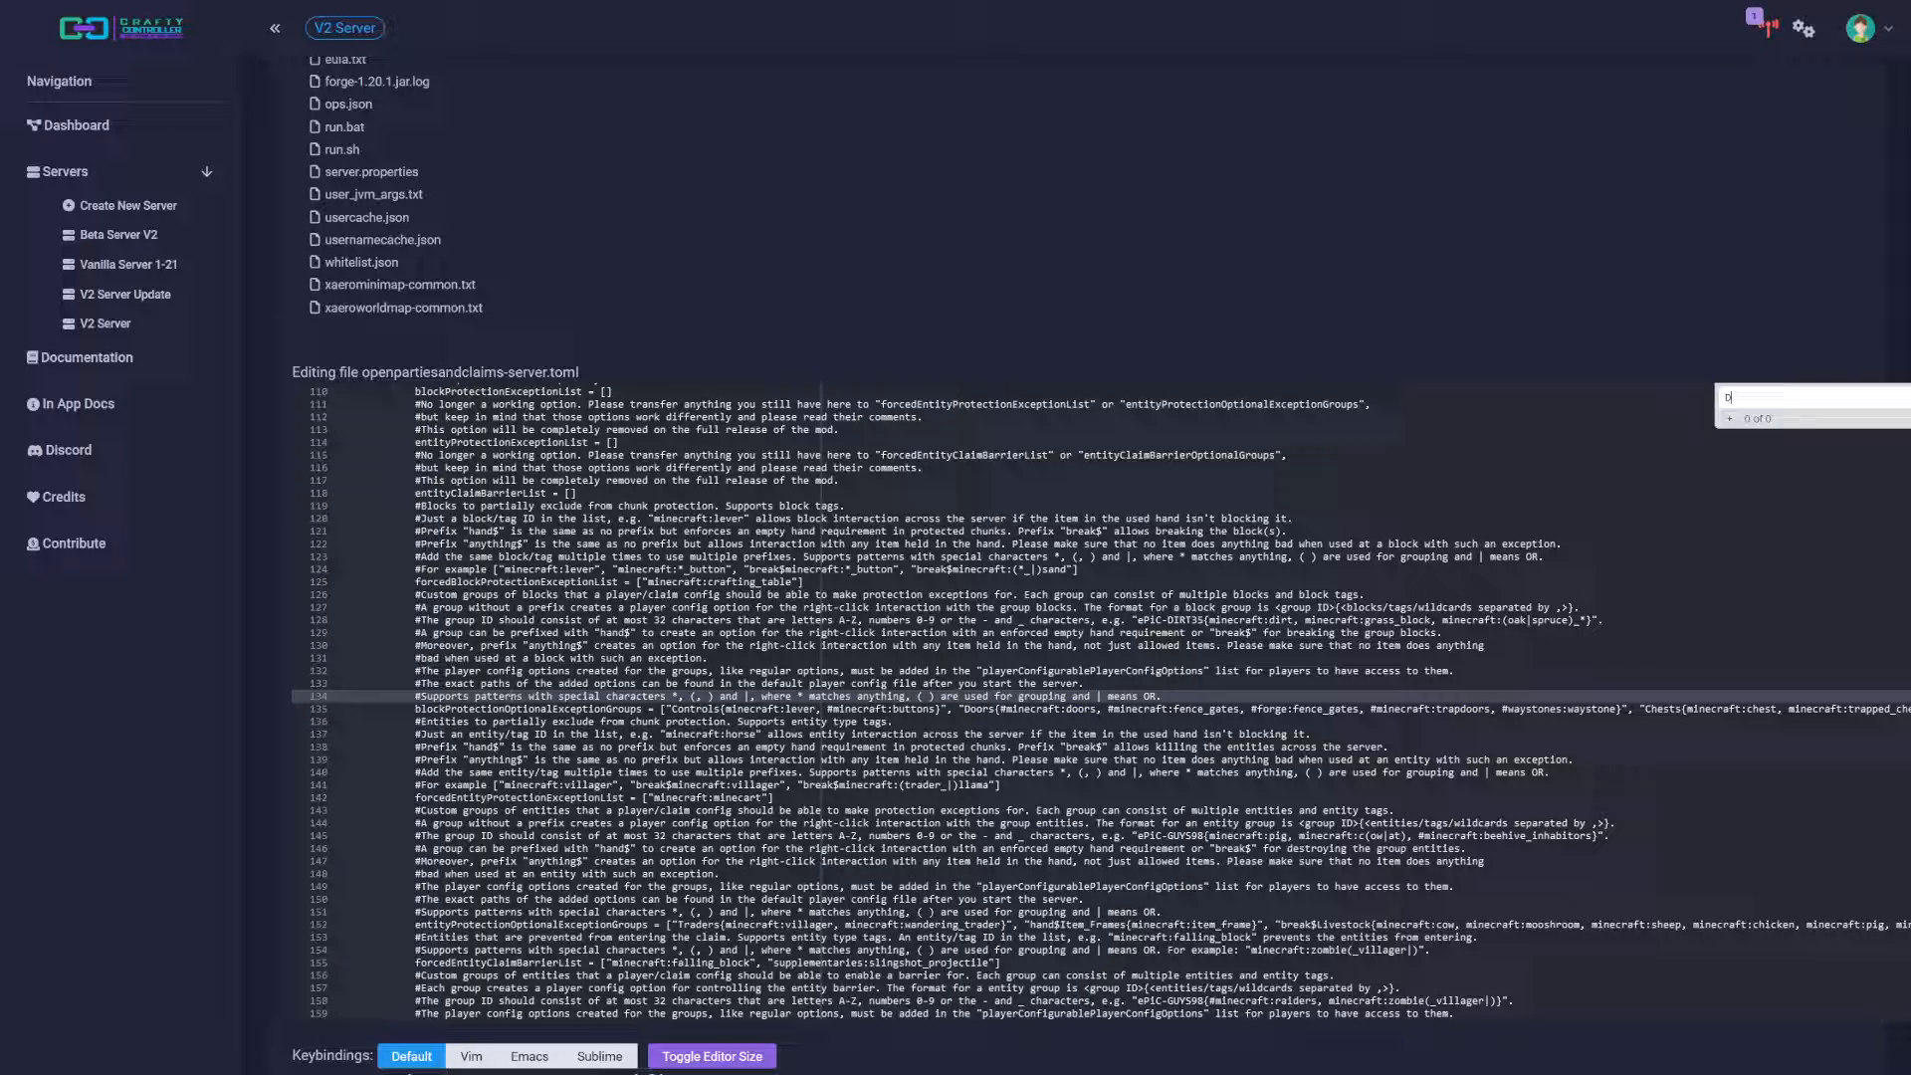
{"action": "type", "text": "oor"}
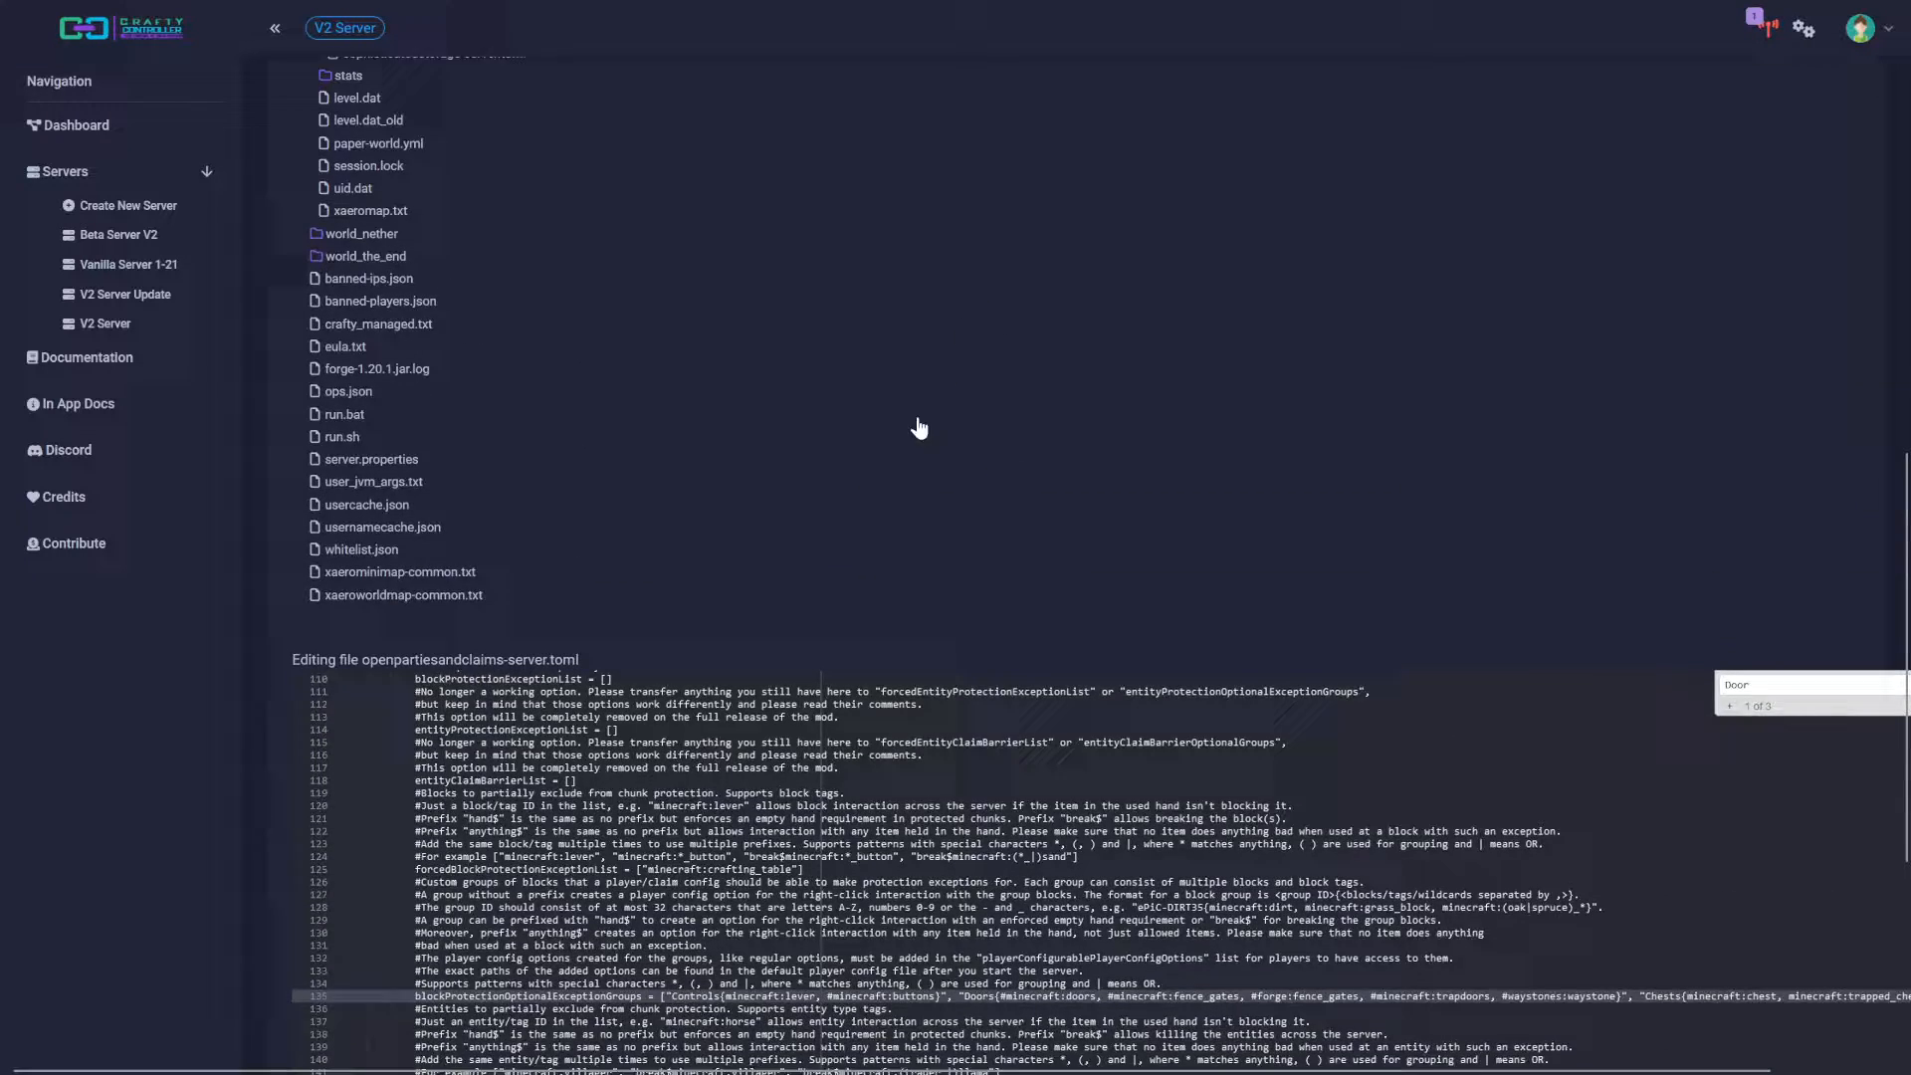
{"action": "scroll", "scroll_direction": "up", "scroll_amount": 3}
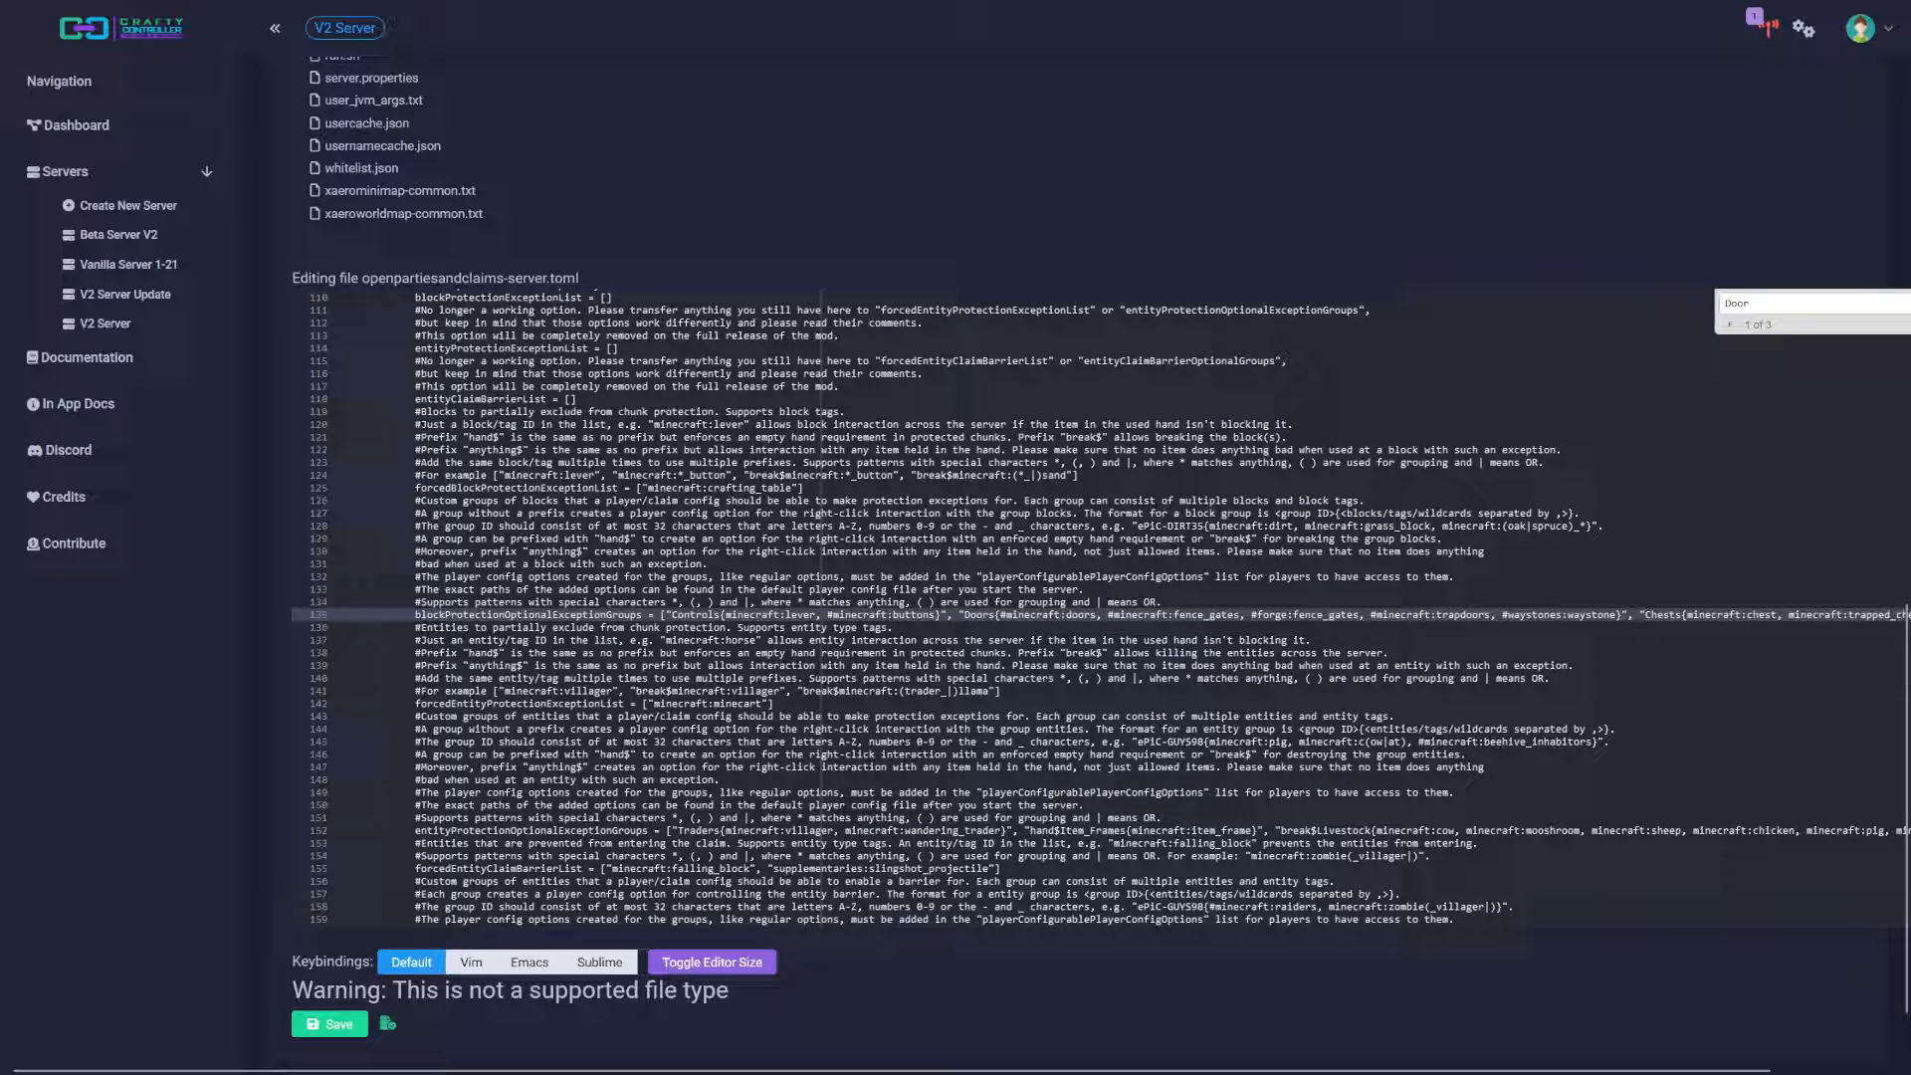
{"action": "scroll", "scroll_direction": "up", "scroll_amount": 3}
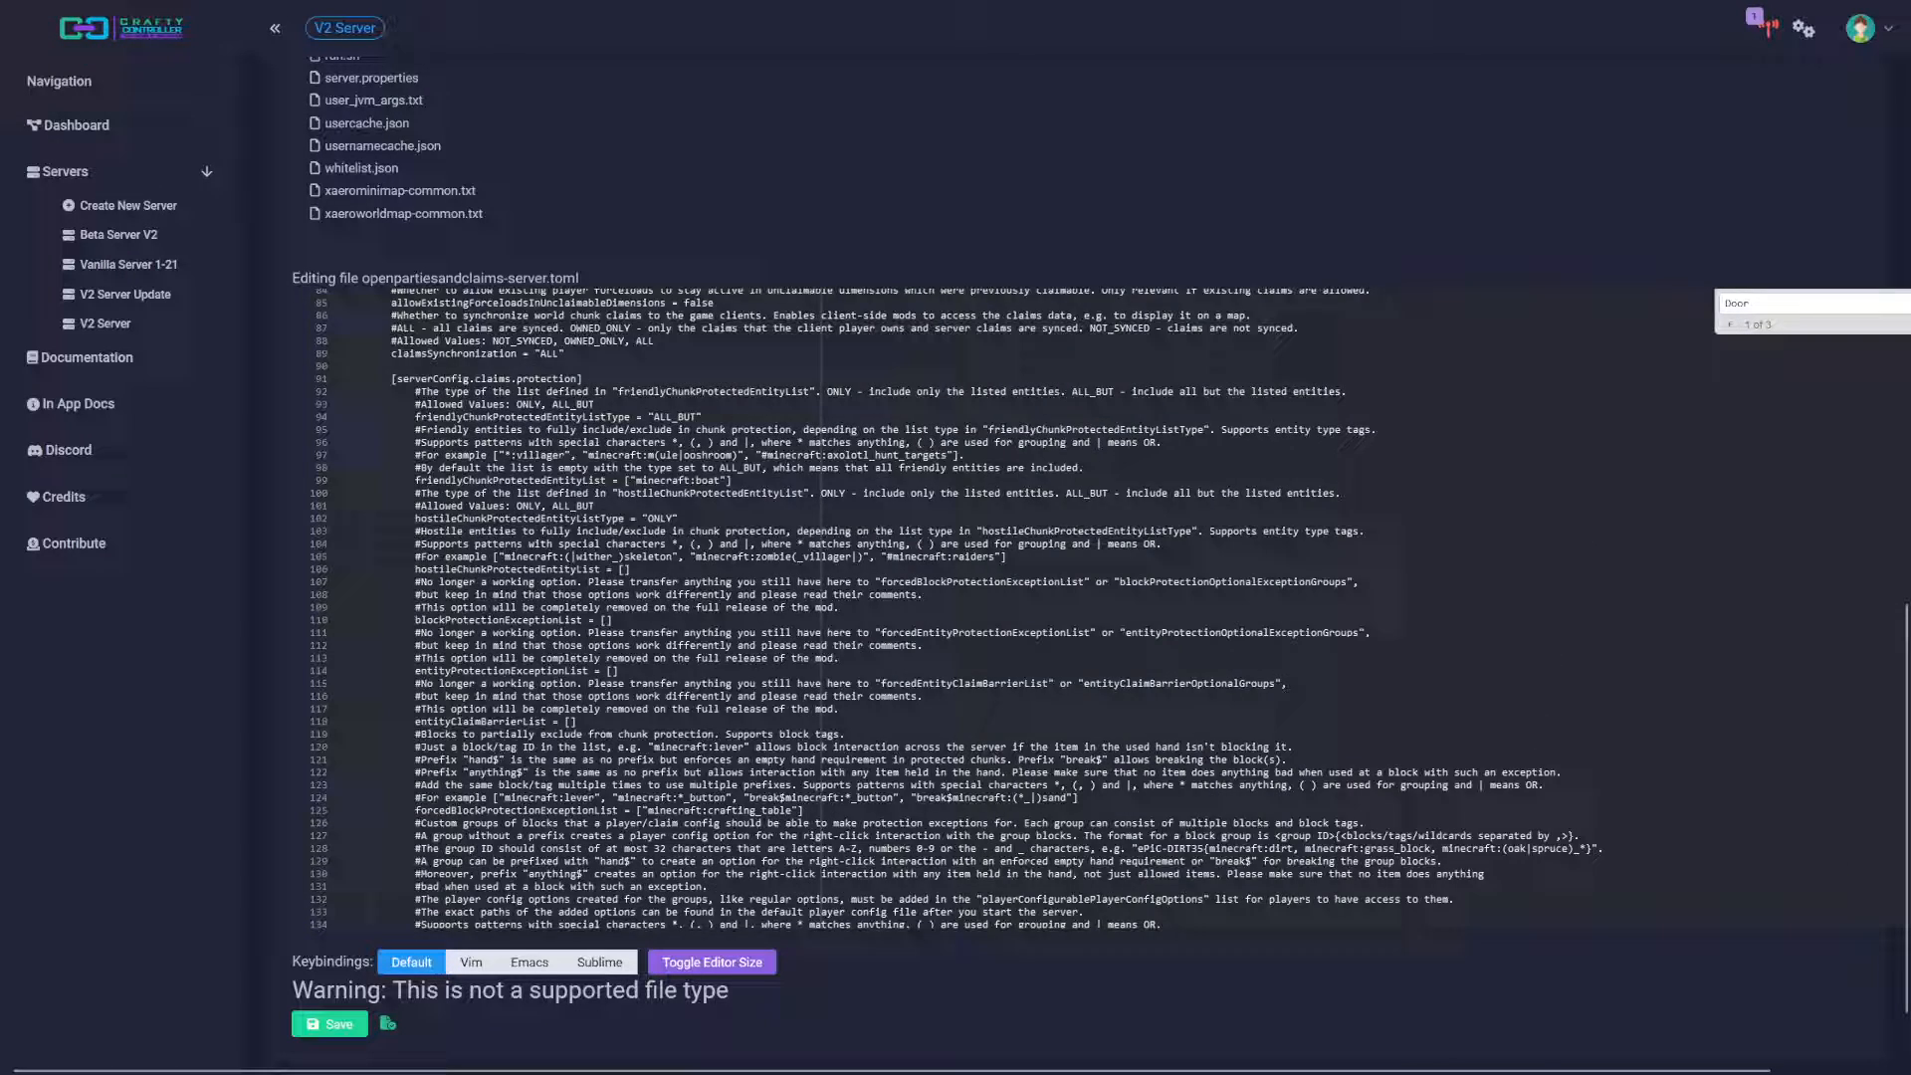
{"action": "scroll", "scroll_direction": "up", "scroll_amount": 3}
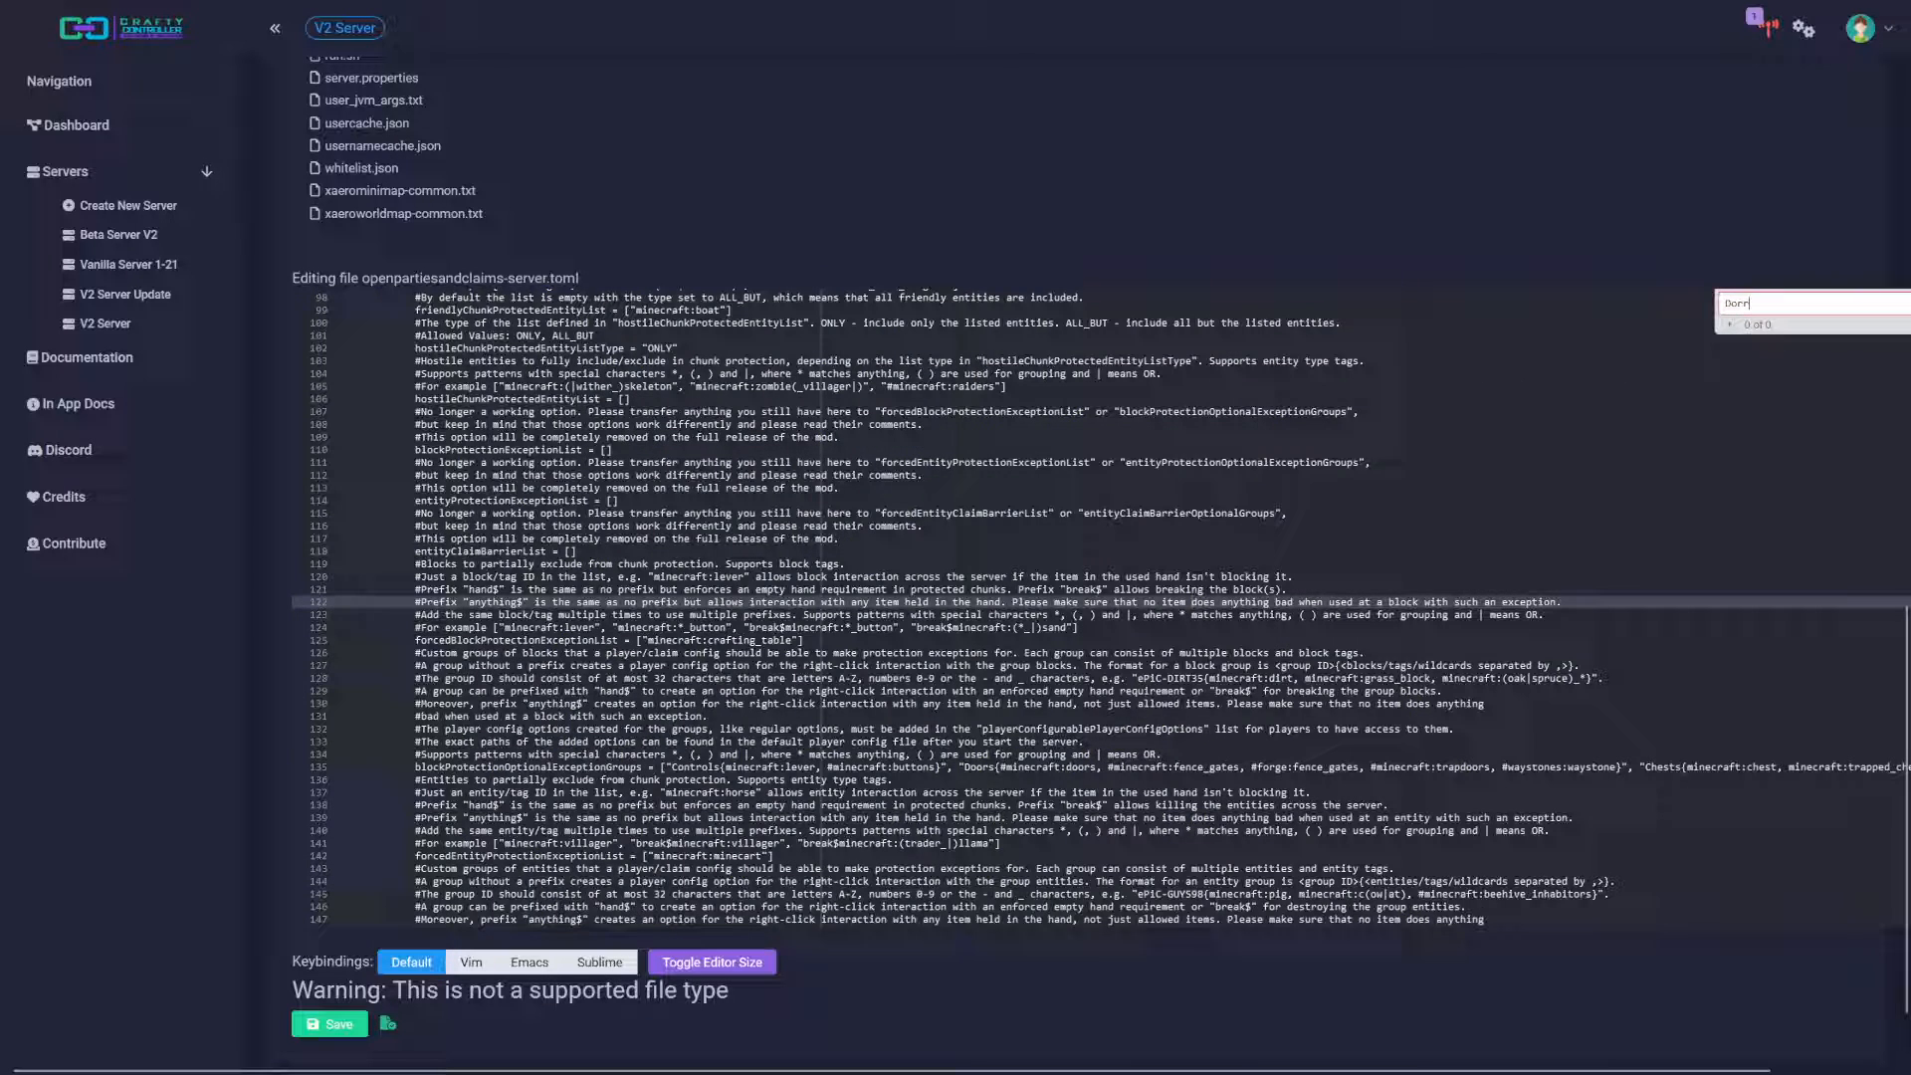
{"action": "type", "text": "Do"}
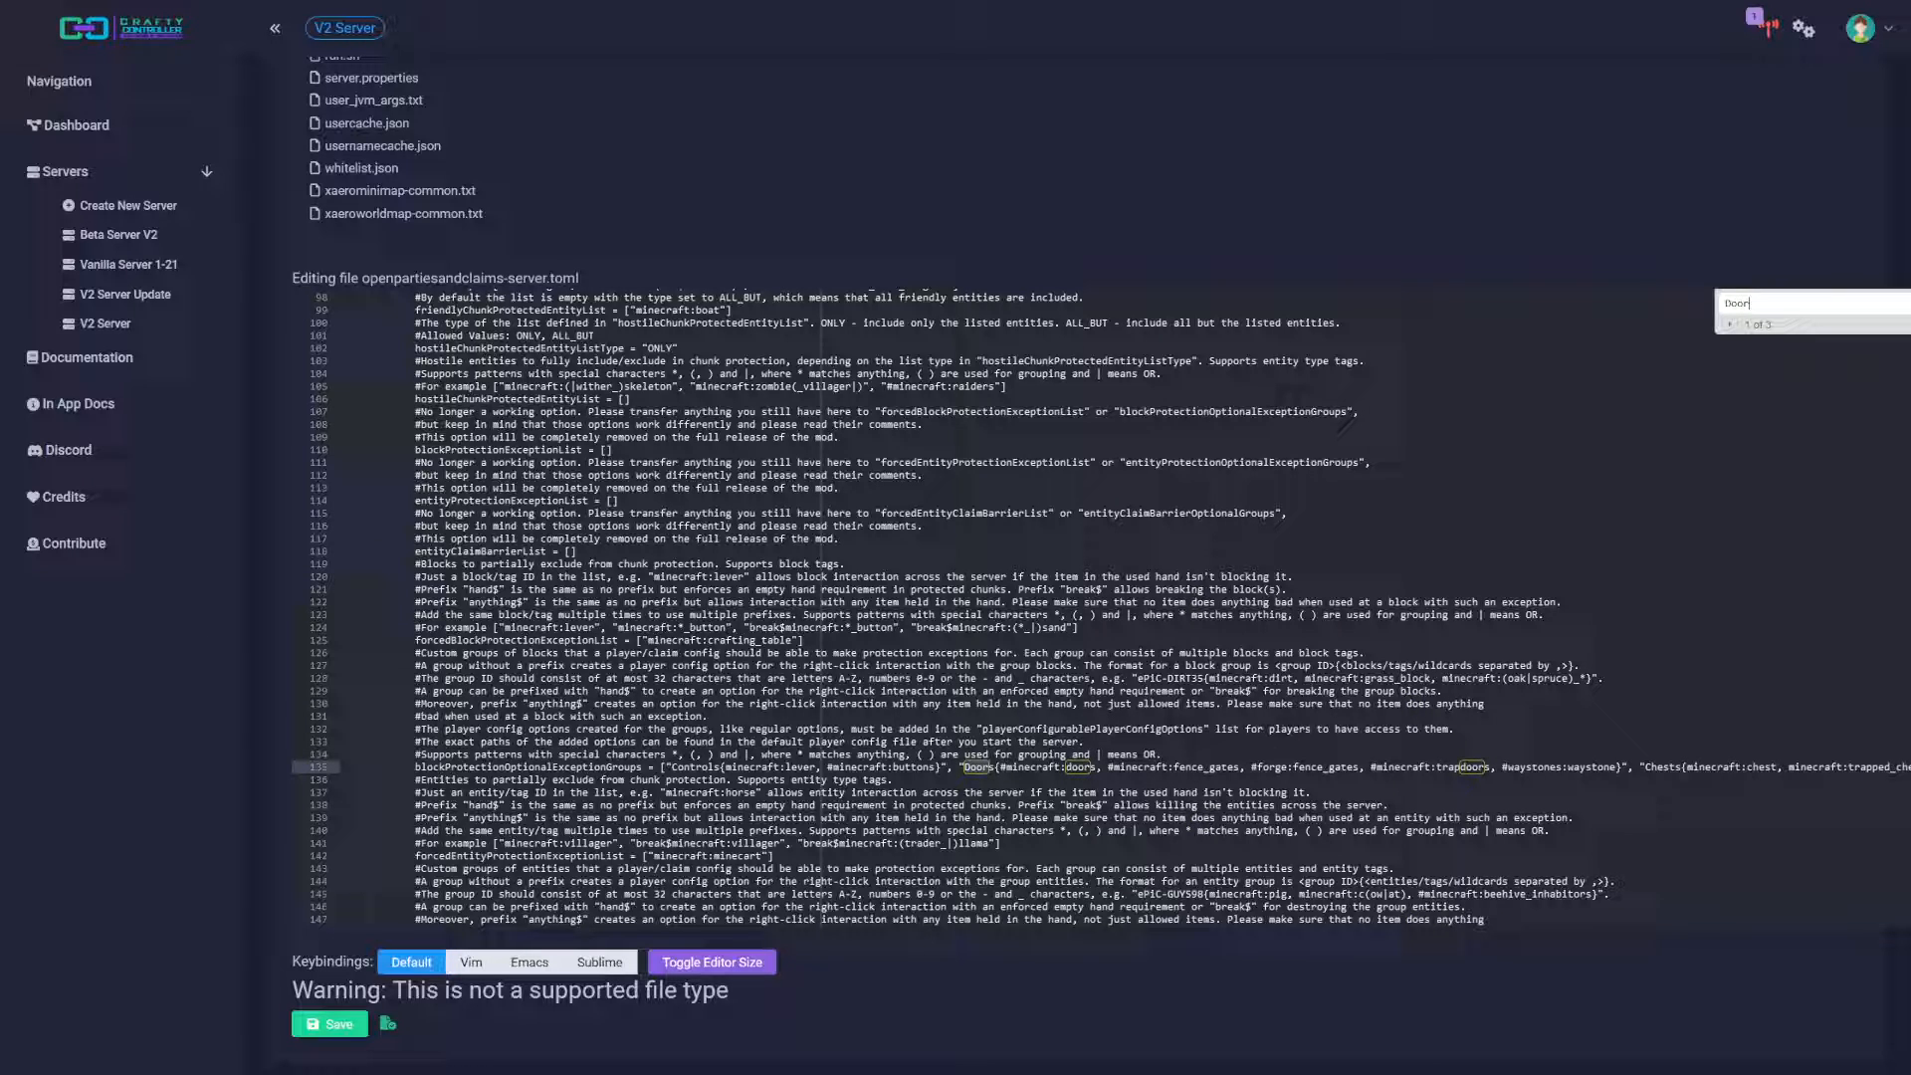
{"action": "scroll", "scroll_direction": "up", "scroll_amount": 3}
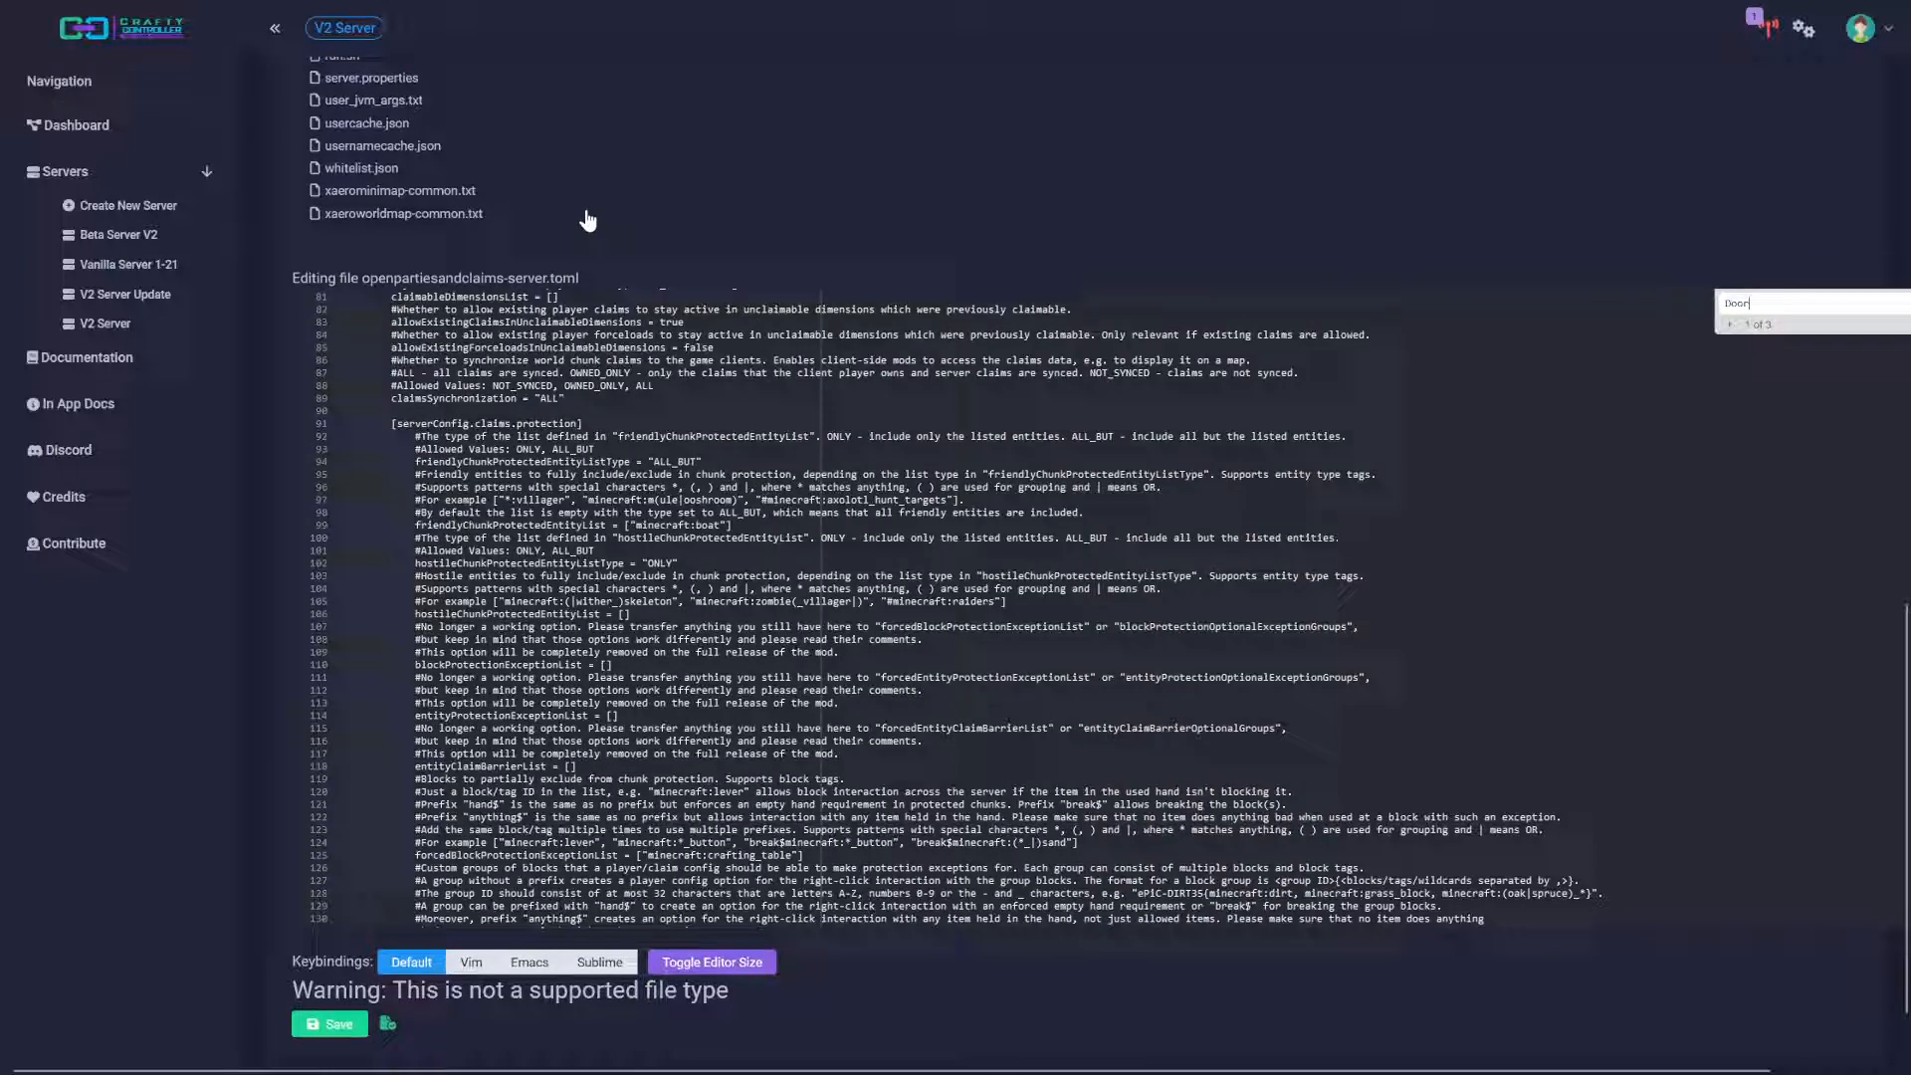
{"action": "scroll", "scroll_direction": "up", "scroll_amount": 3}
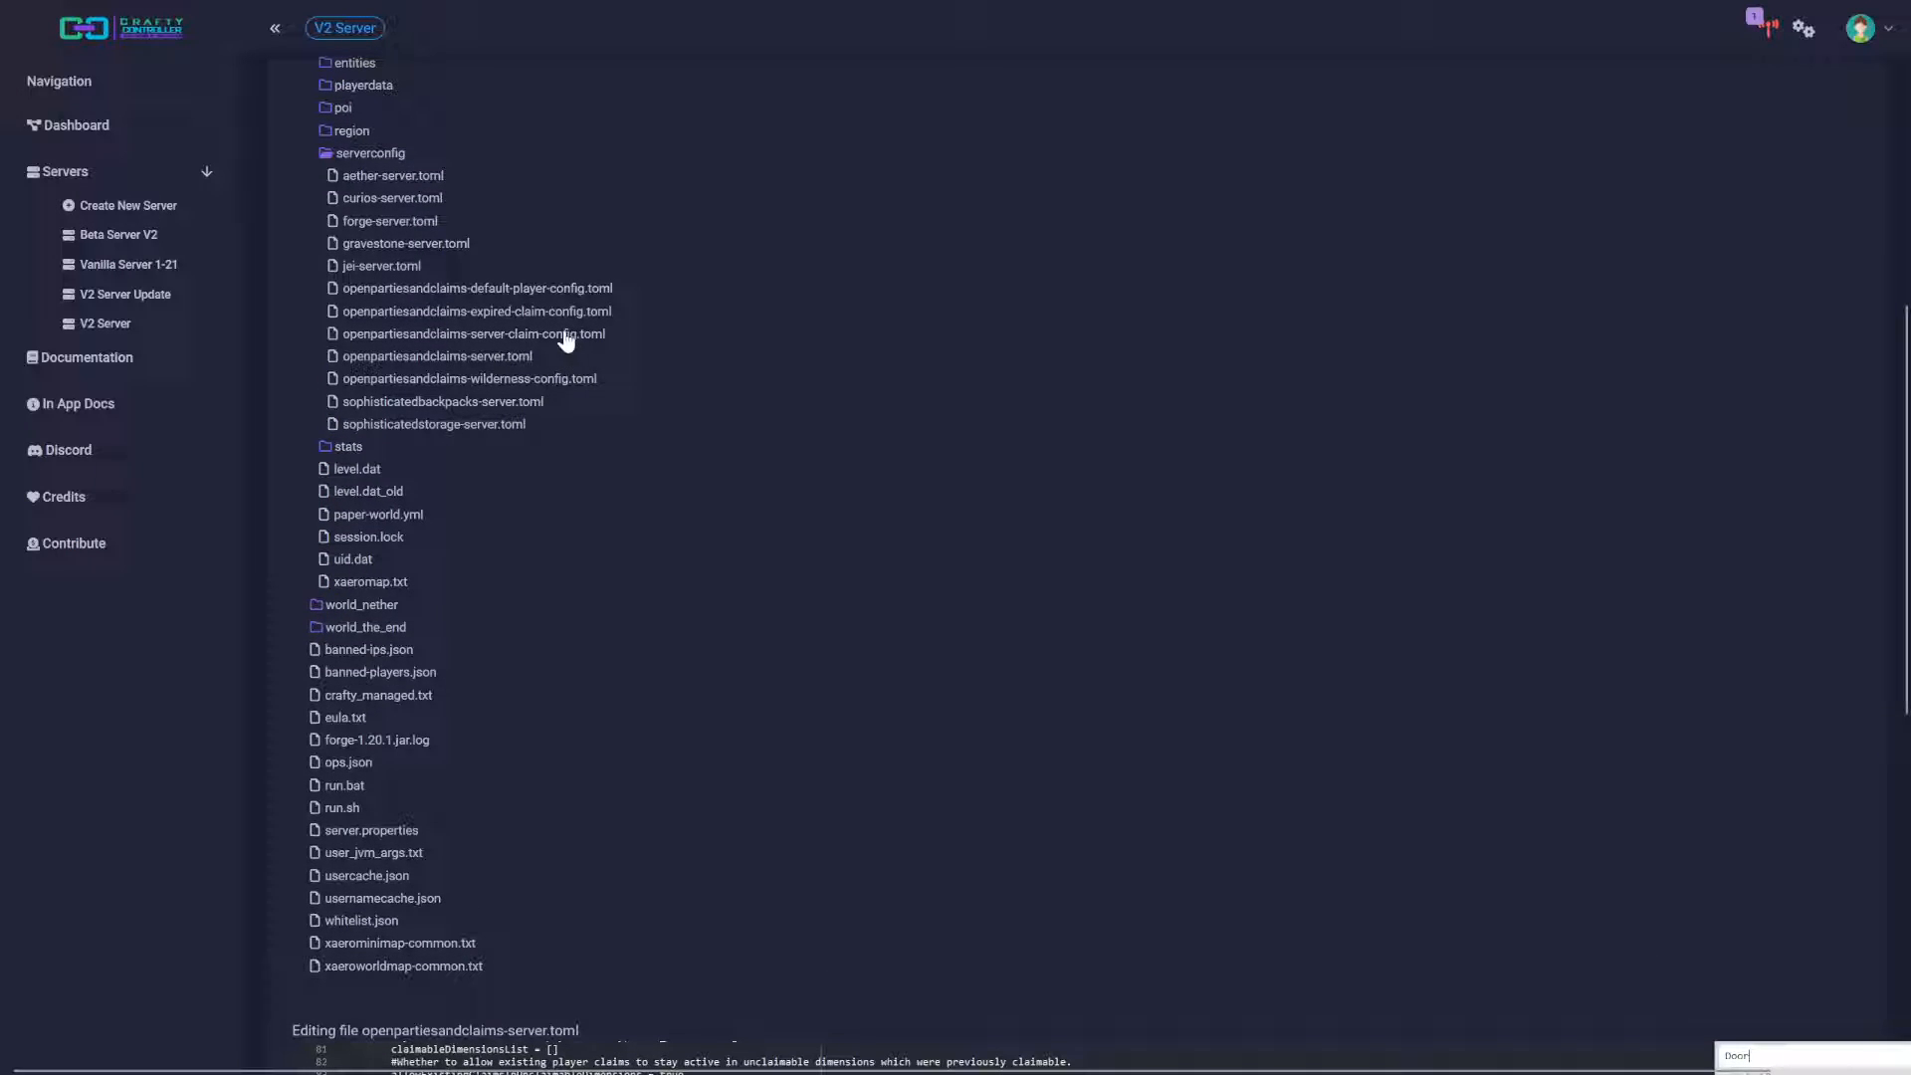
Load openpartiesandclaims-default-player-config.toml and scroll through its claim protection options
{"action": "left_click", "coordinate": [475, 286]}
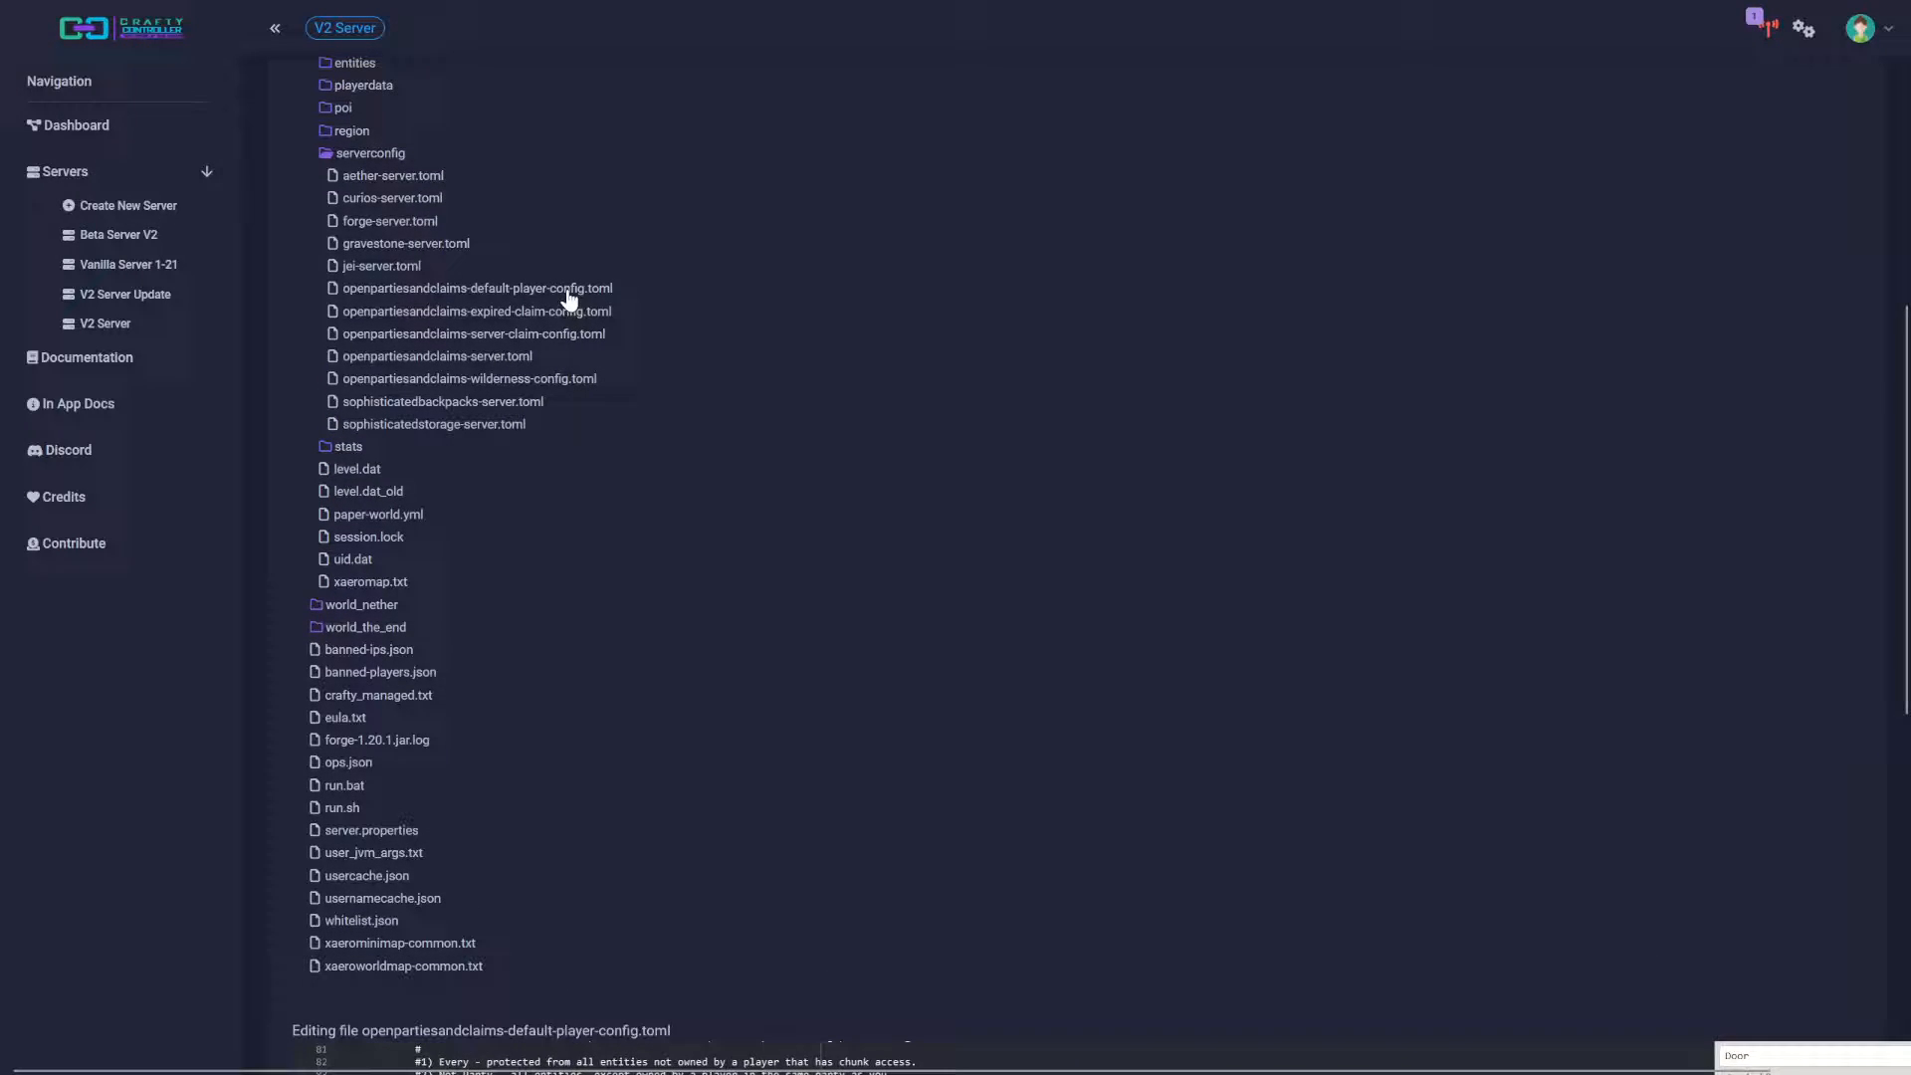
{"action": "scroll", "scroll_direction": "down", "scroll_amount": 3}
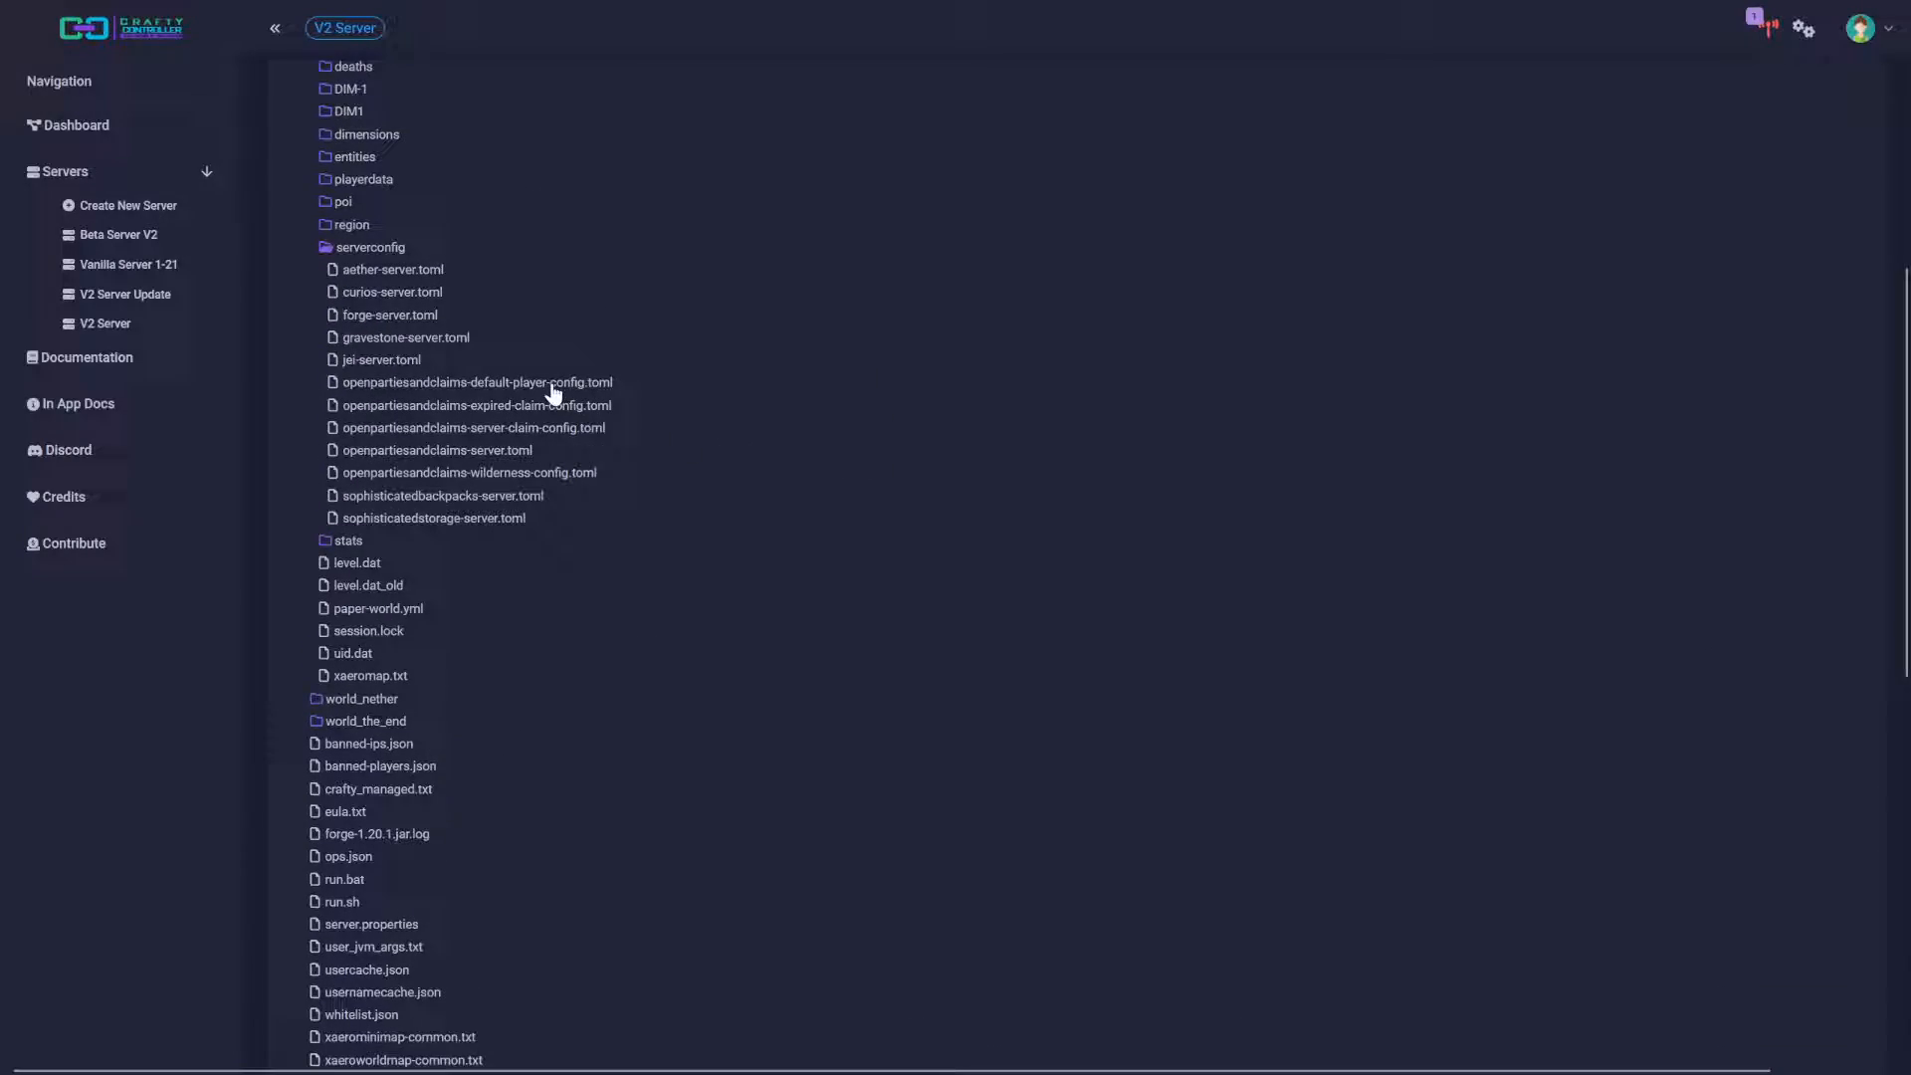
{"action": "left_click", "coordinate": [474, 382]}
{"action": "type", "text": "Door"}
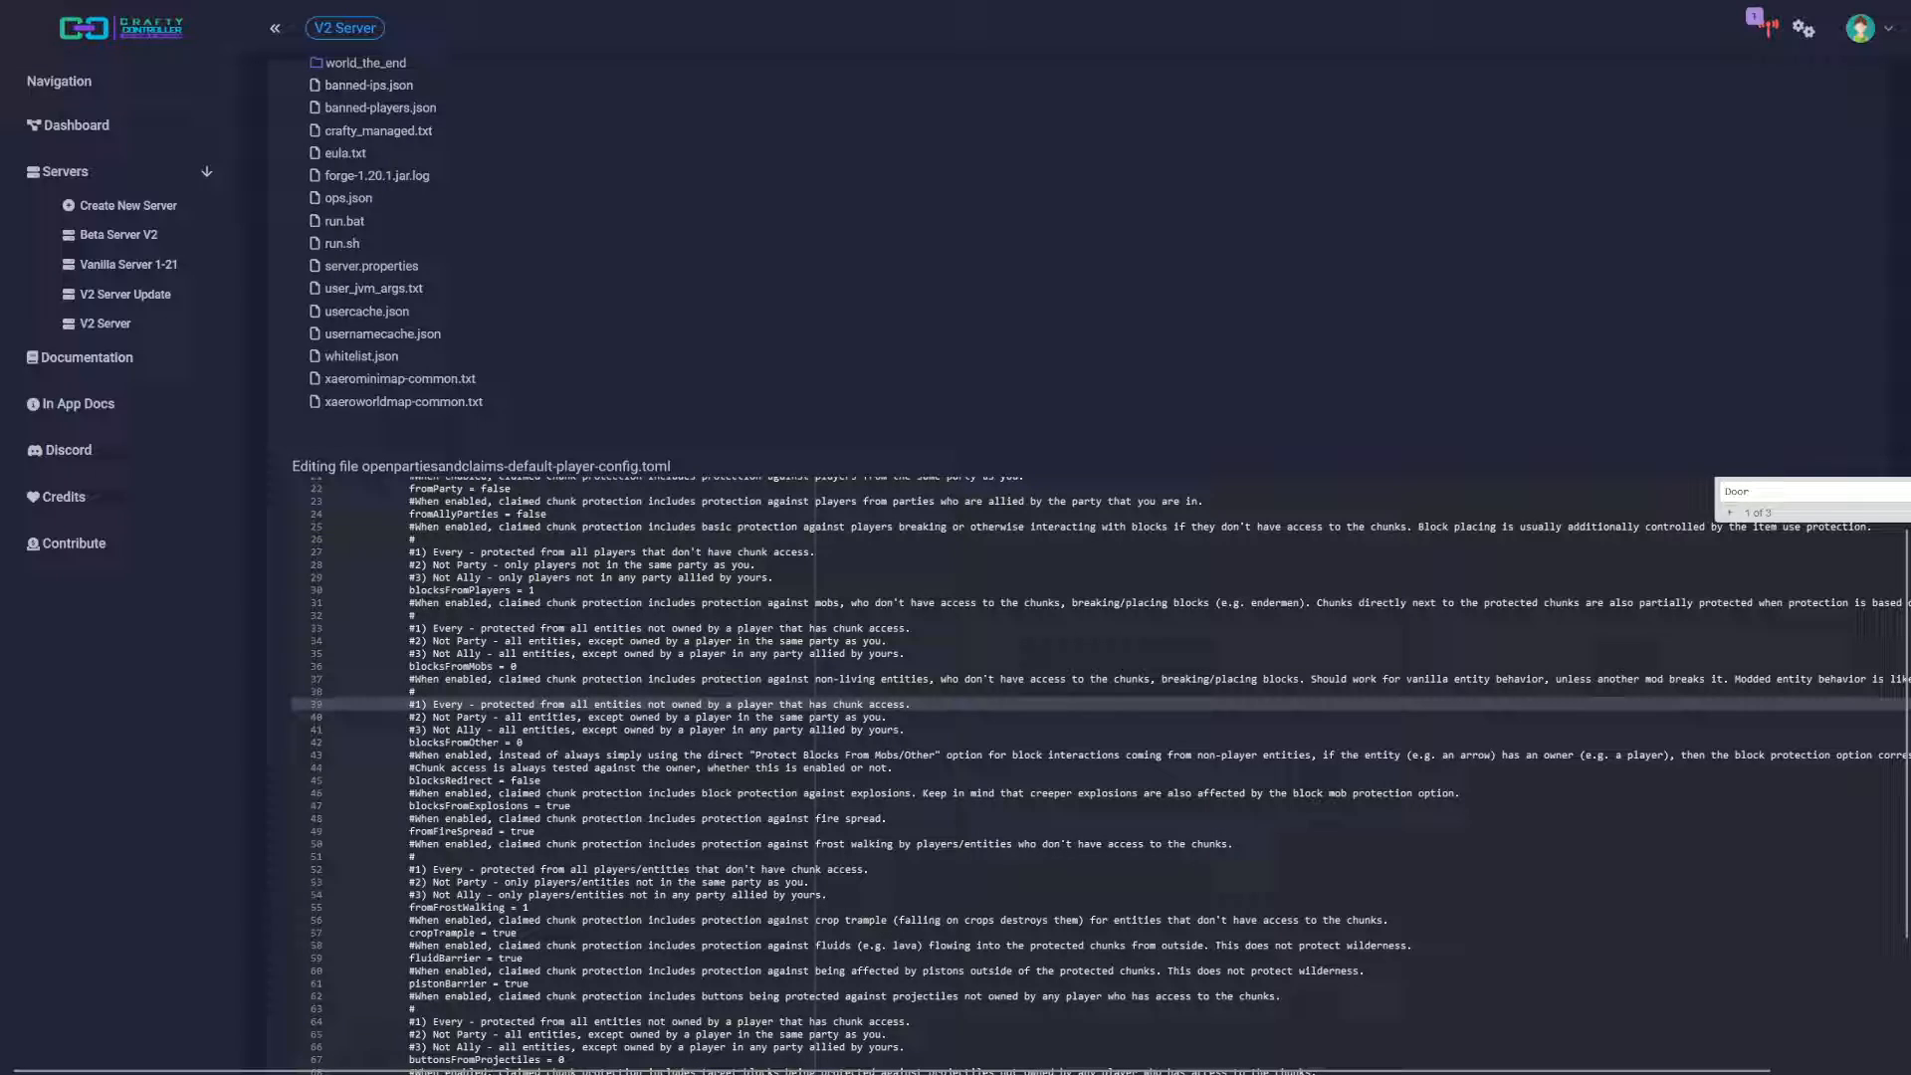
{"action": "scroll", "scroll_direction": "up", "scroll_amount": 3}
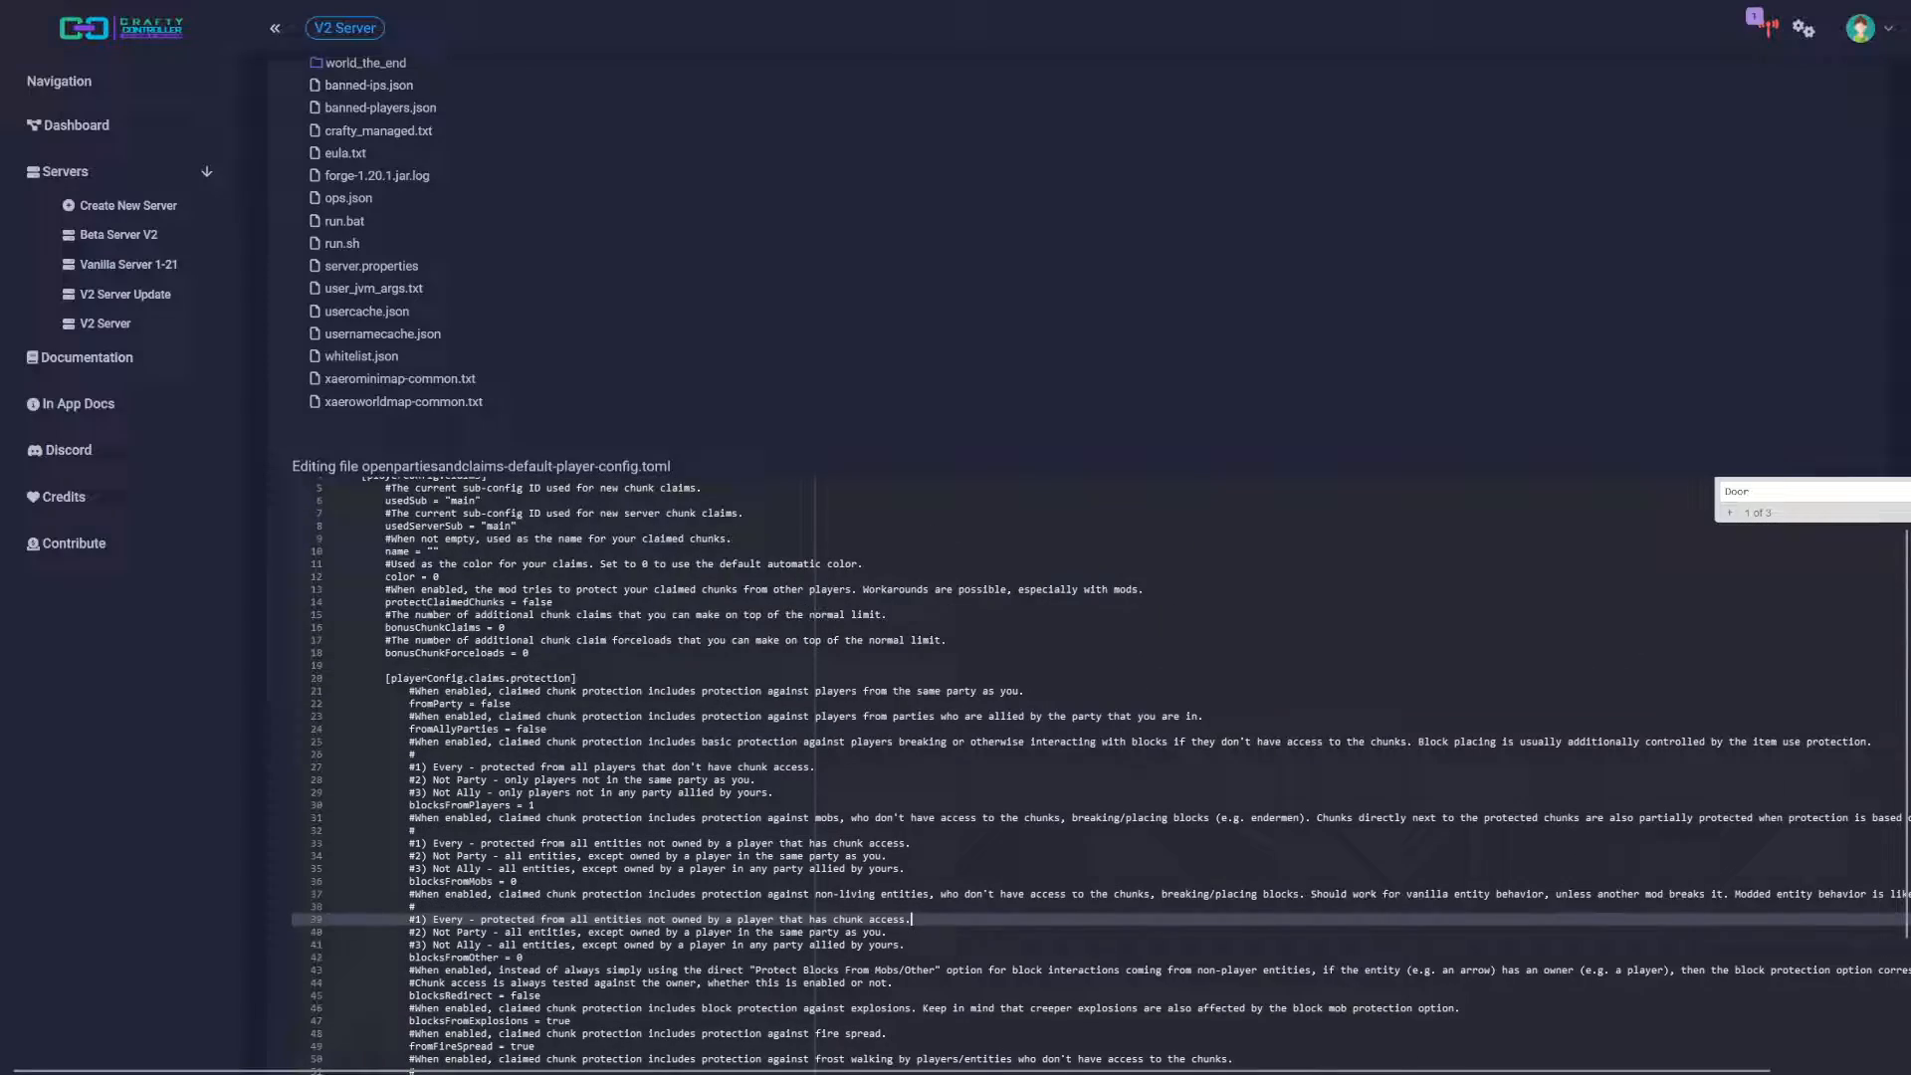
{"action": "scroll", "scroll_direction": "up", "scroll_amount": 3}
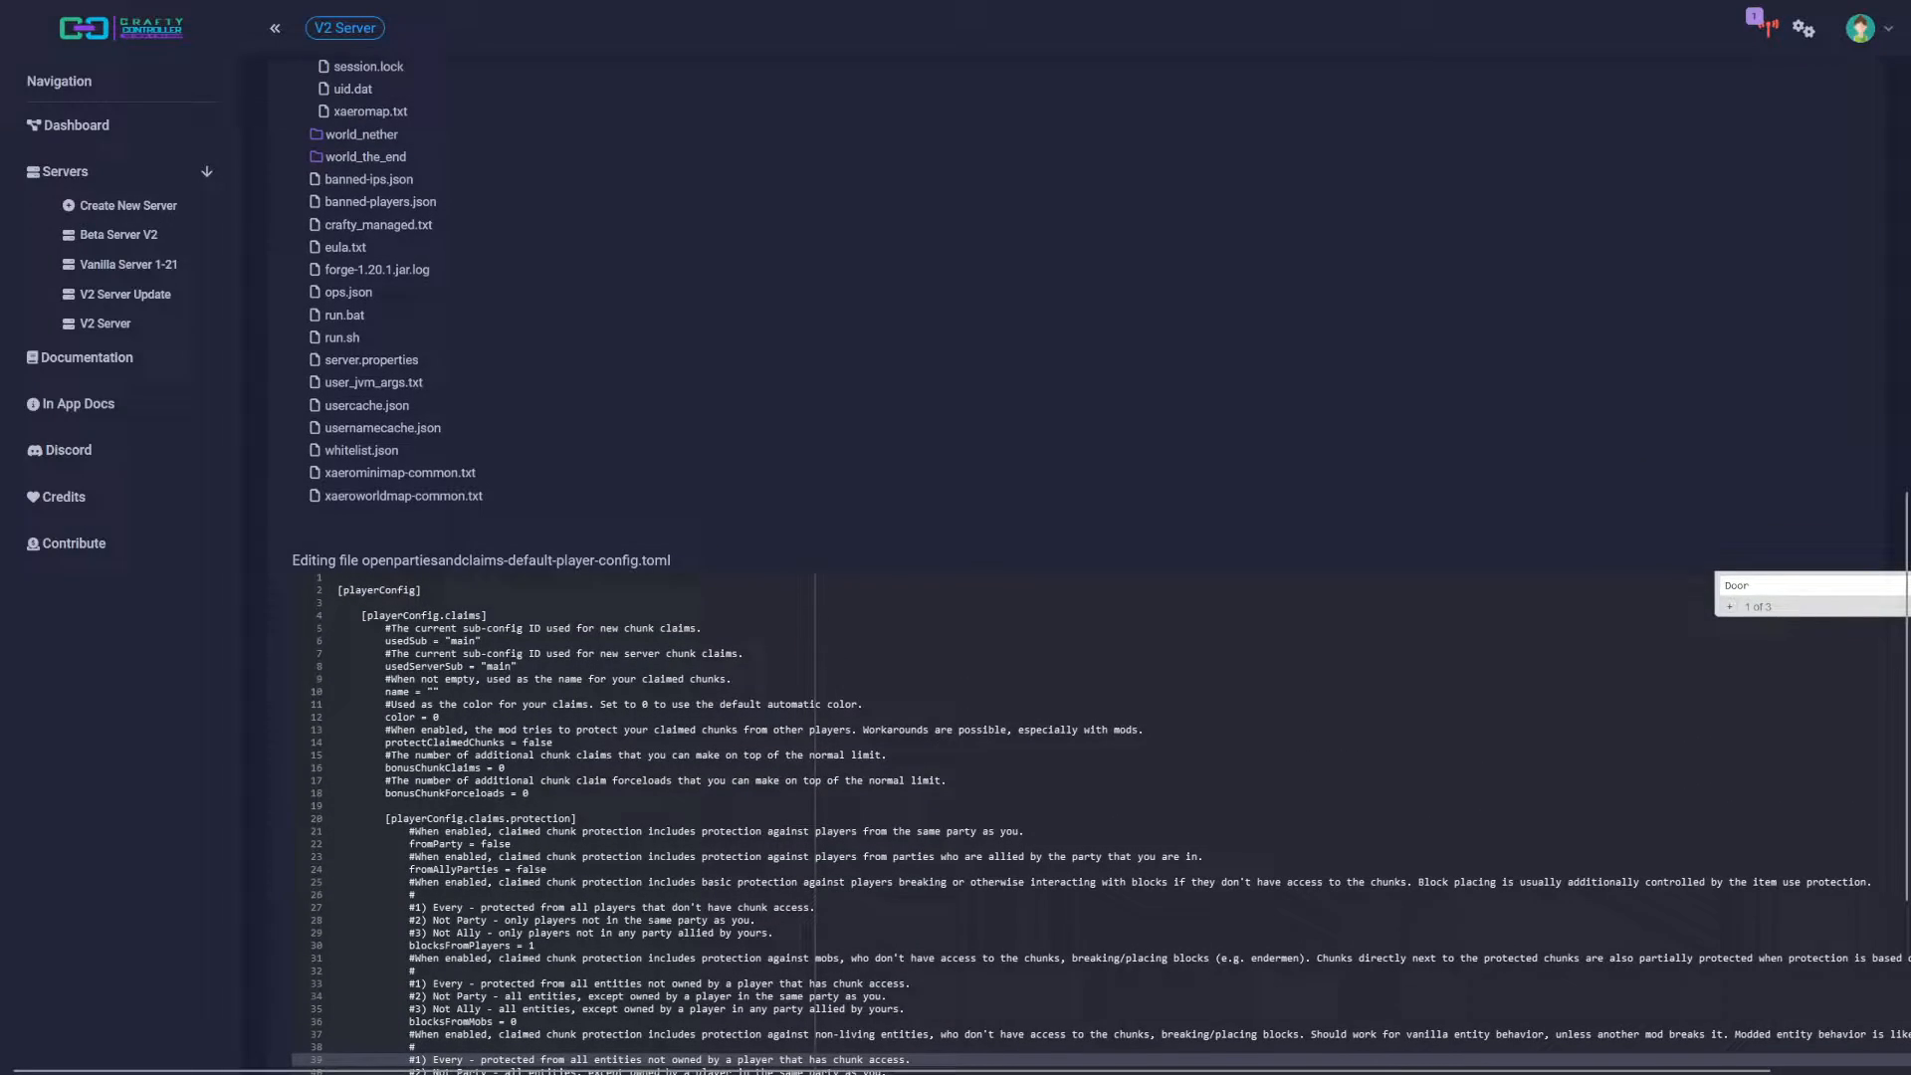
{"action": "scroll", "scroll_direction": "down", "scroll_amount": 3}
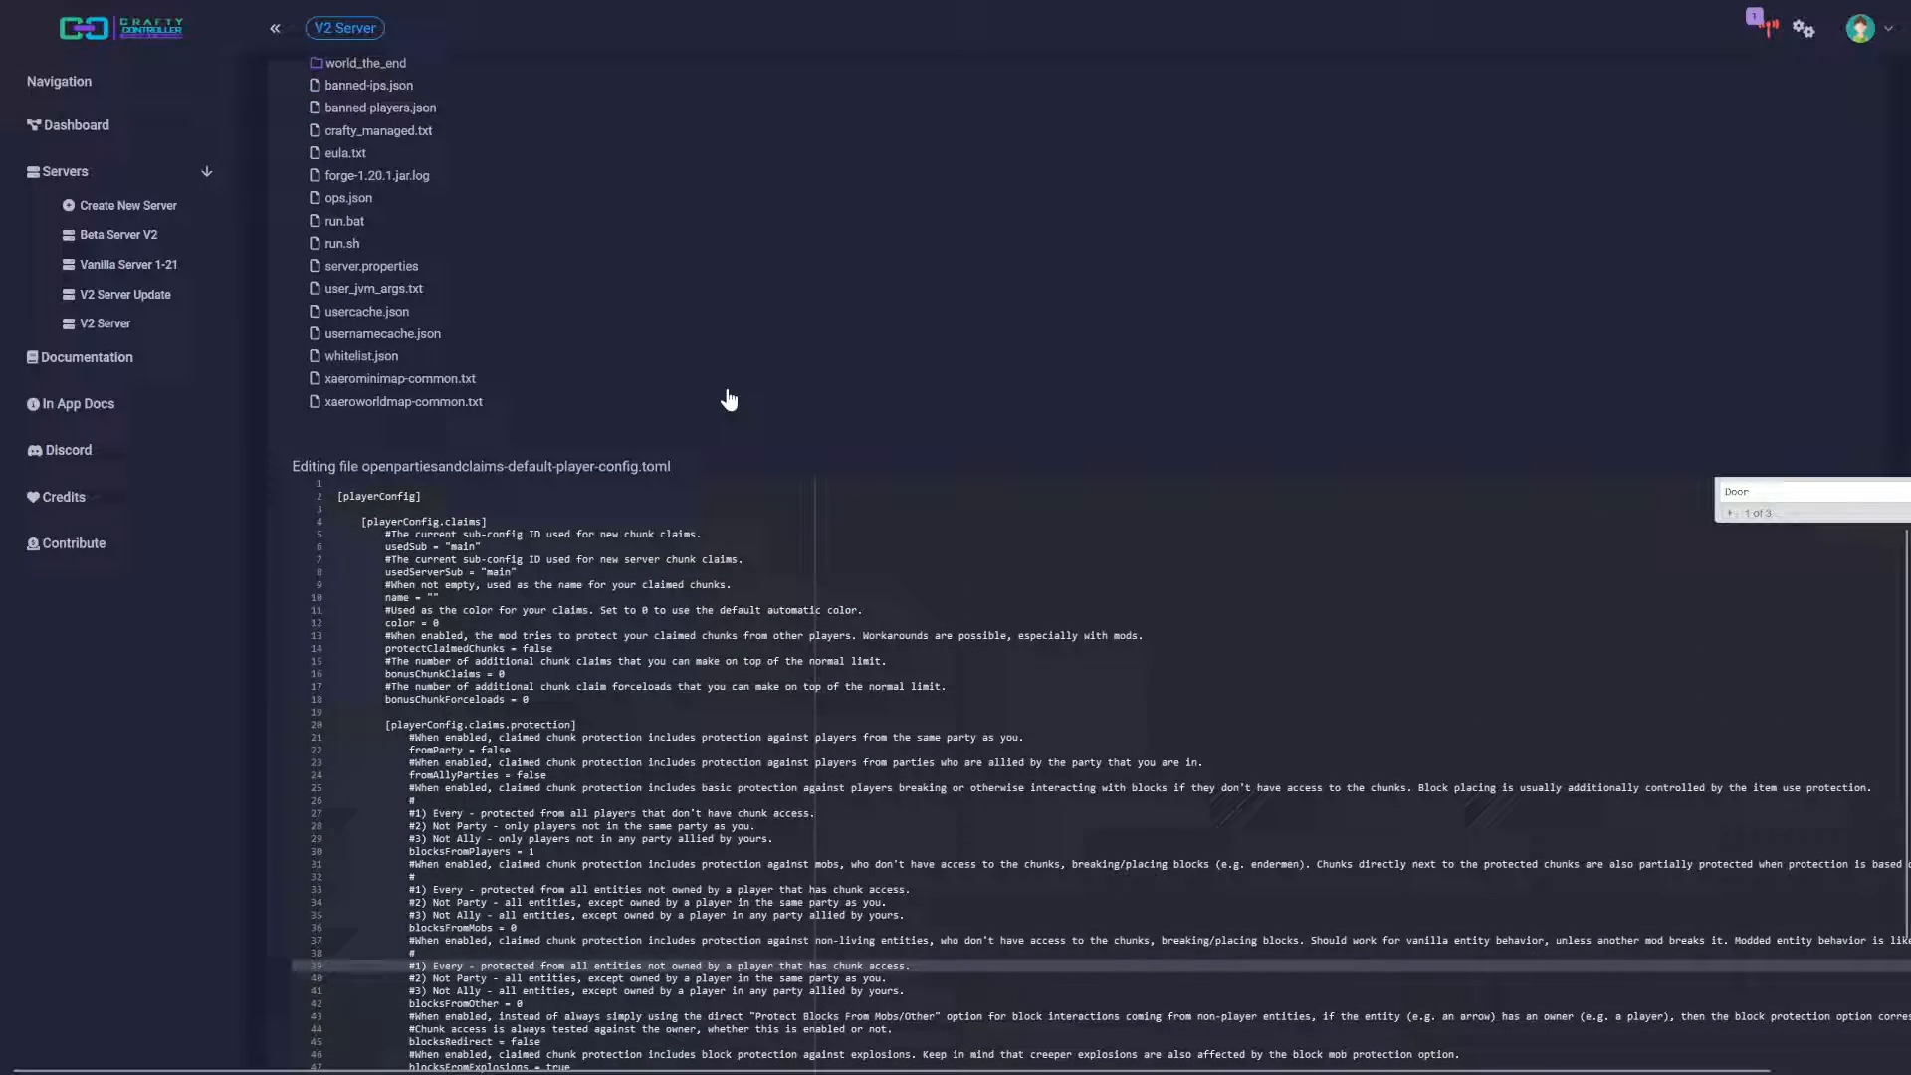
{"action": "scroll", "scroll_direction": "down", "scroll_amount": 3}
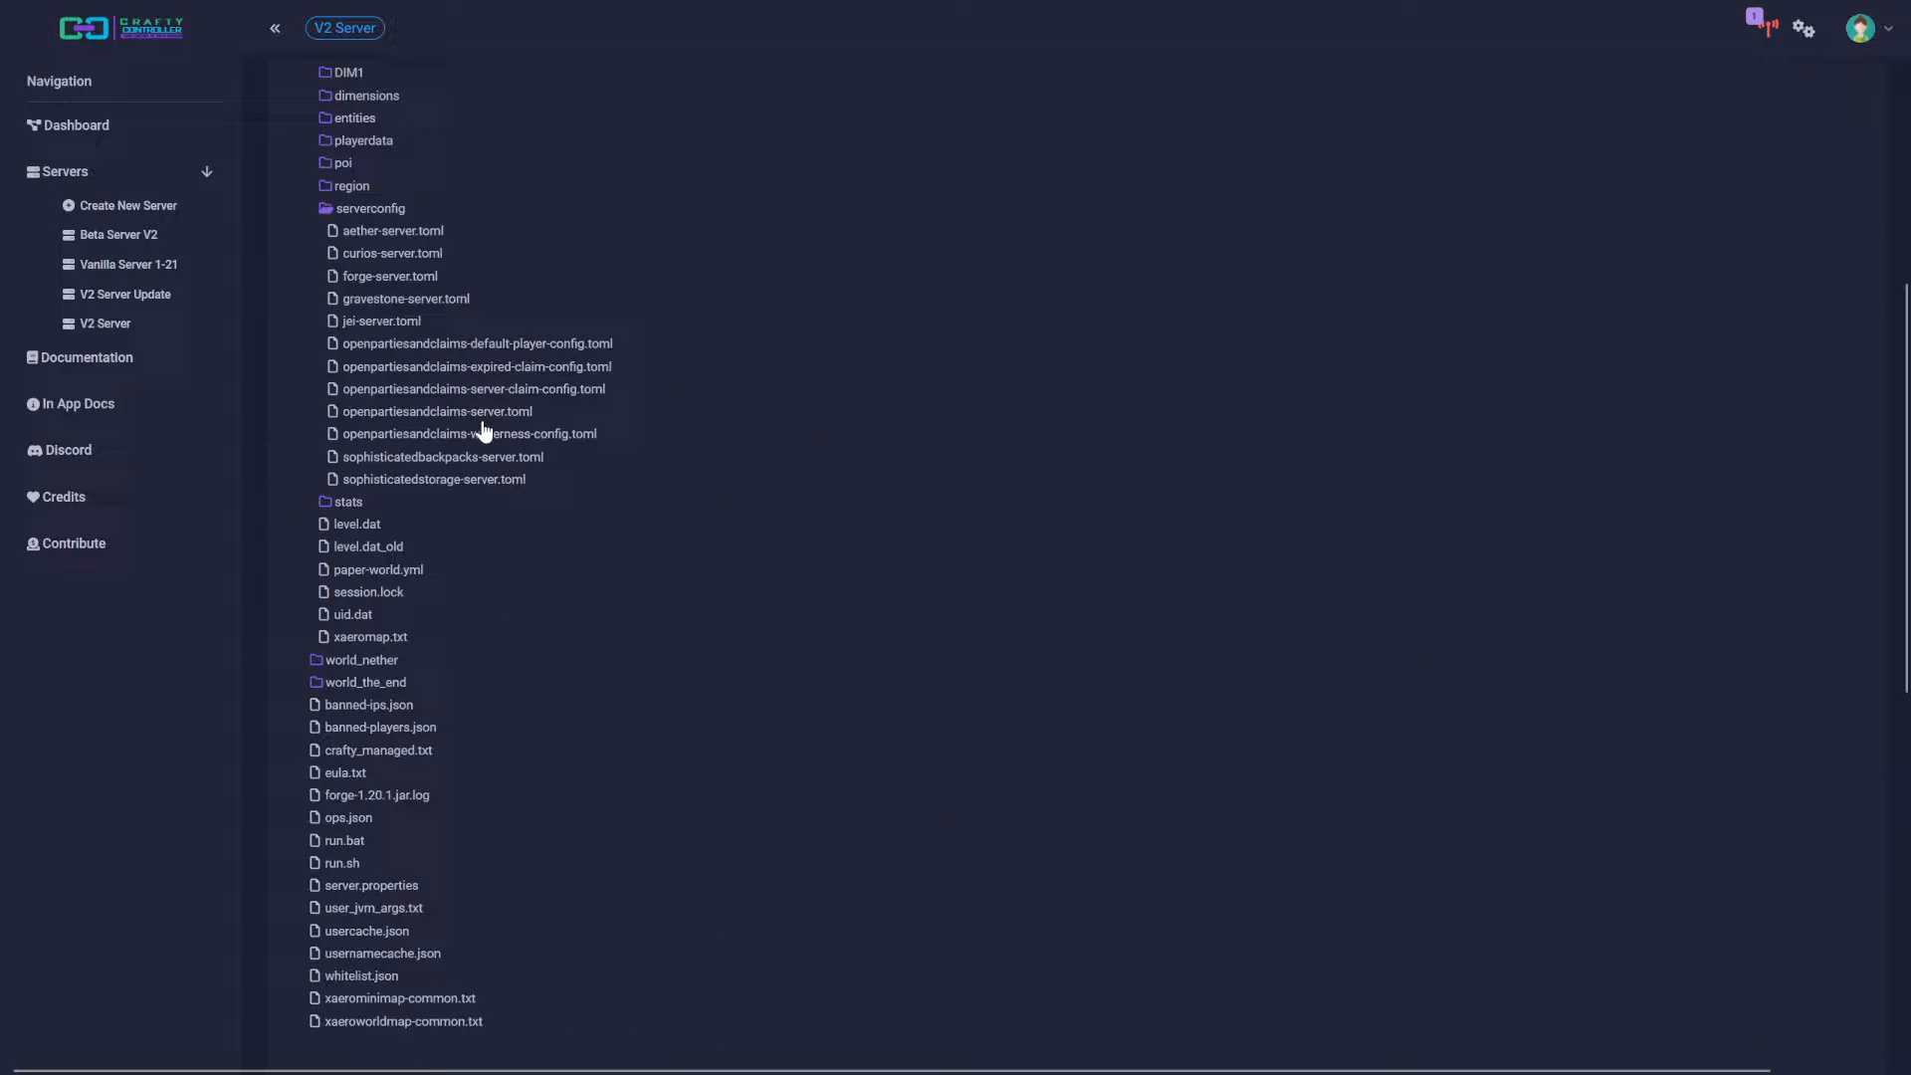
Load openpartiesandclaims-server.toml from world/serverconfig into the editor again
{"action": "scroll", "scroll_direction": "up", "scroll_amount": 3}
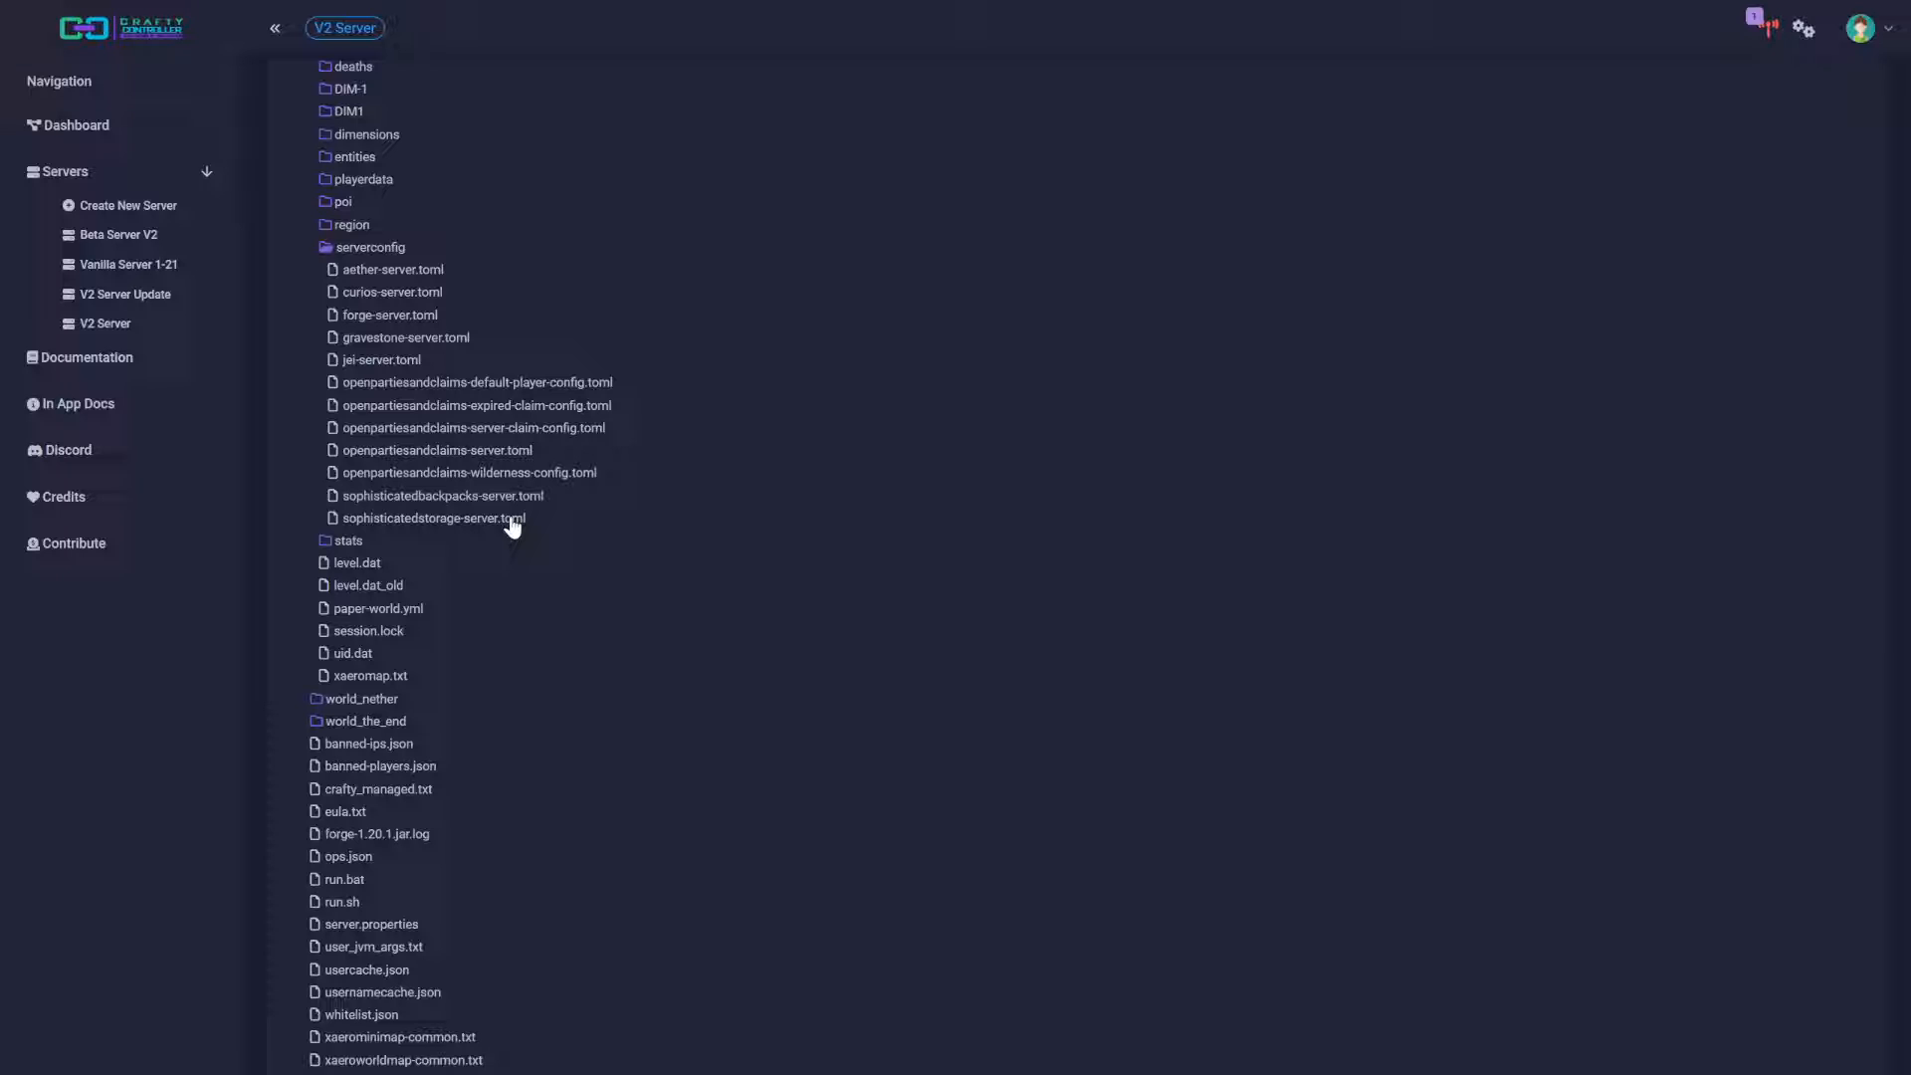
{"action": "mouse_move", "coordinate": [478, 414]}
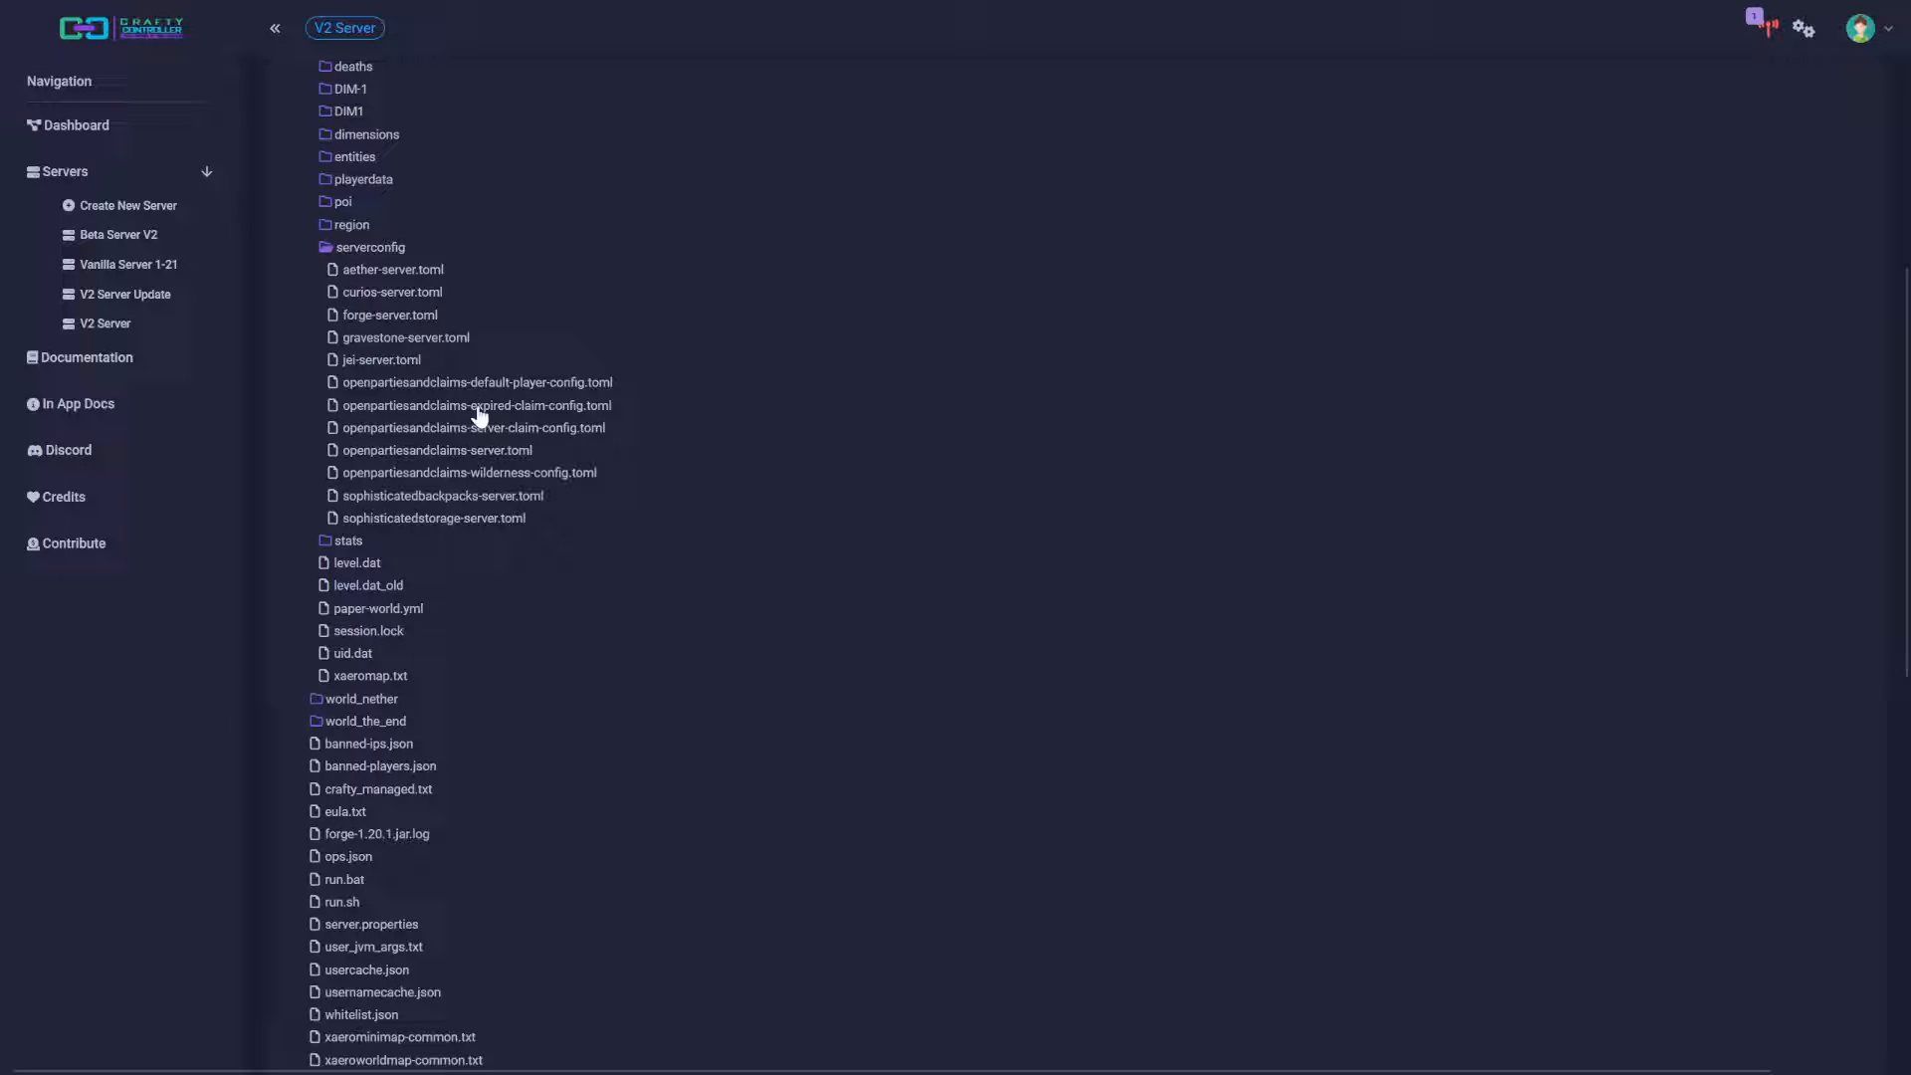
{"action": "mouse_move", "coordinate": [499, 469]}
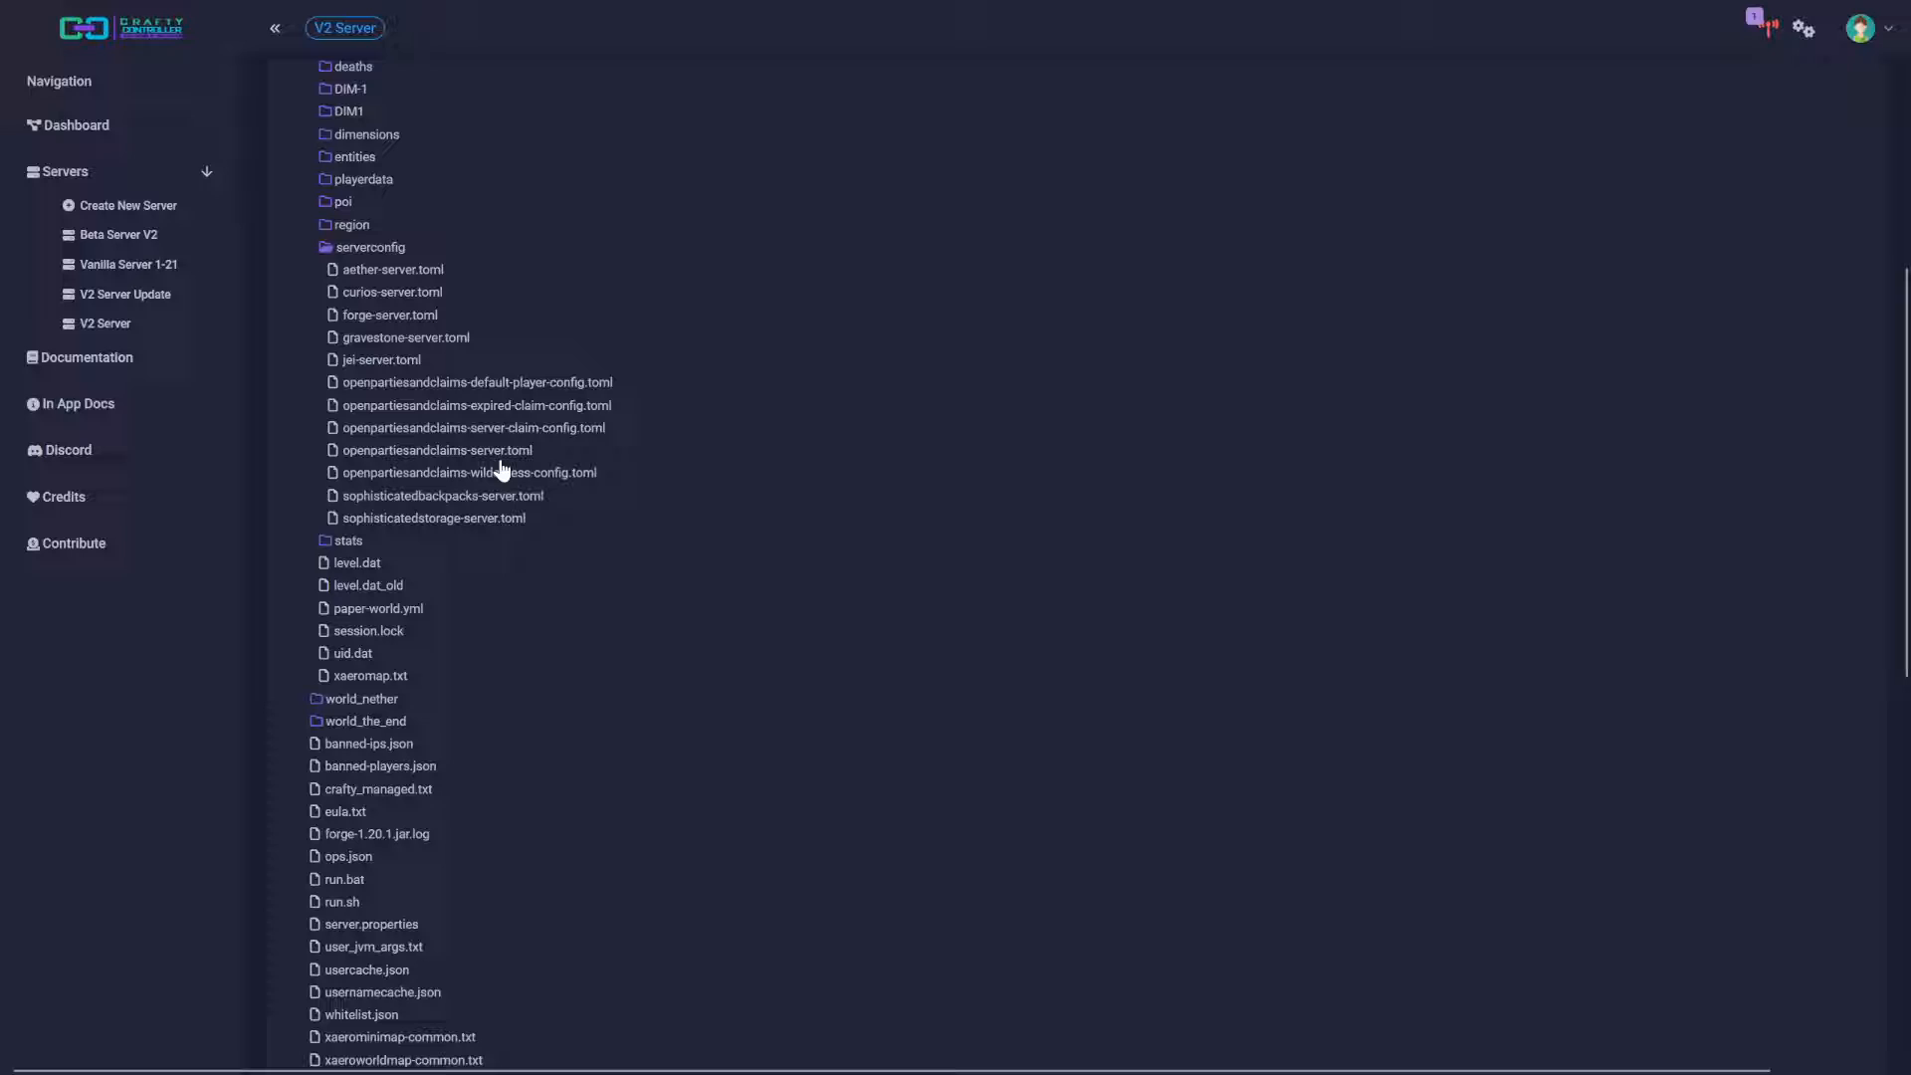
{"action": "left_click", "coordinate": [436, 450]}
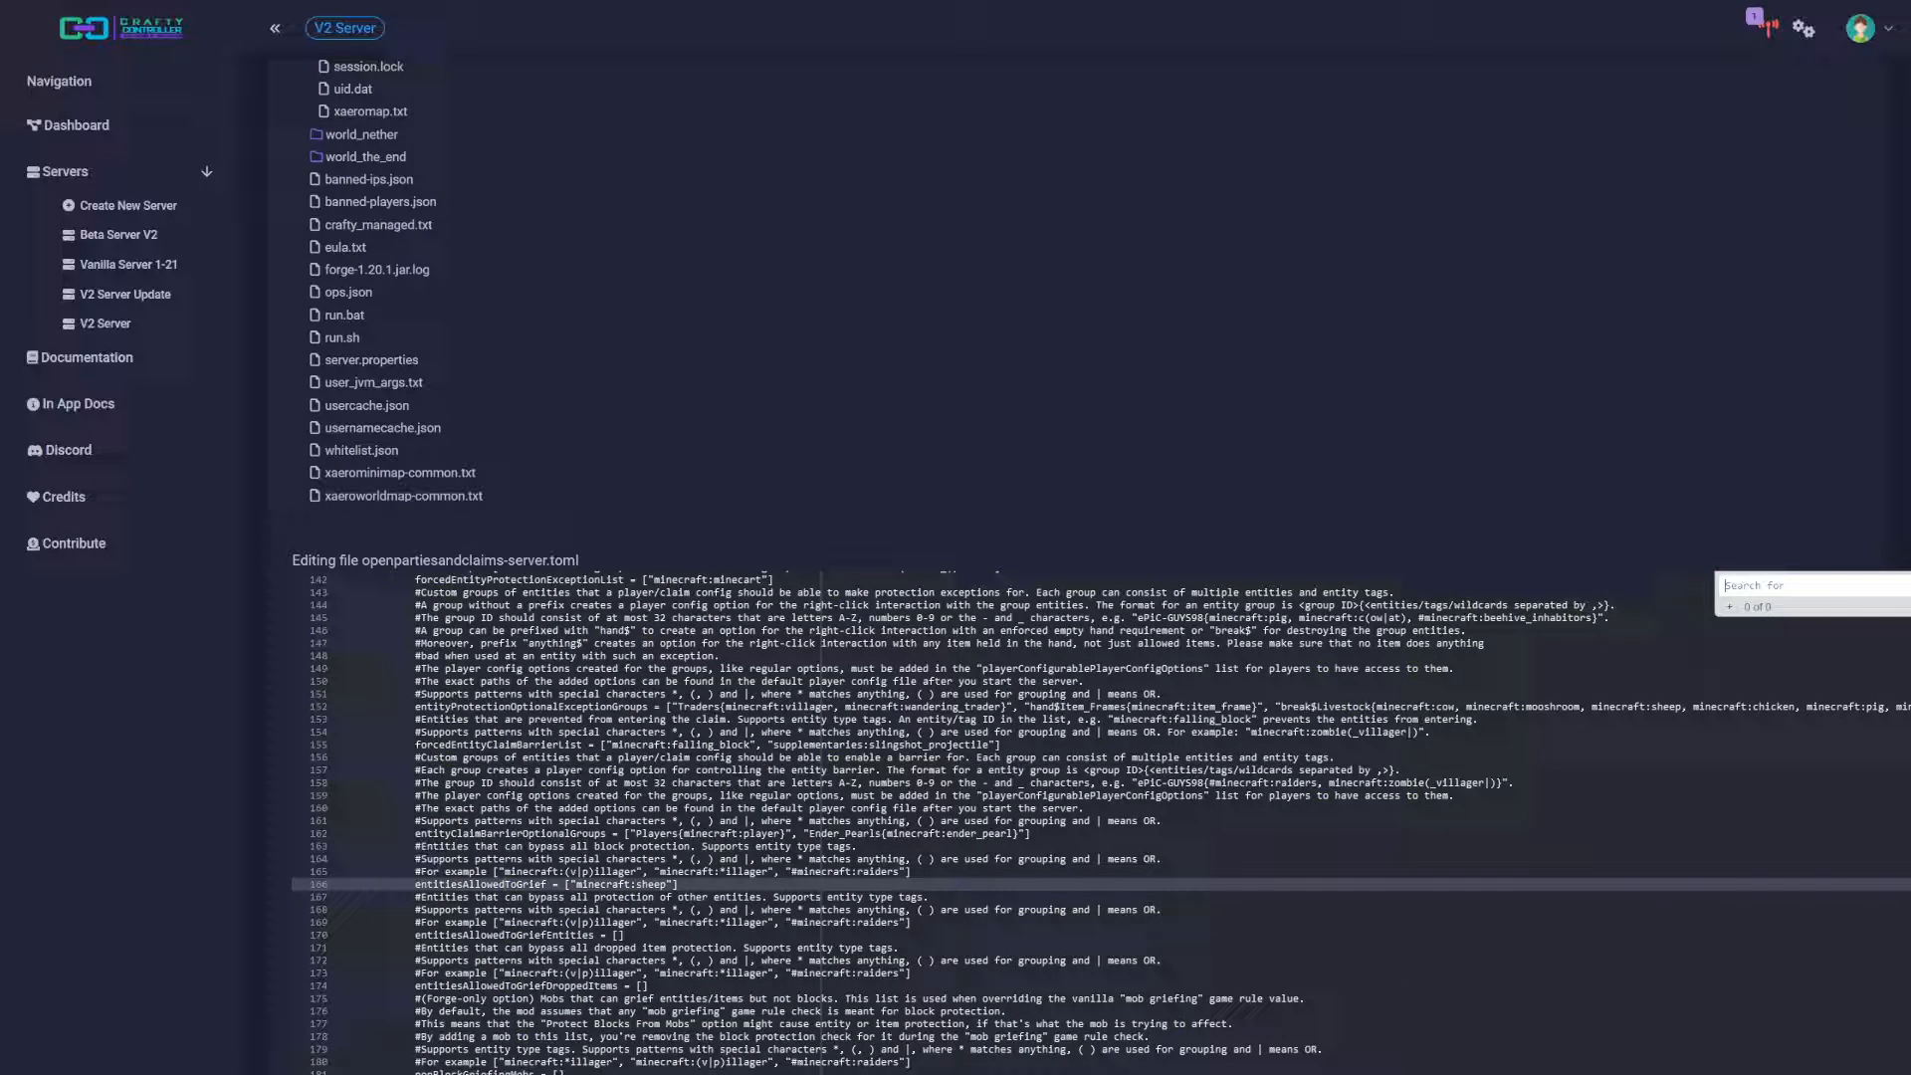
Search 'button' and scroll along the playerConfigurablePlayerConfigOptions line to its match
{"action": "type", "text": "button"}
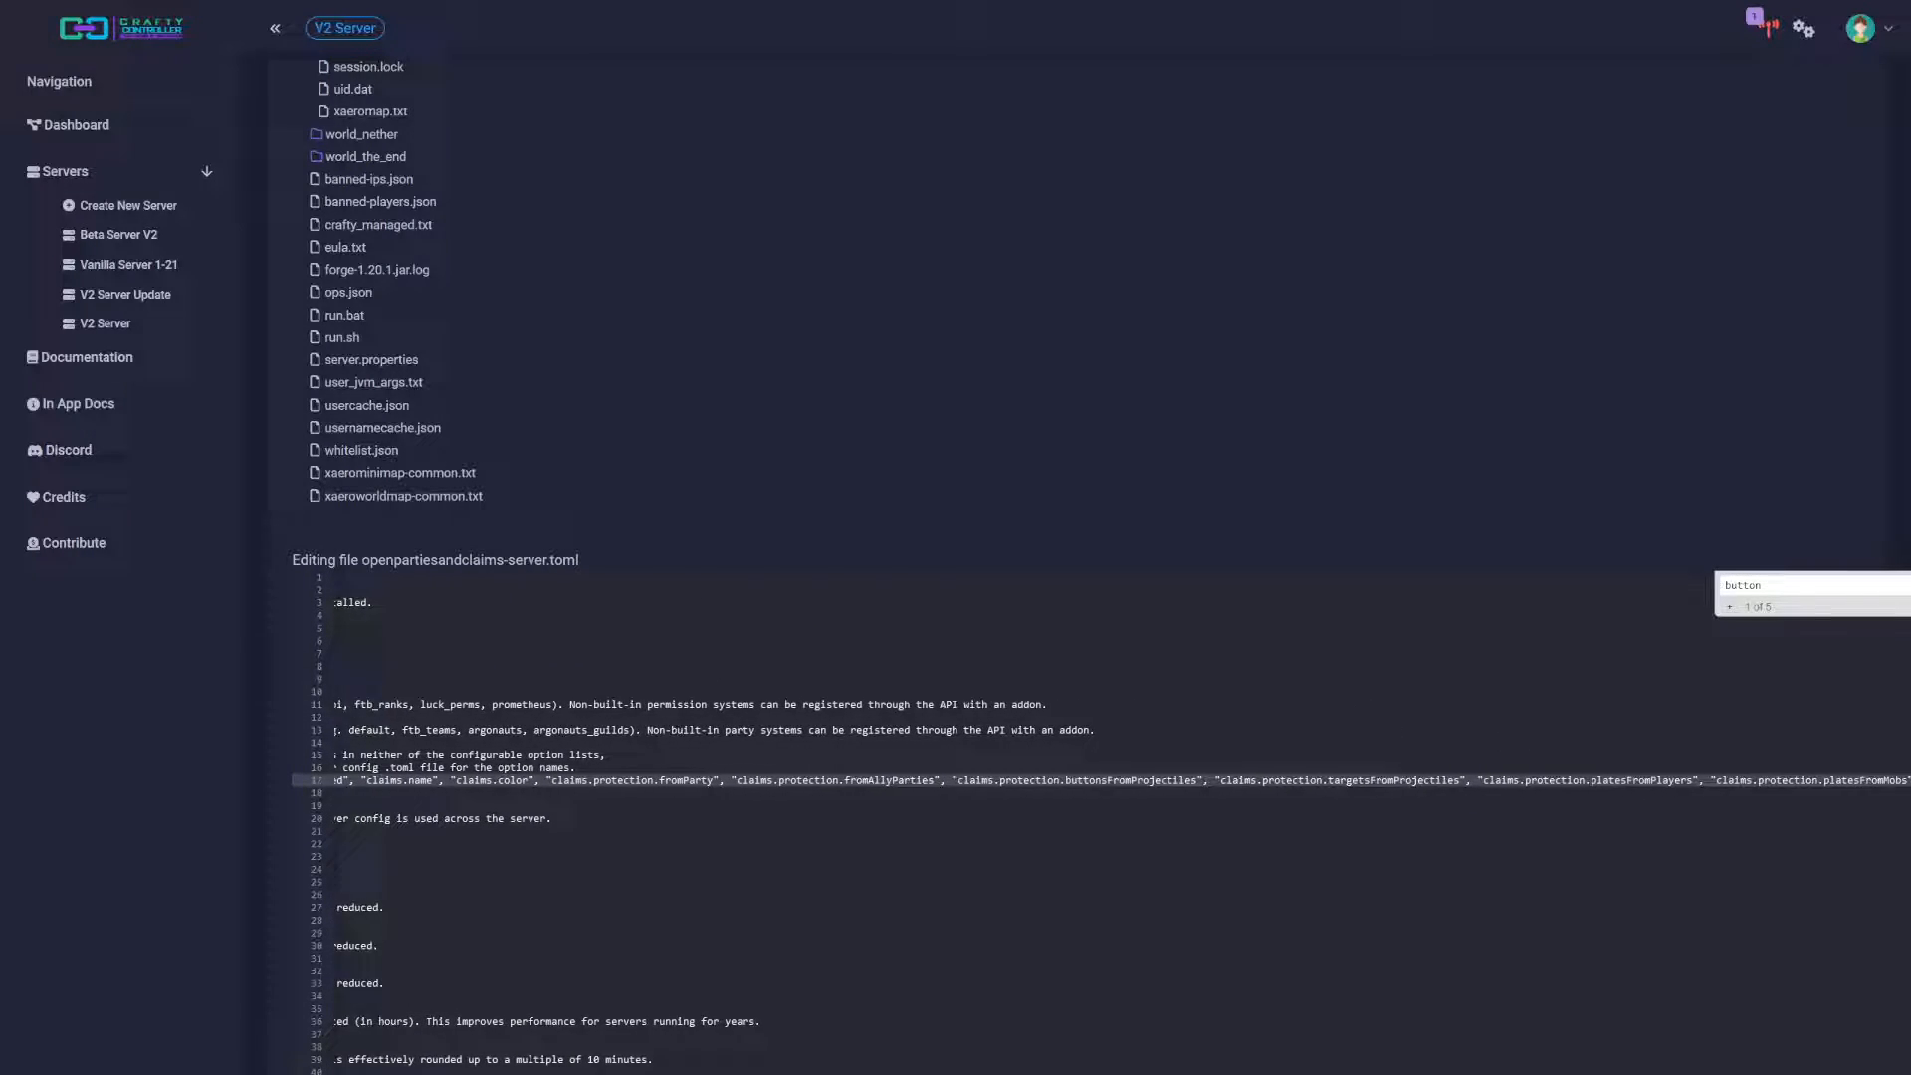
{"action": "scroll", "scroll_direction": "right", "scroll_amount": 3}
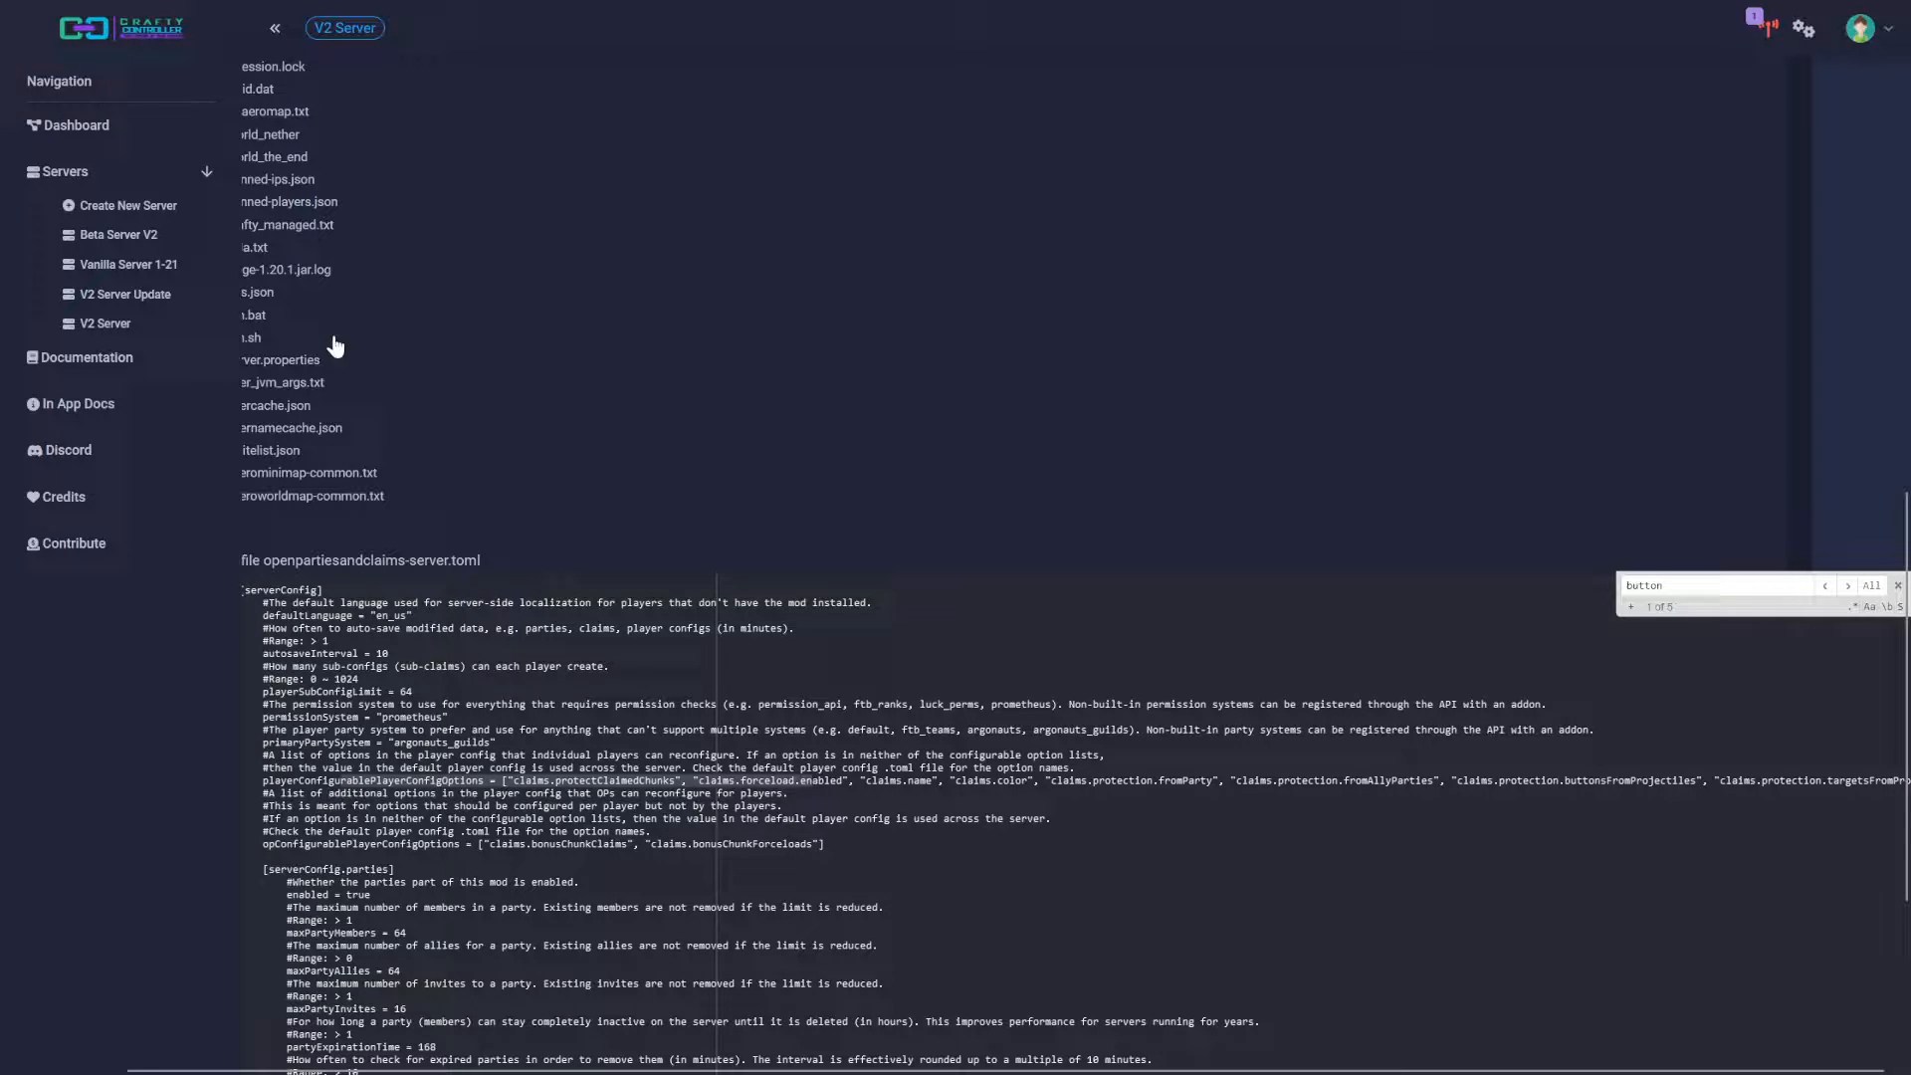
{"action": "scroll", "scroll_direction": "up", "scroll_amount": 3}
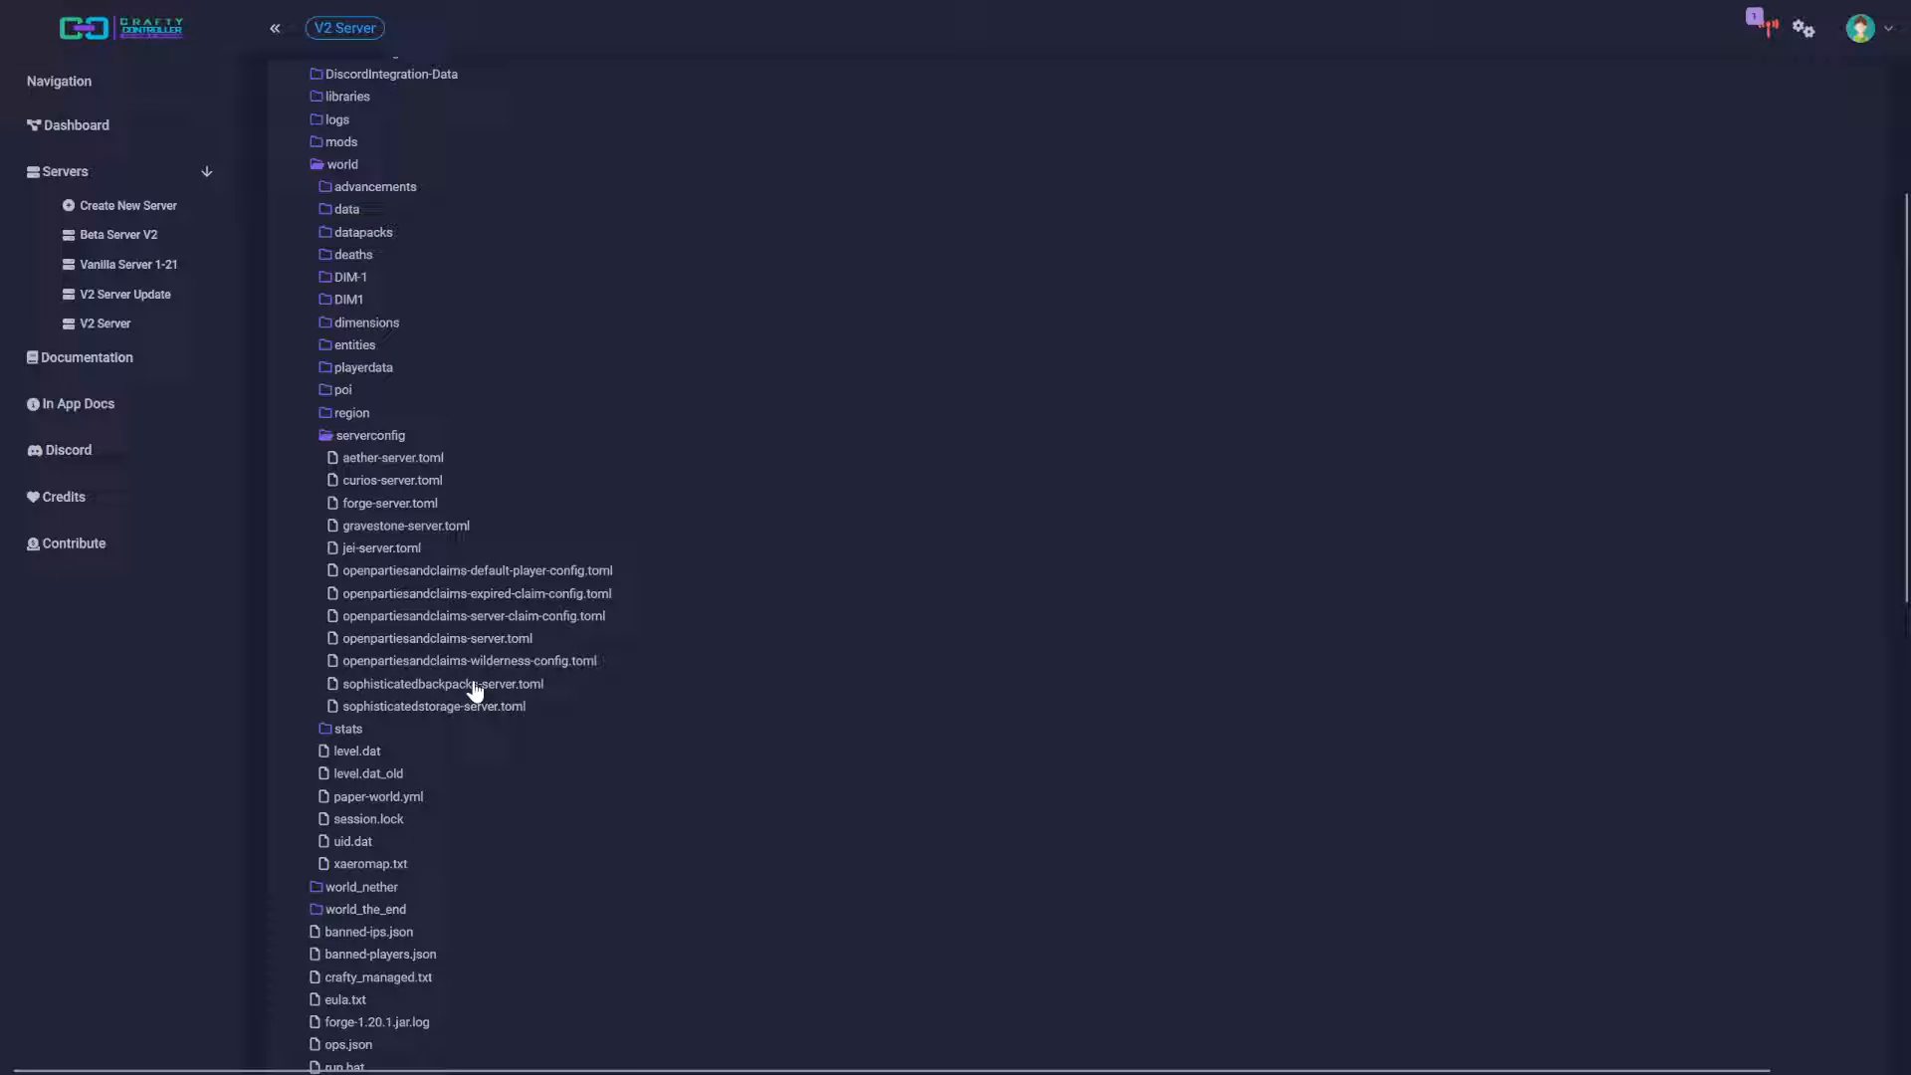
{"action": "scroll", "scroll_direction": "up", "scroll_amount": 3}
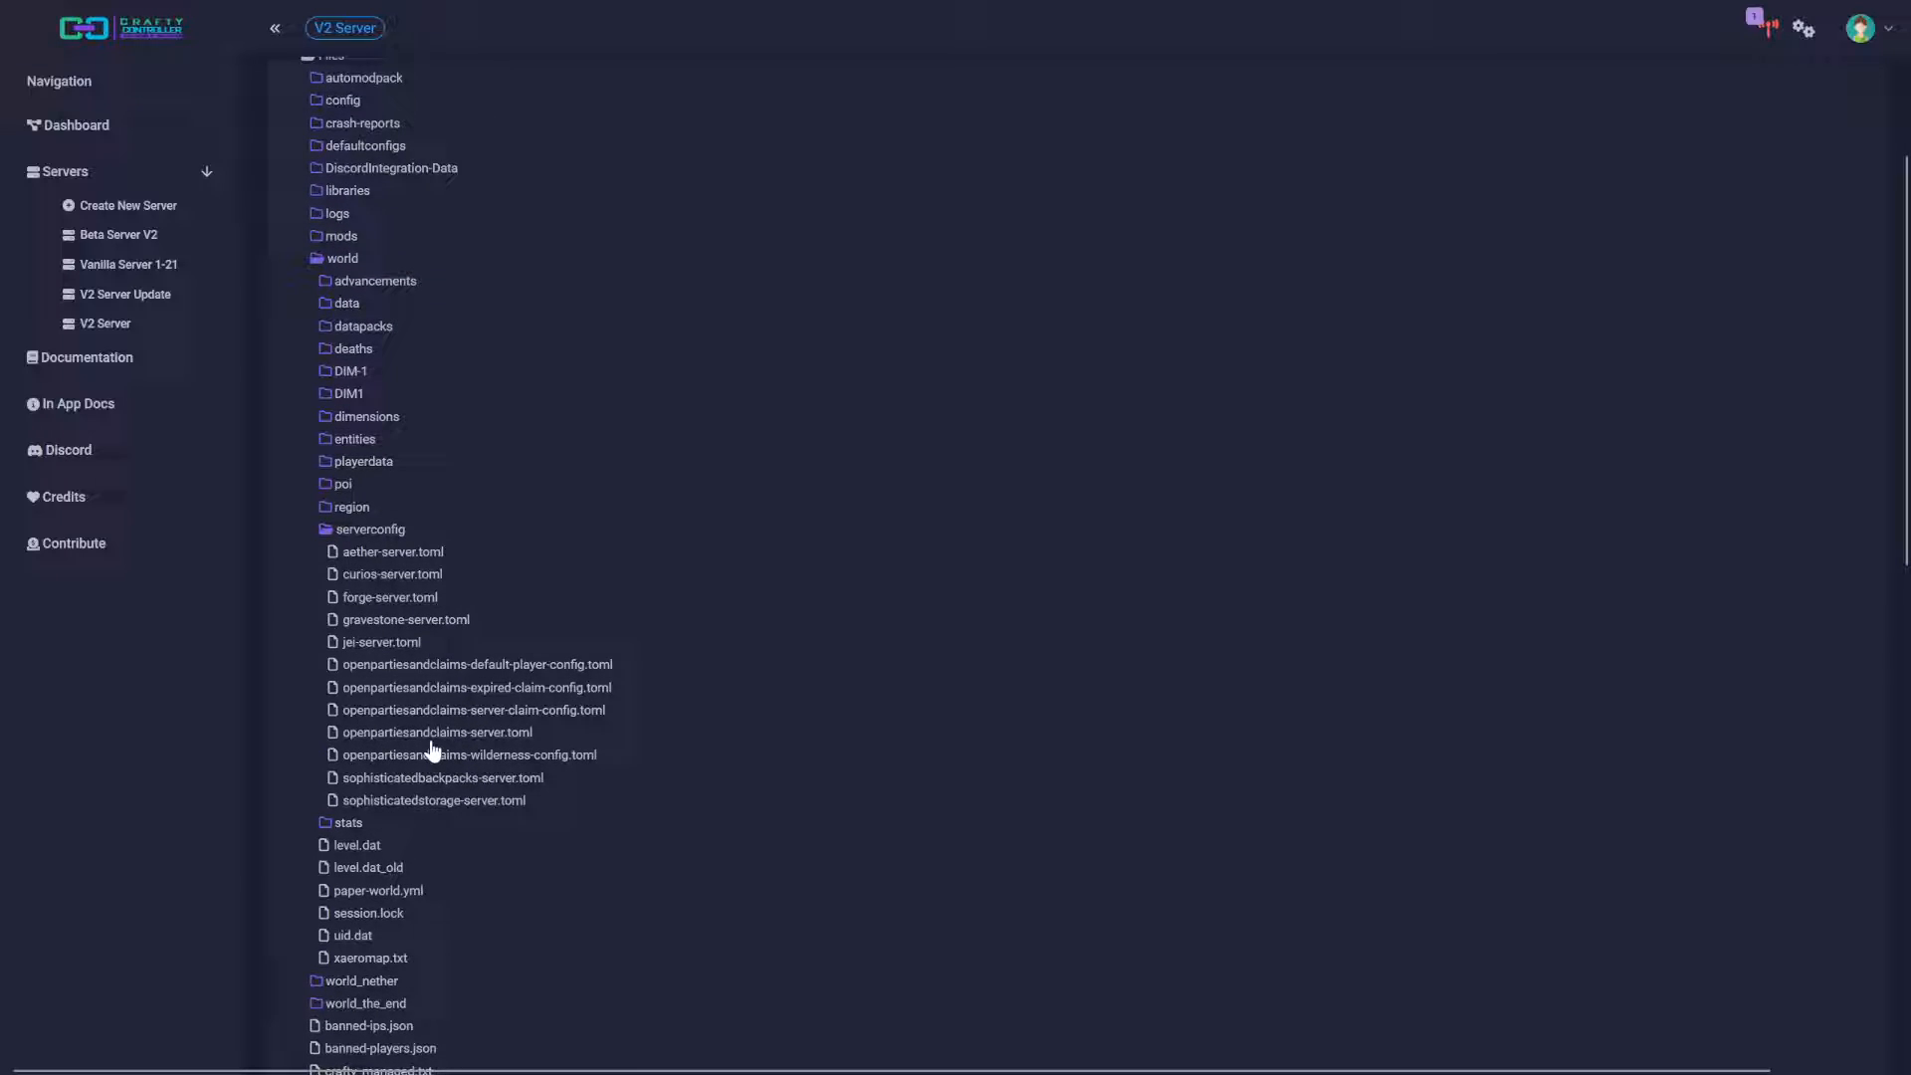
{"action": "mouse_move", "coordinate": [508, 744]}
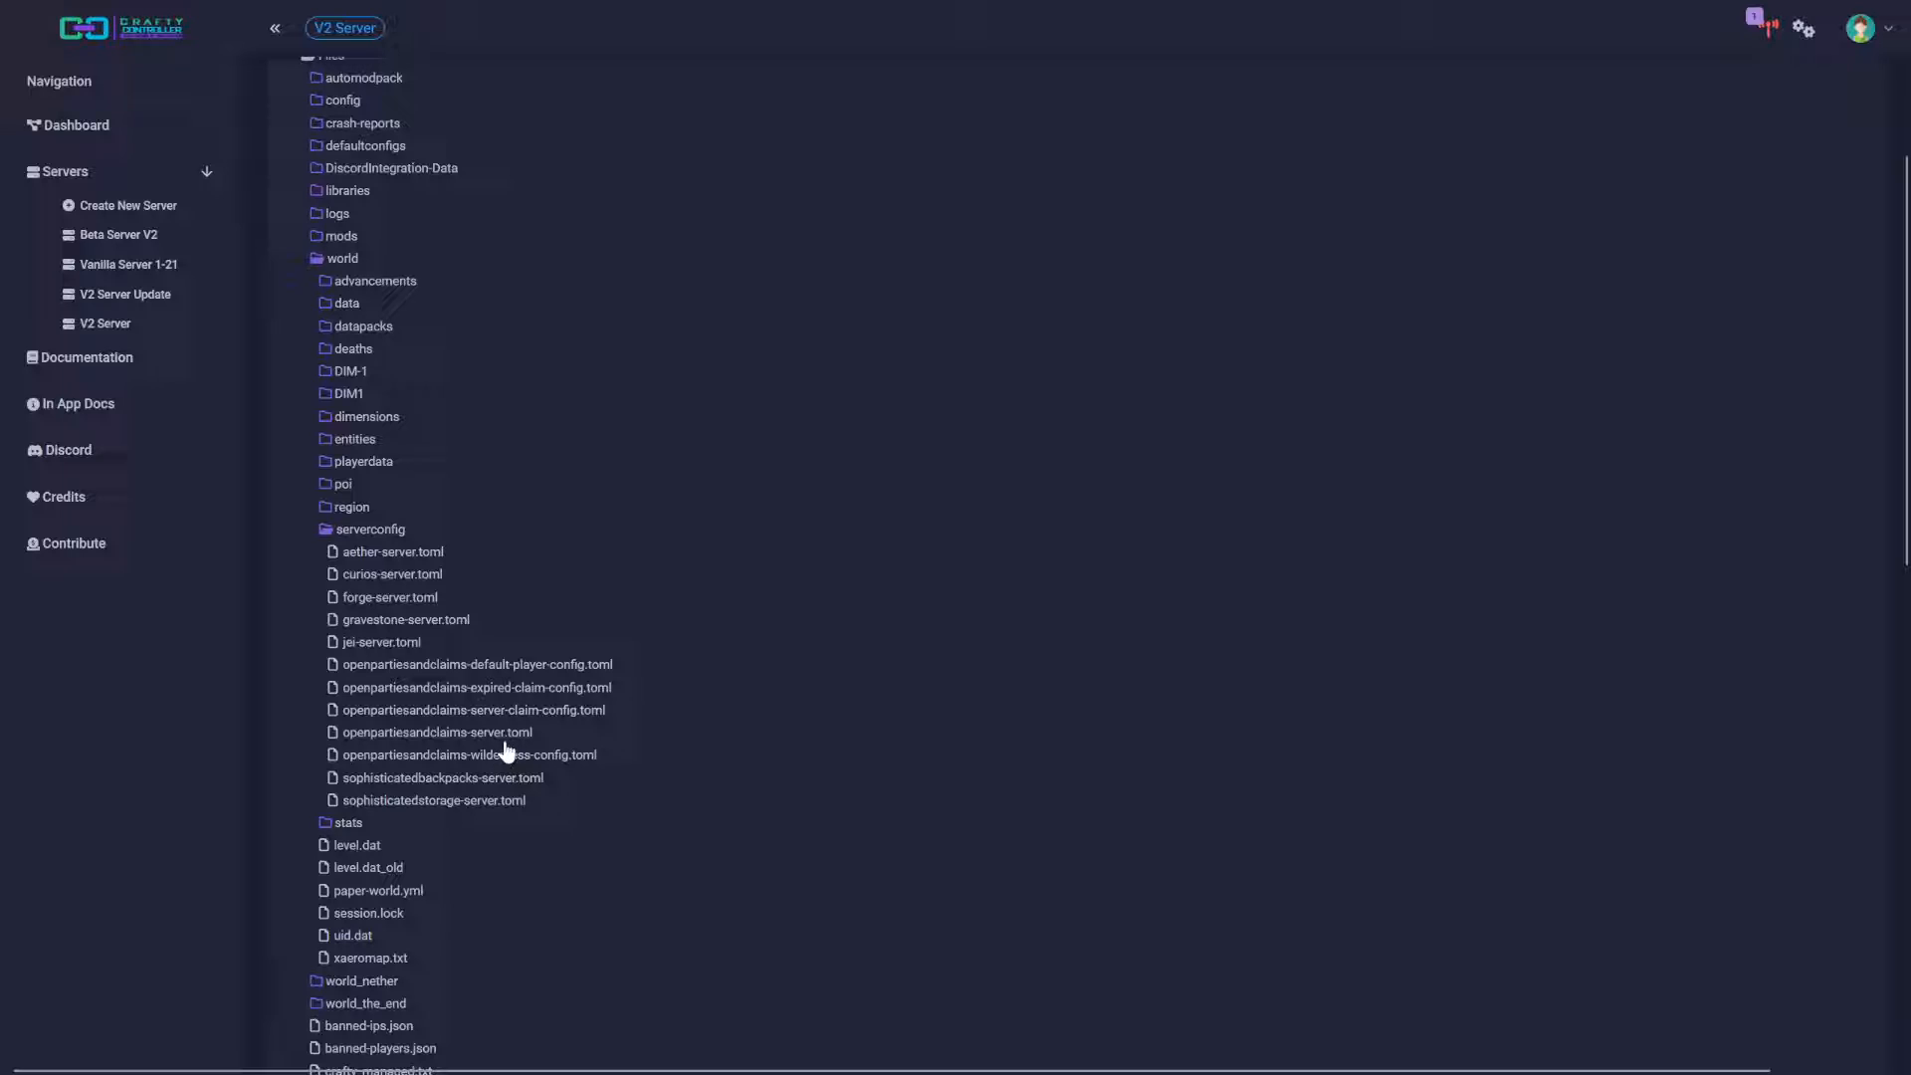
{"action": "left_click", "coordinate": [436, 731]}
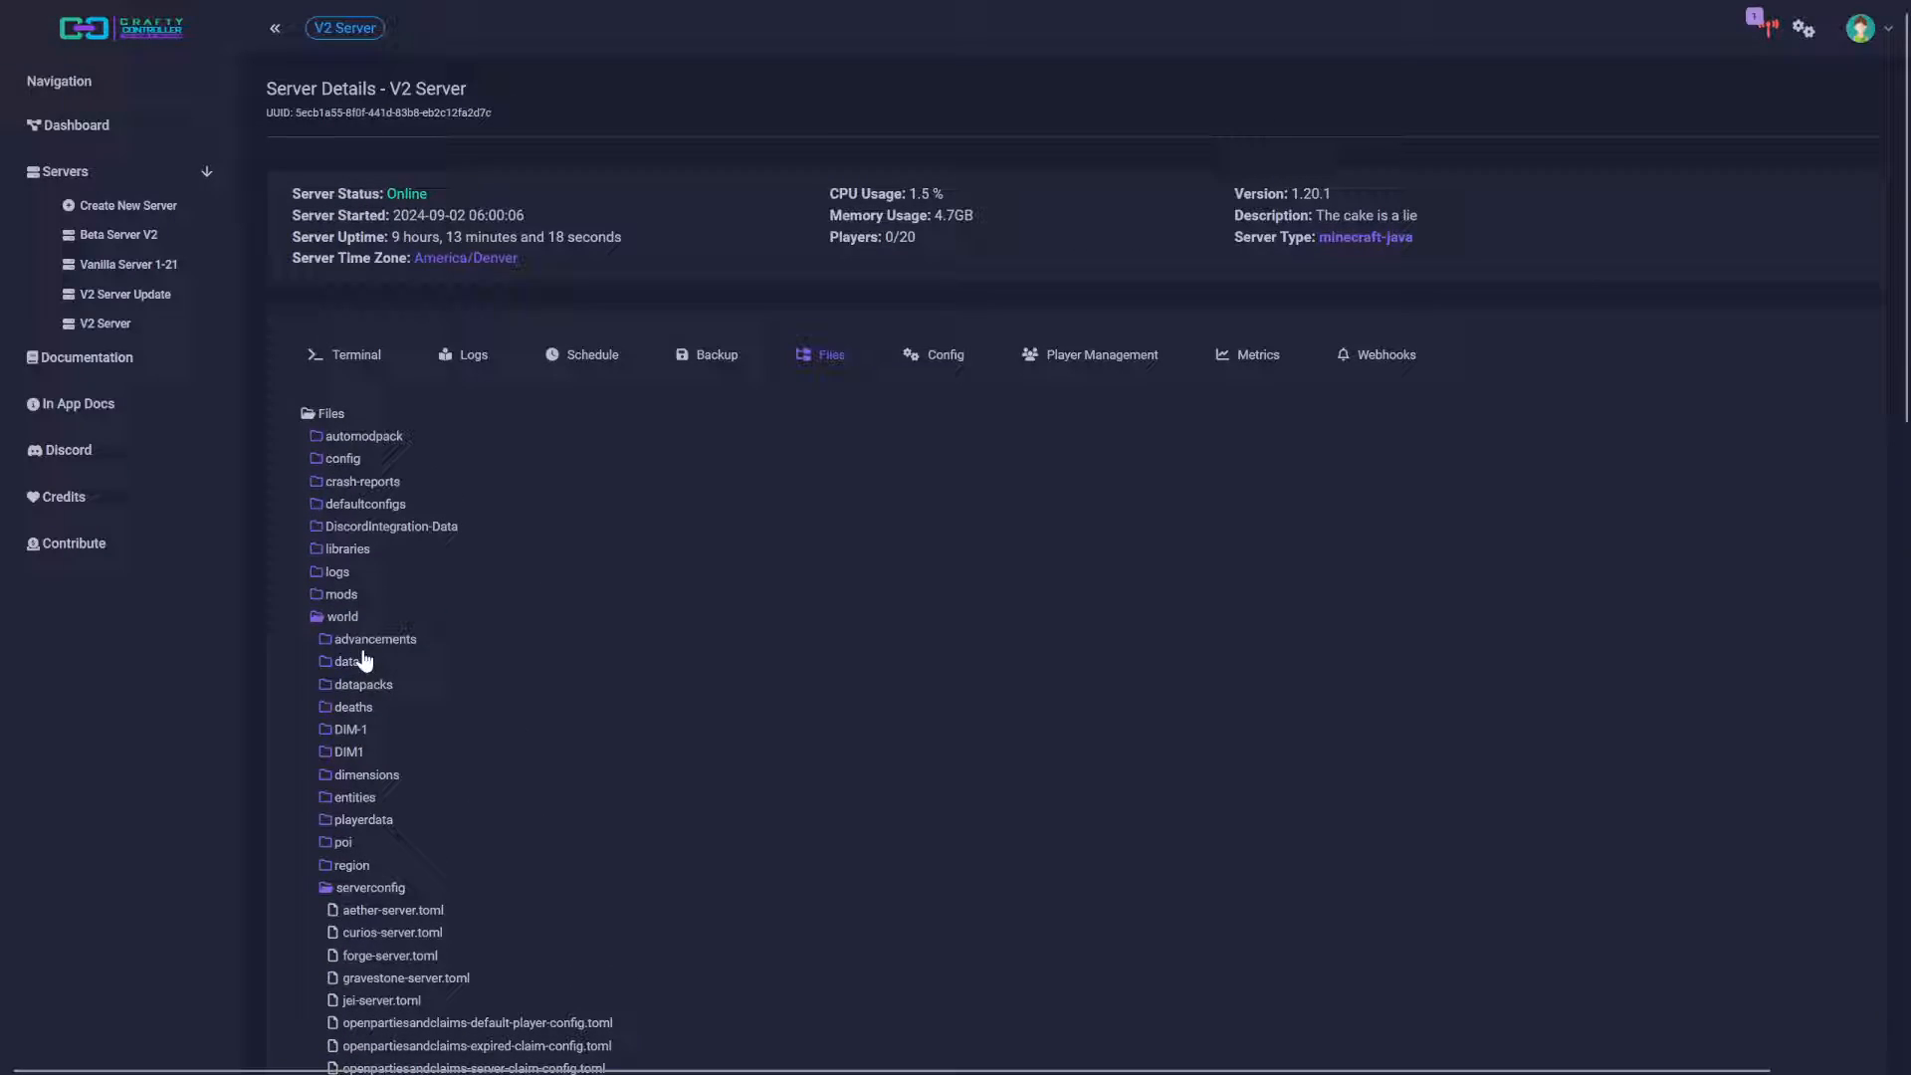
{"action": "scroll", "scroll_direction": "down", "scroll_amount": 3}
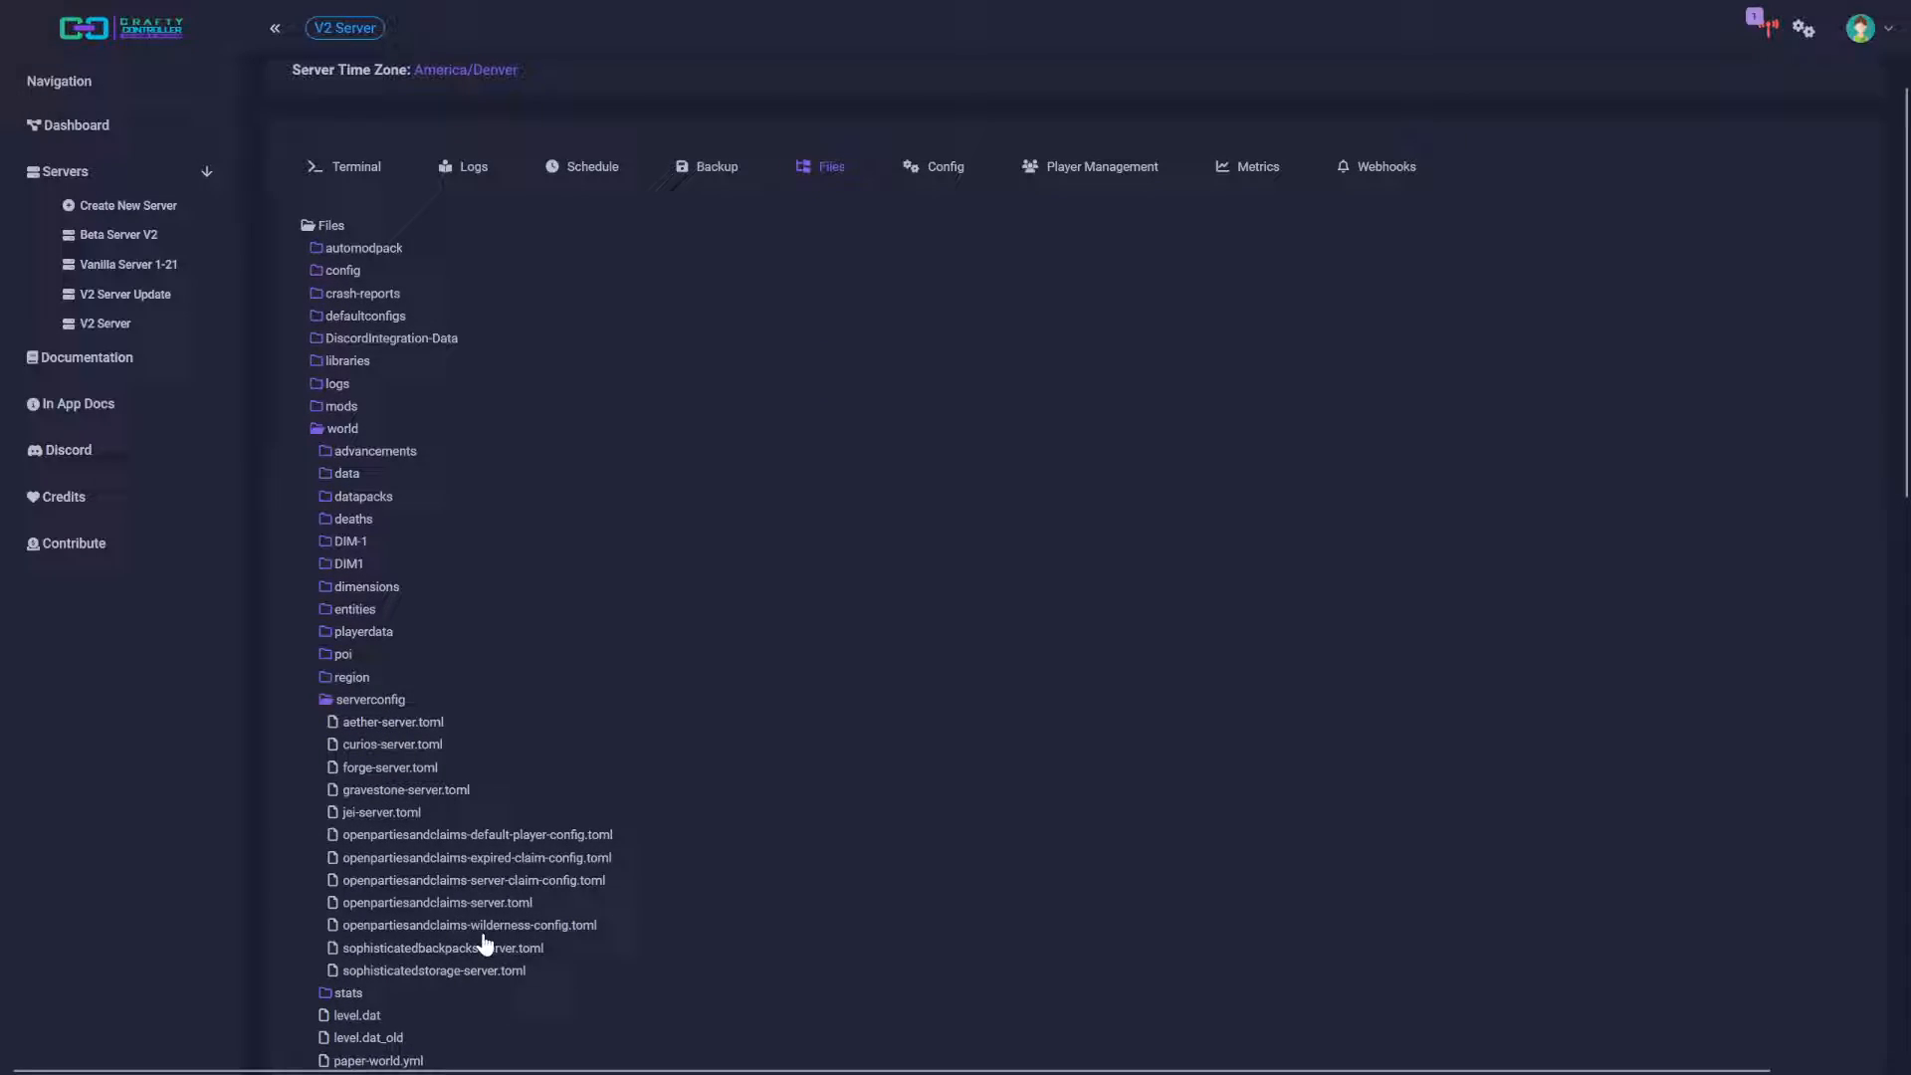
{"action": "mouse_move", "coordinate": [476, 910]}
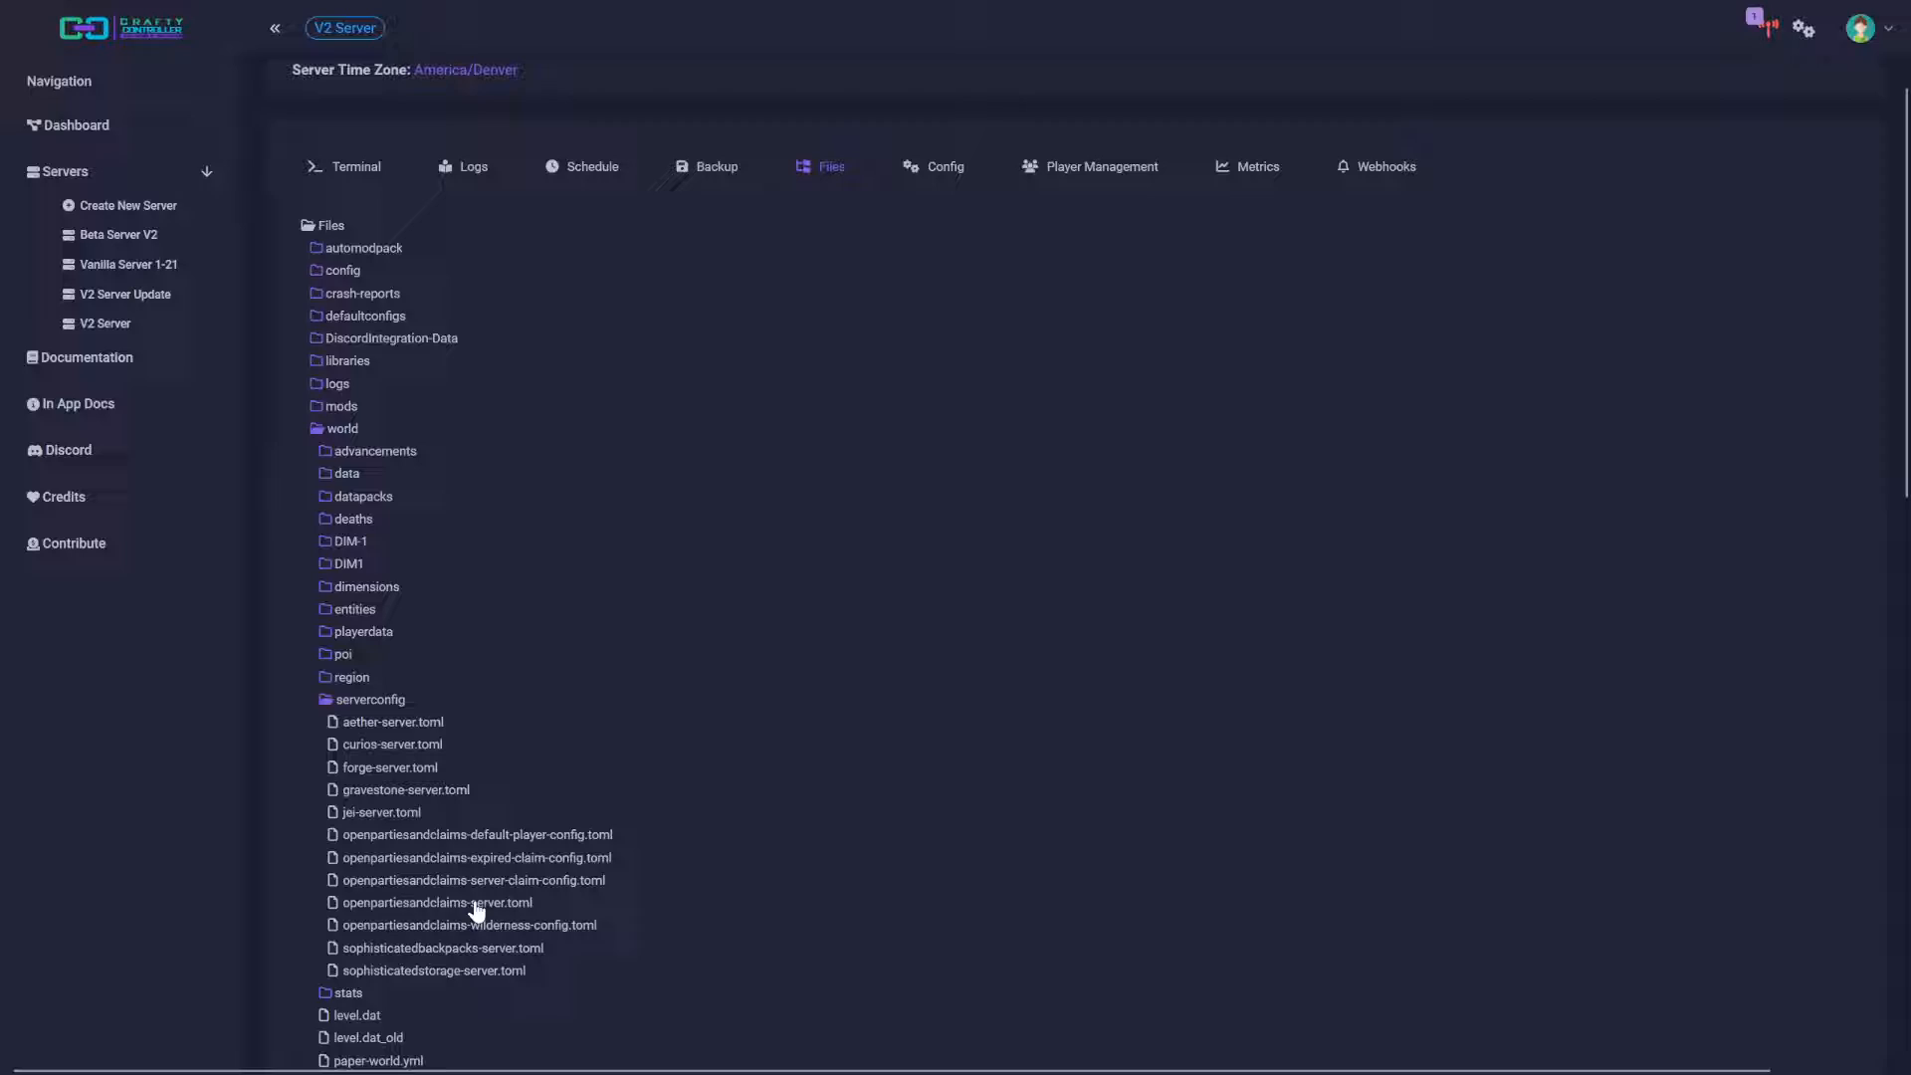
Reload openpartiesandclaims-server.toml and search 'dorr' toward the blockProtectionOptionalExceptionGroups doors entry
{"action": "left_click", "coordinate": [436, 902]}
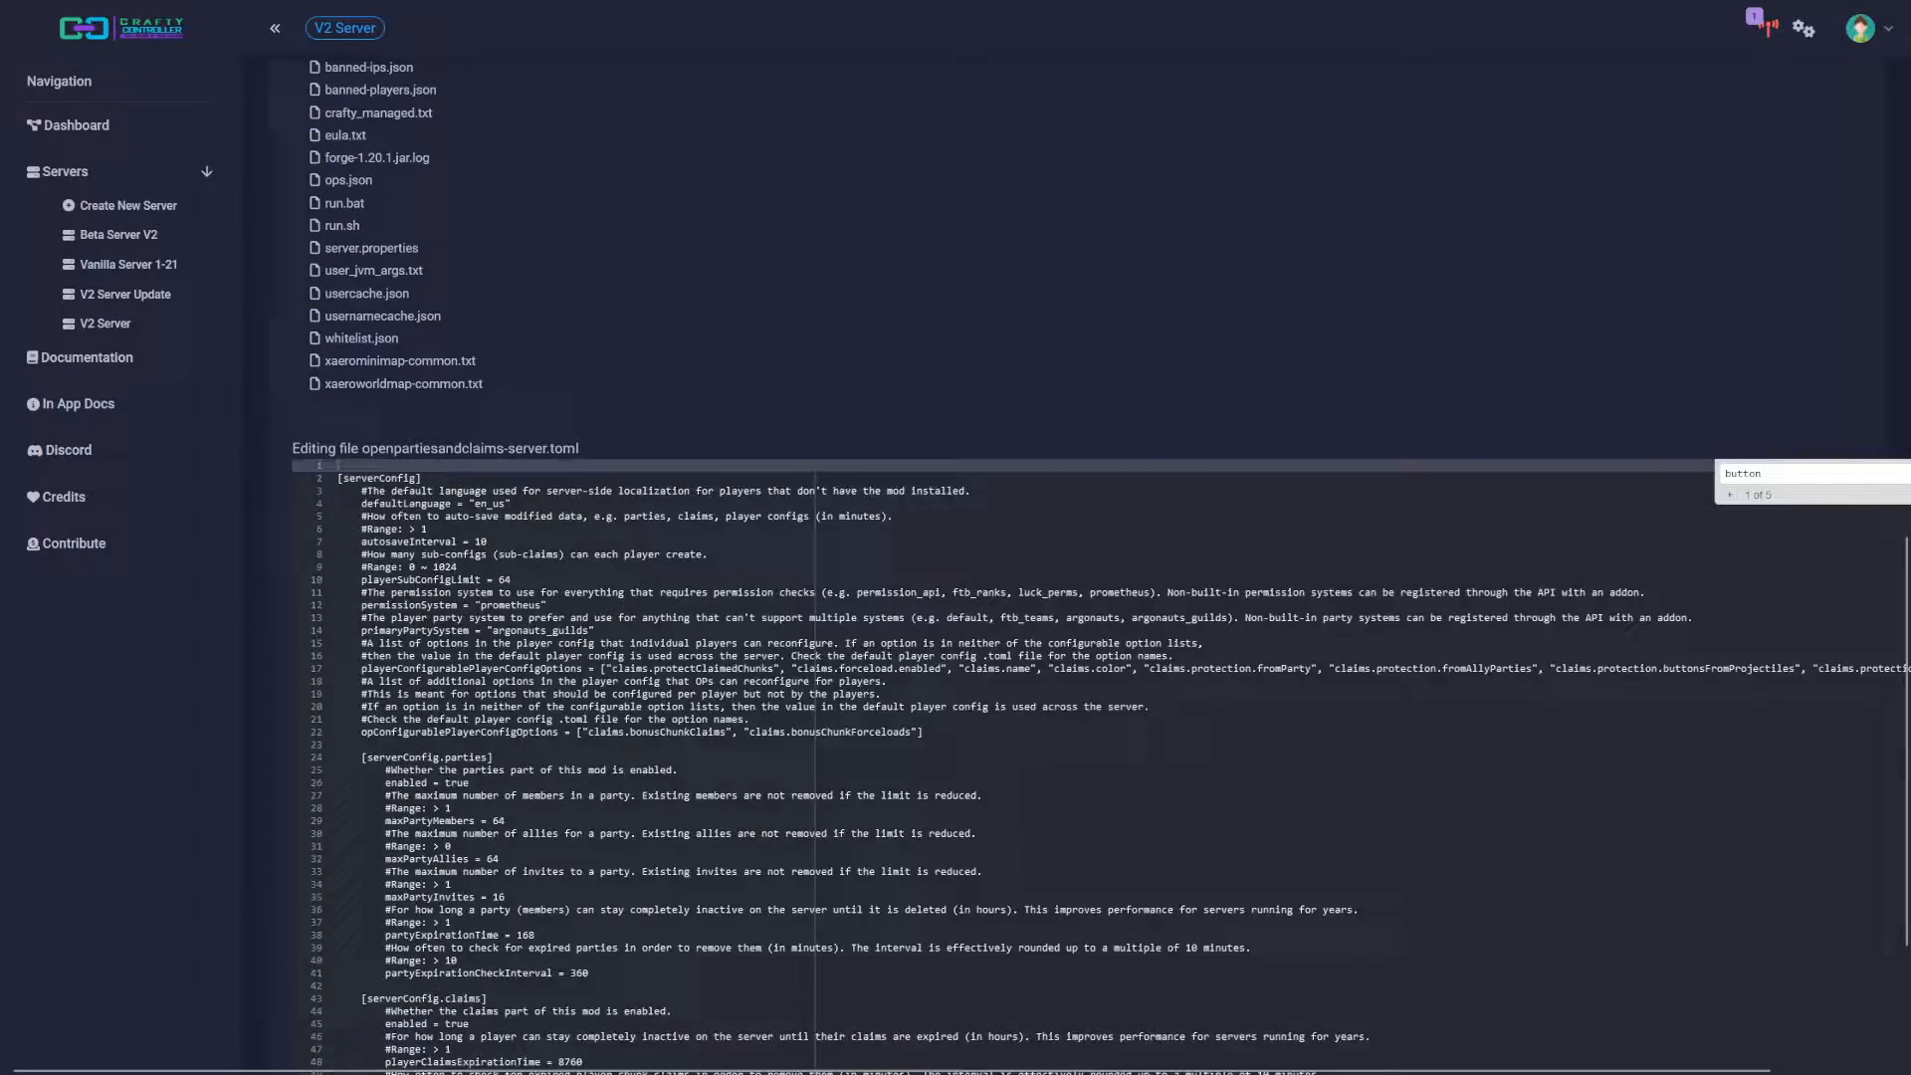
{"action": "scroll", "scroll_direction": "down", "scroll_amount": 3}
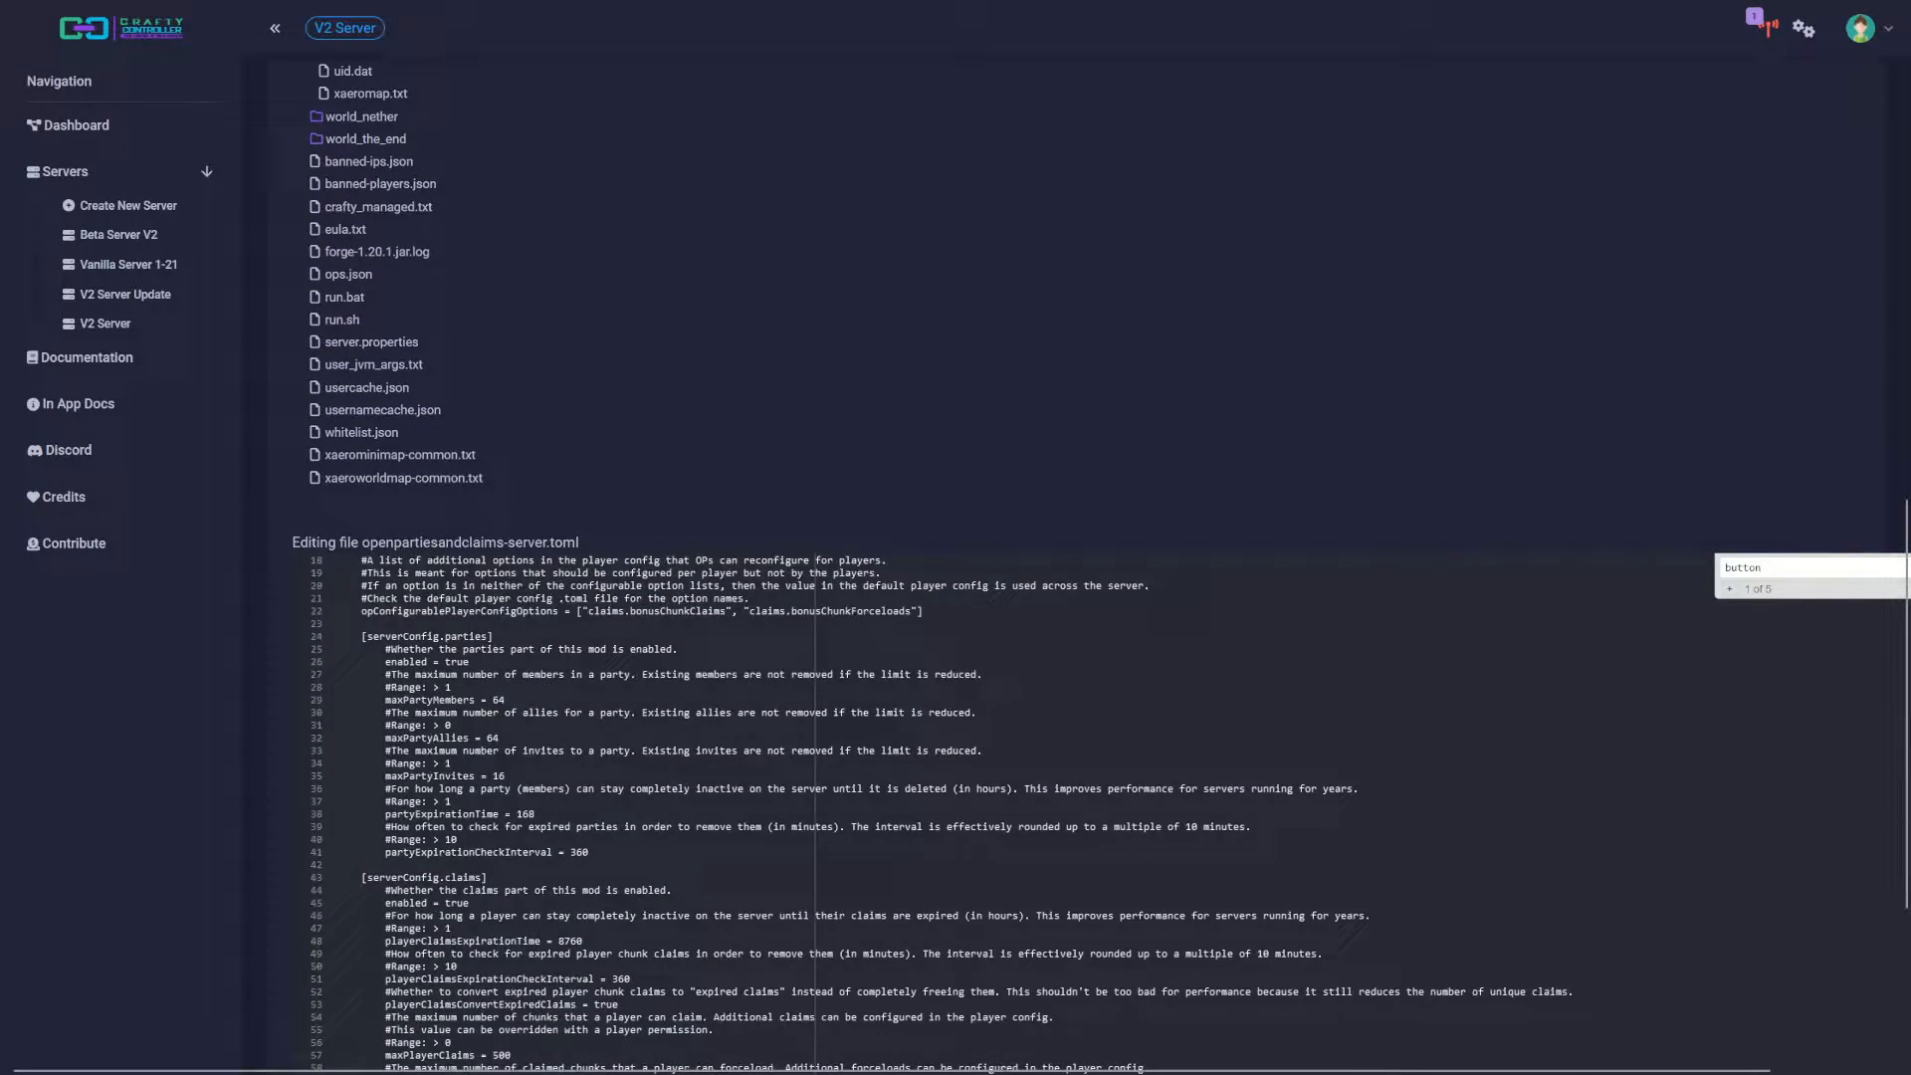
{"action": "scroll", "scroll_direction": "up", "scroll_amount": 3}
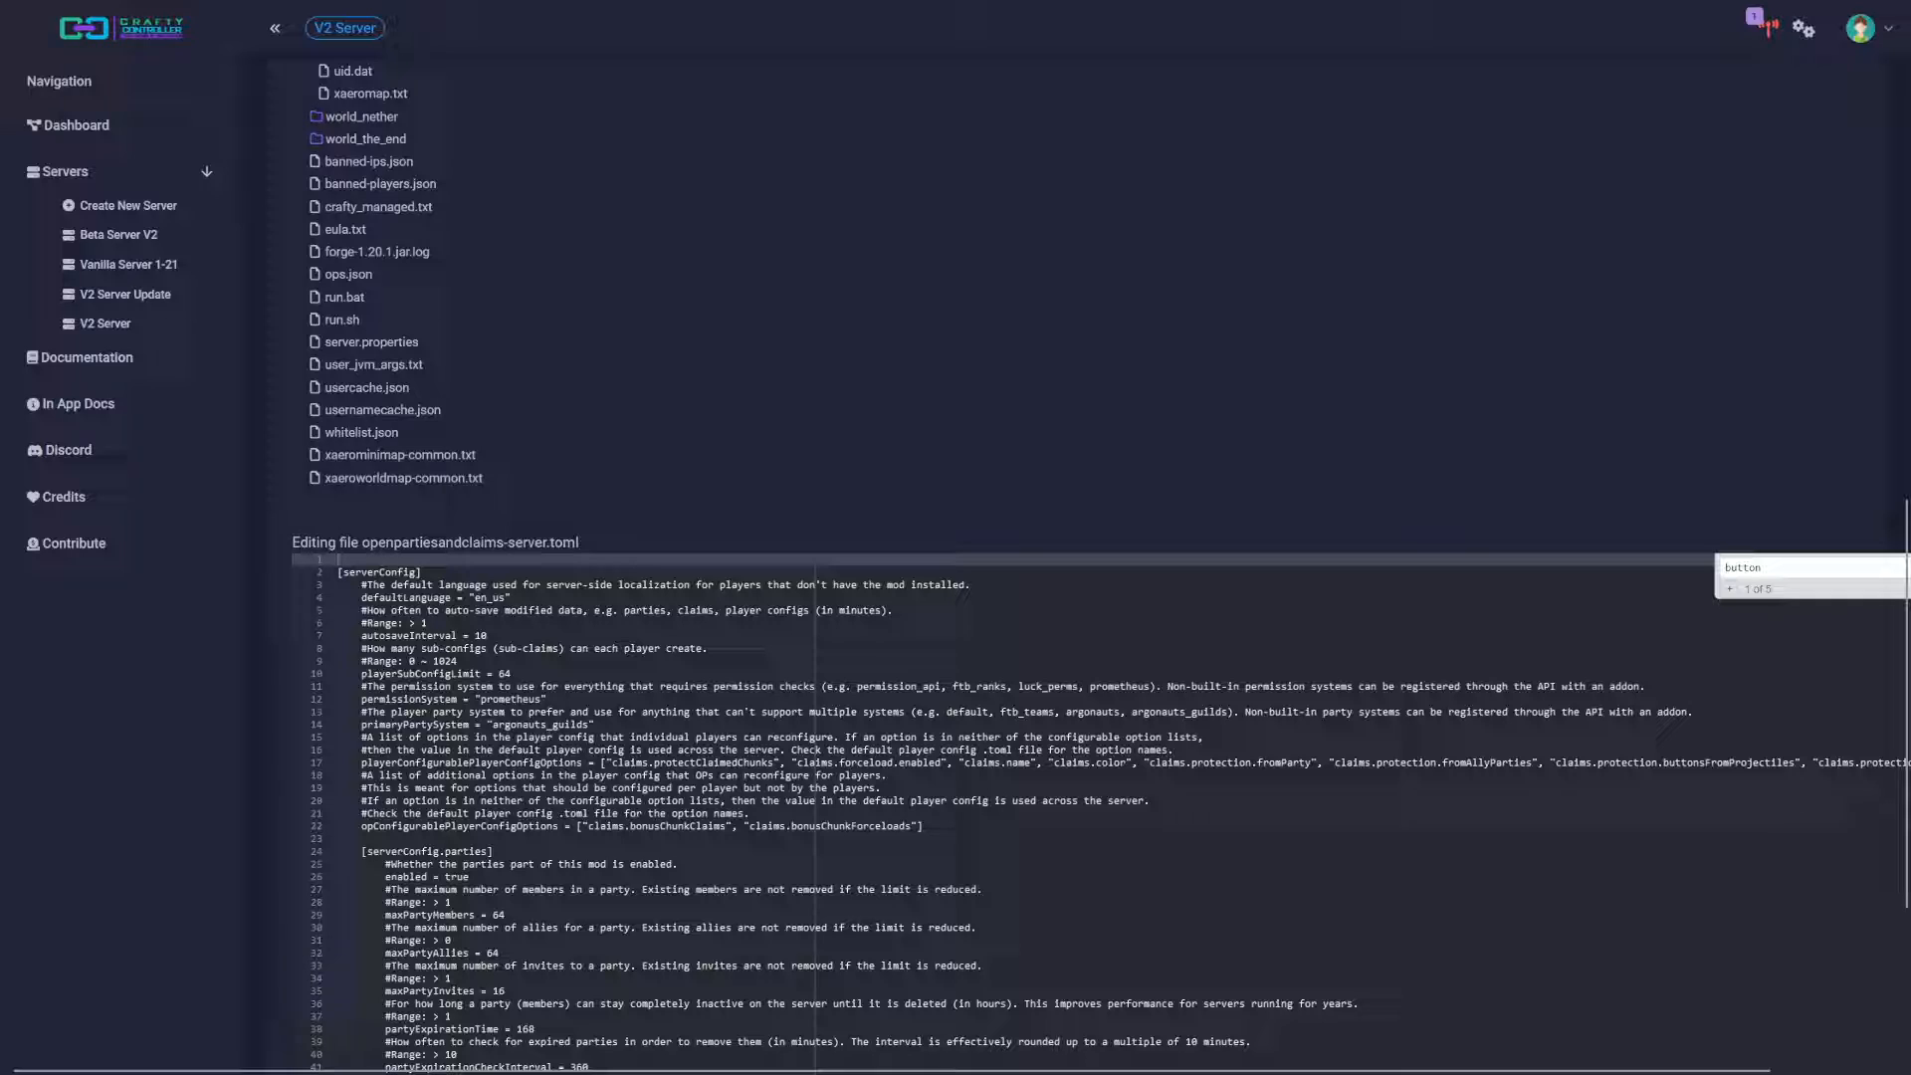
{"action": "scroll", "scroll_direction": "down", "scroll_amount": 3}
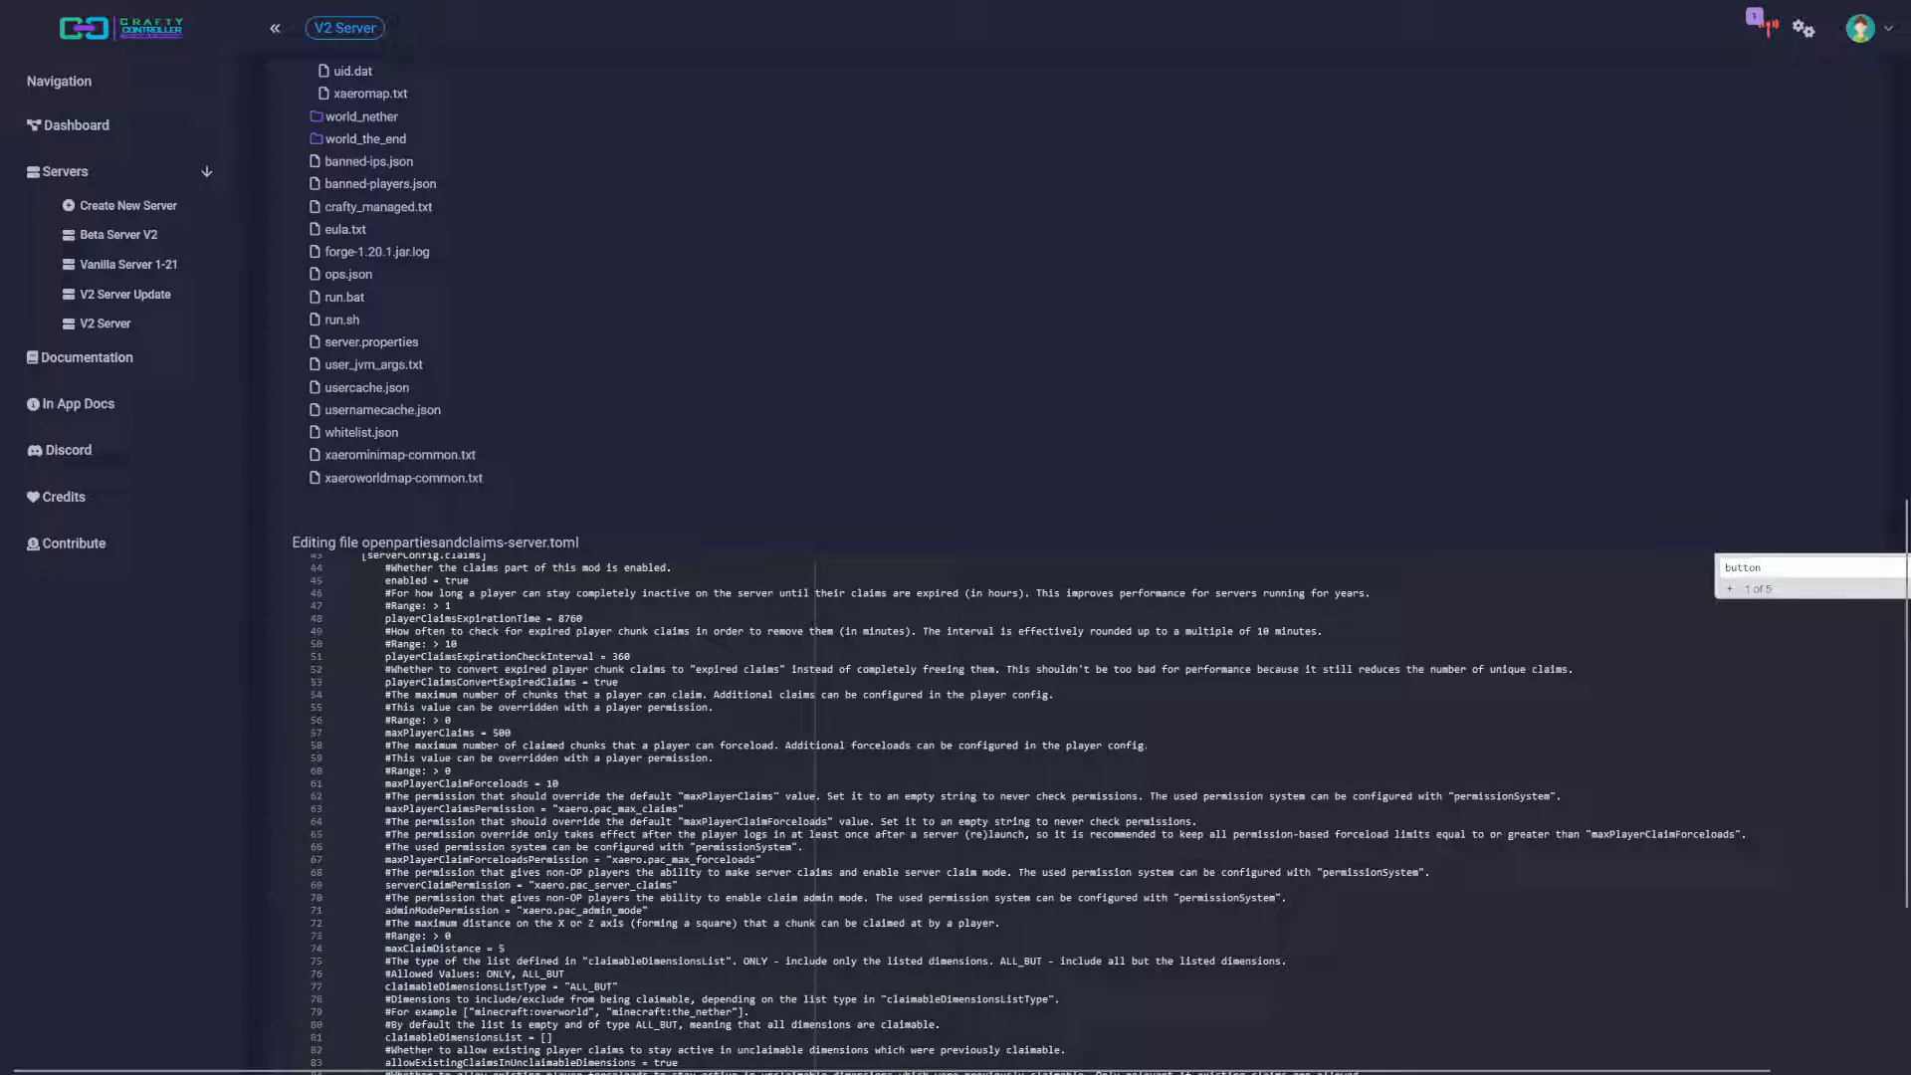
{"action": "scroll", "scroll_direction": "up", "scroll_amount": 3}
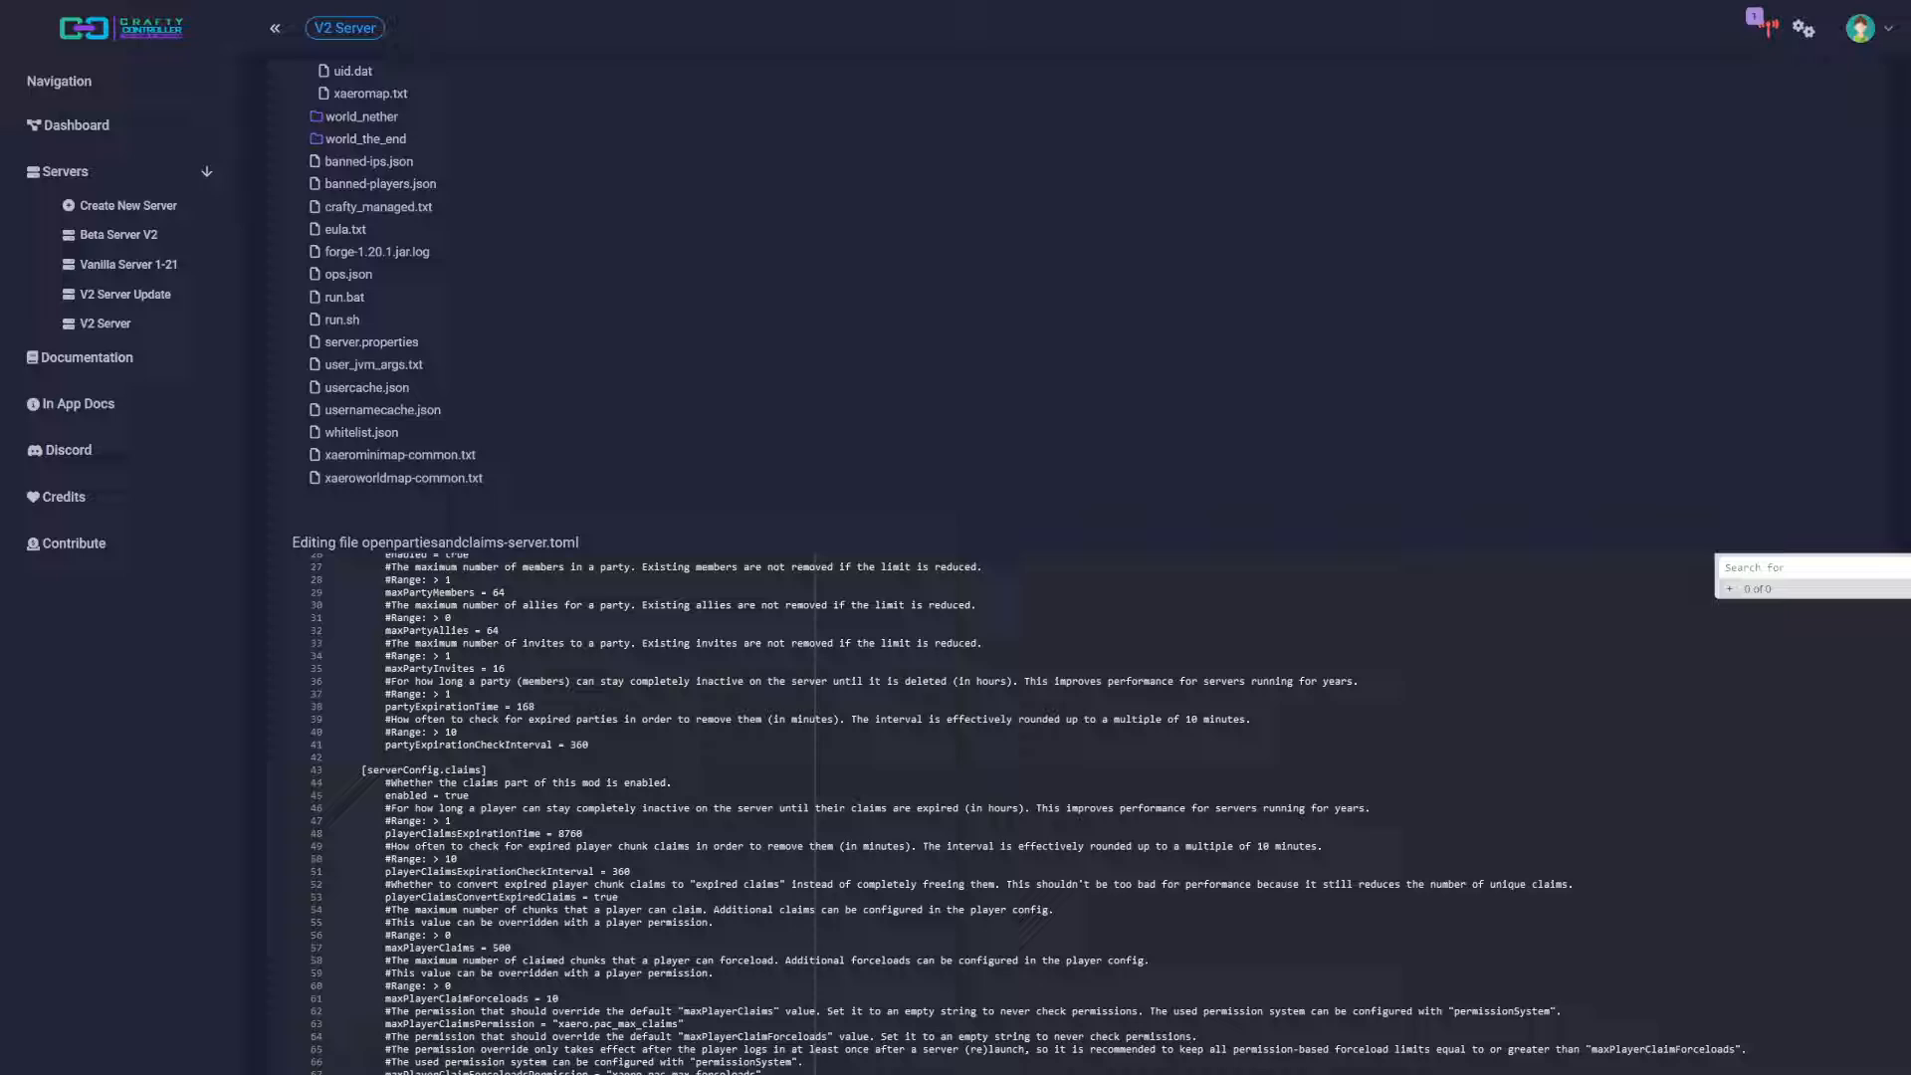
{"action": "type", "text": "dorr"}
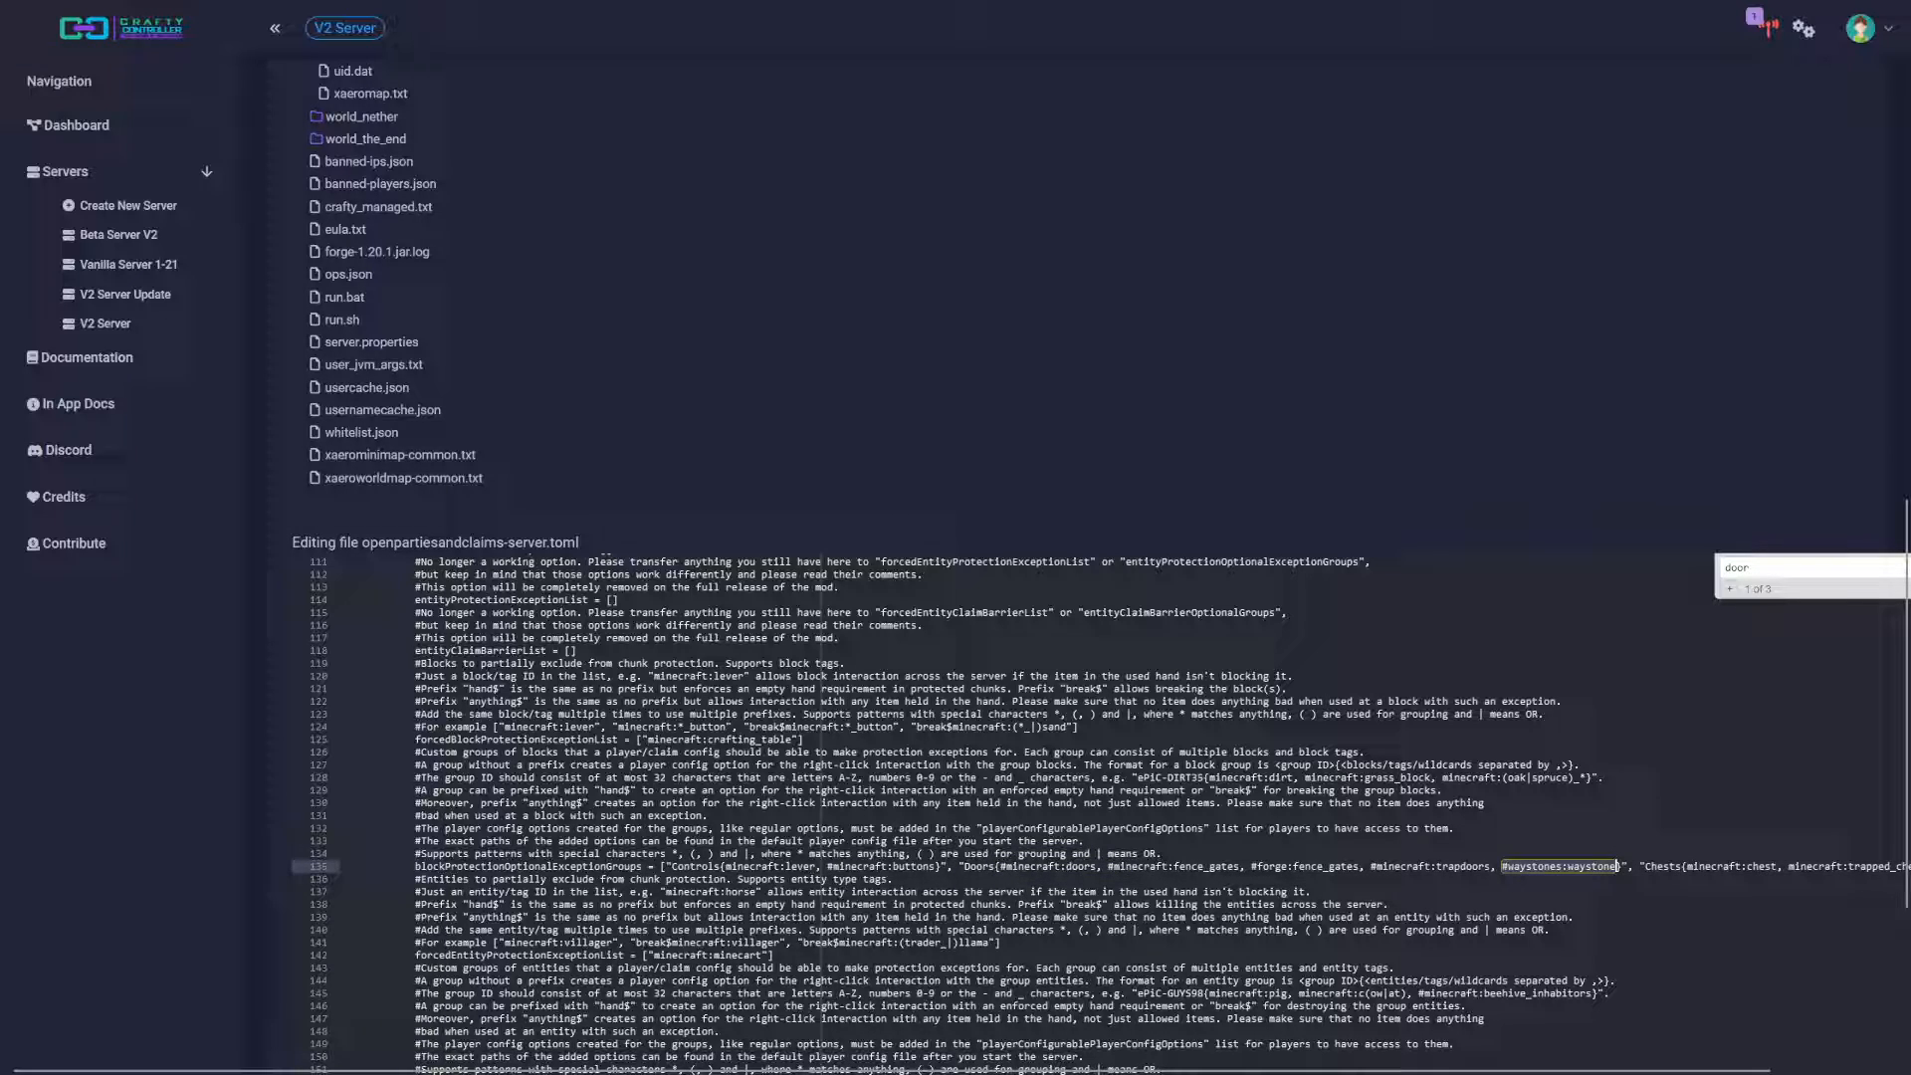
{"action": "scroll", "scroll_direction": "up", "scroll_amount": 3}
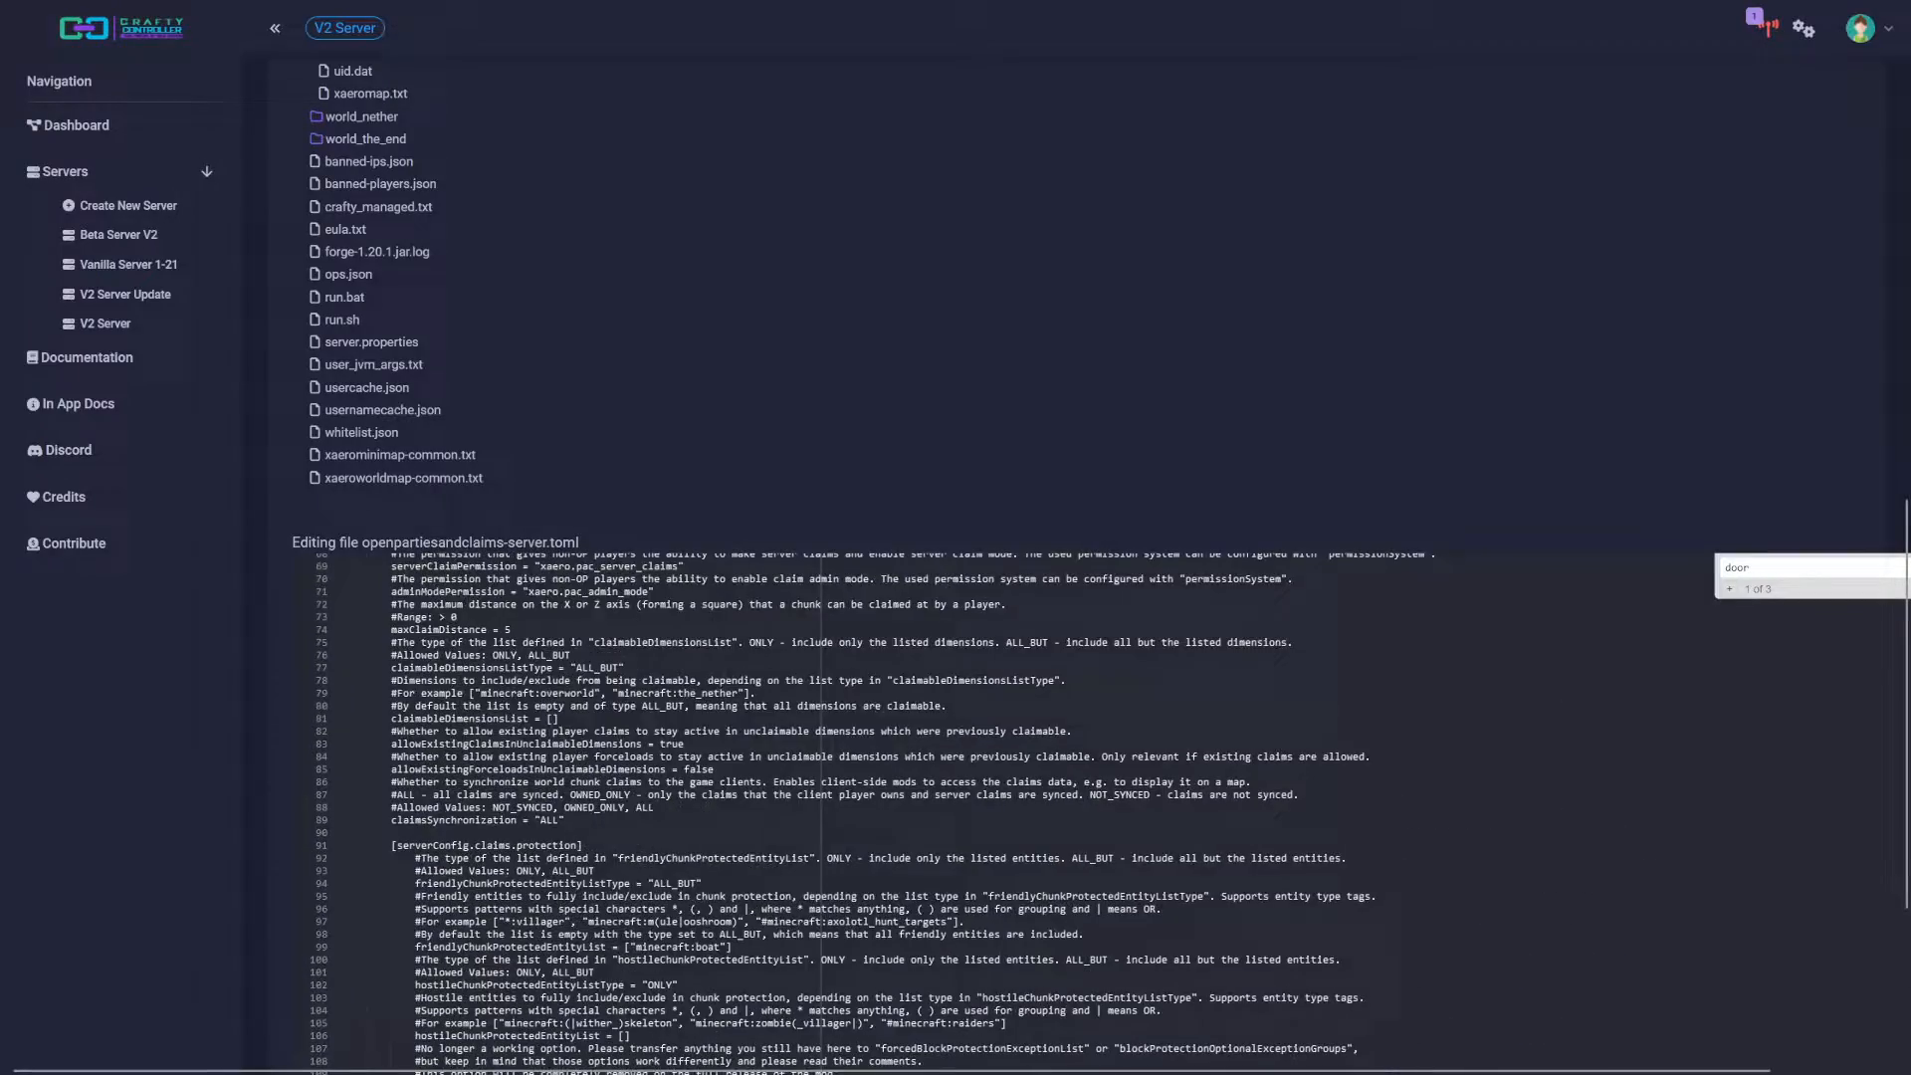
{"action": "scroll", "scroll_direction": "up", "scroll_amount": 3}
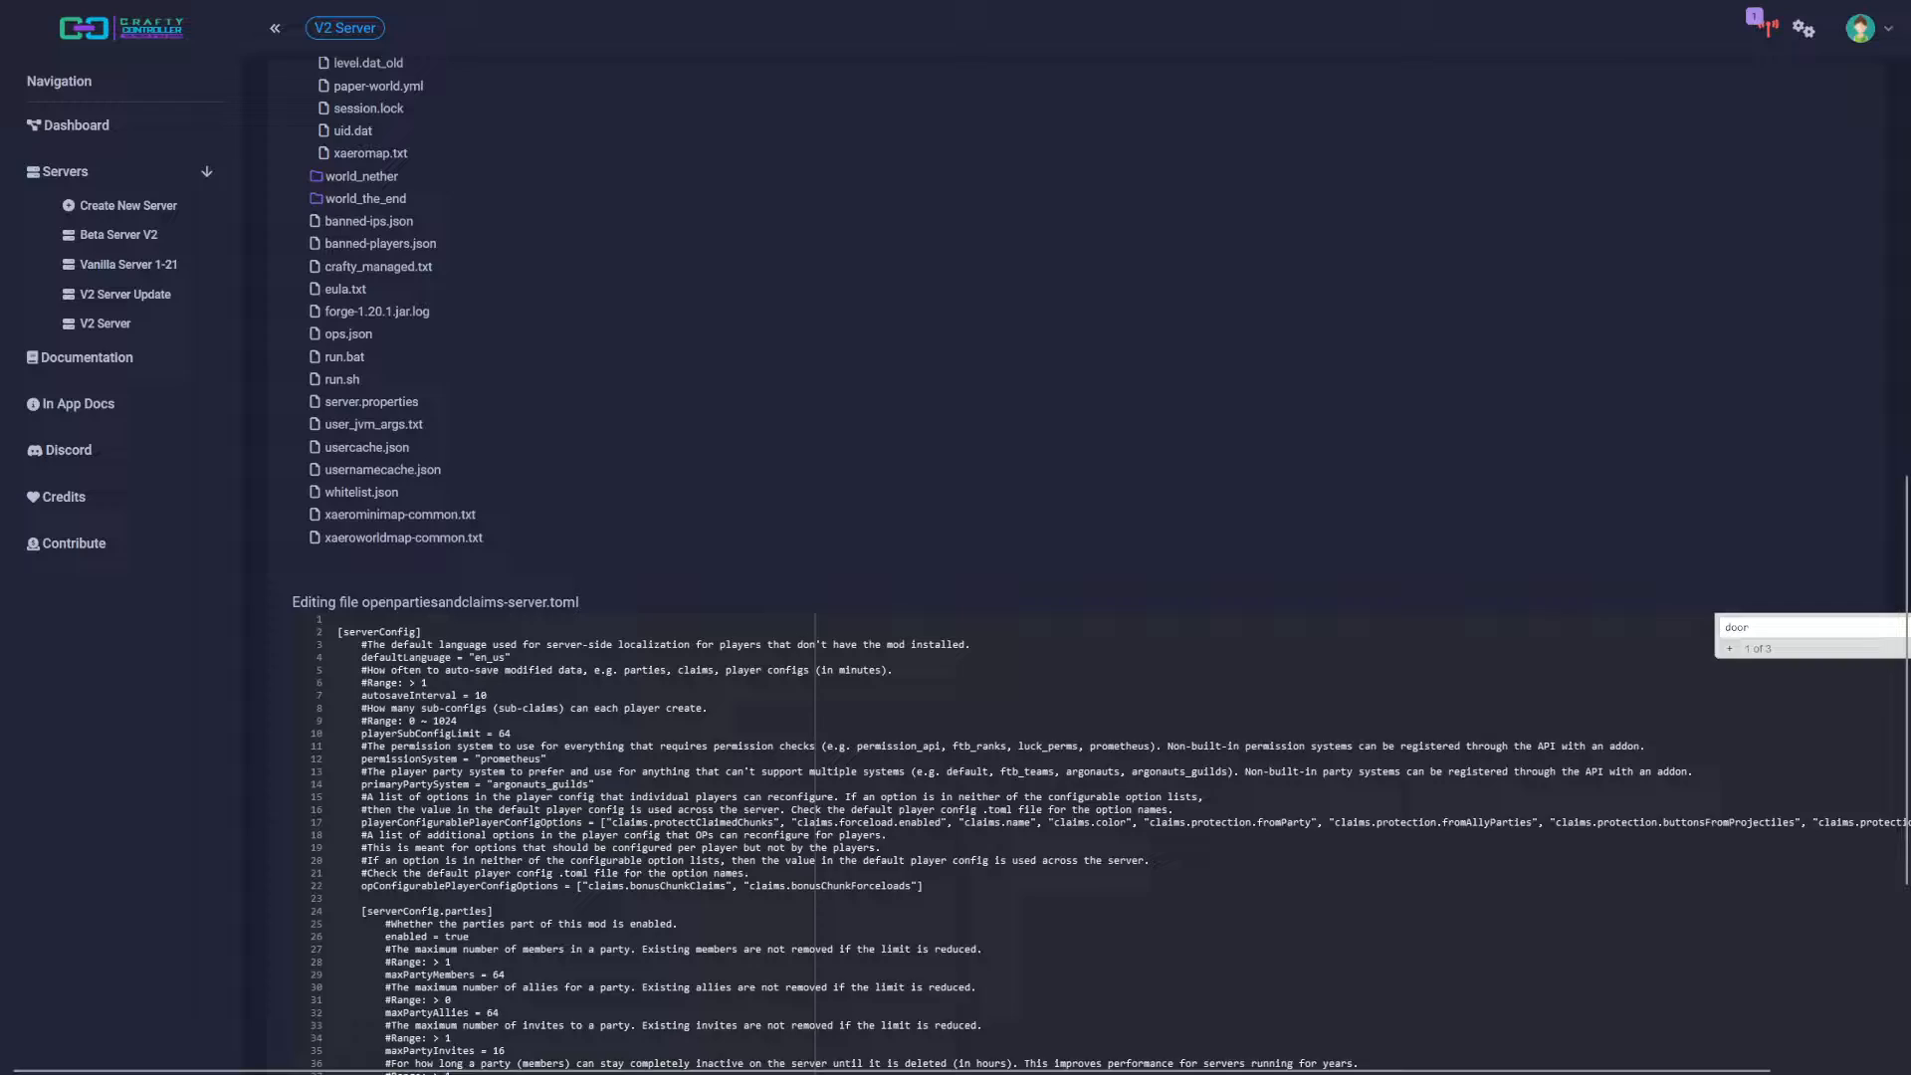
{"action": "scroll", "scroll_direction": "up", "scroll_amount": 3}
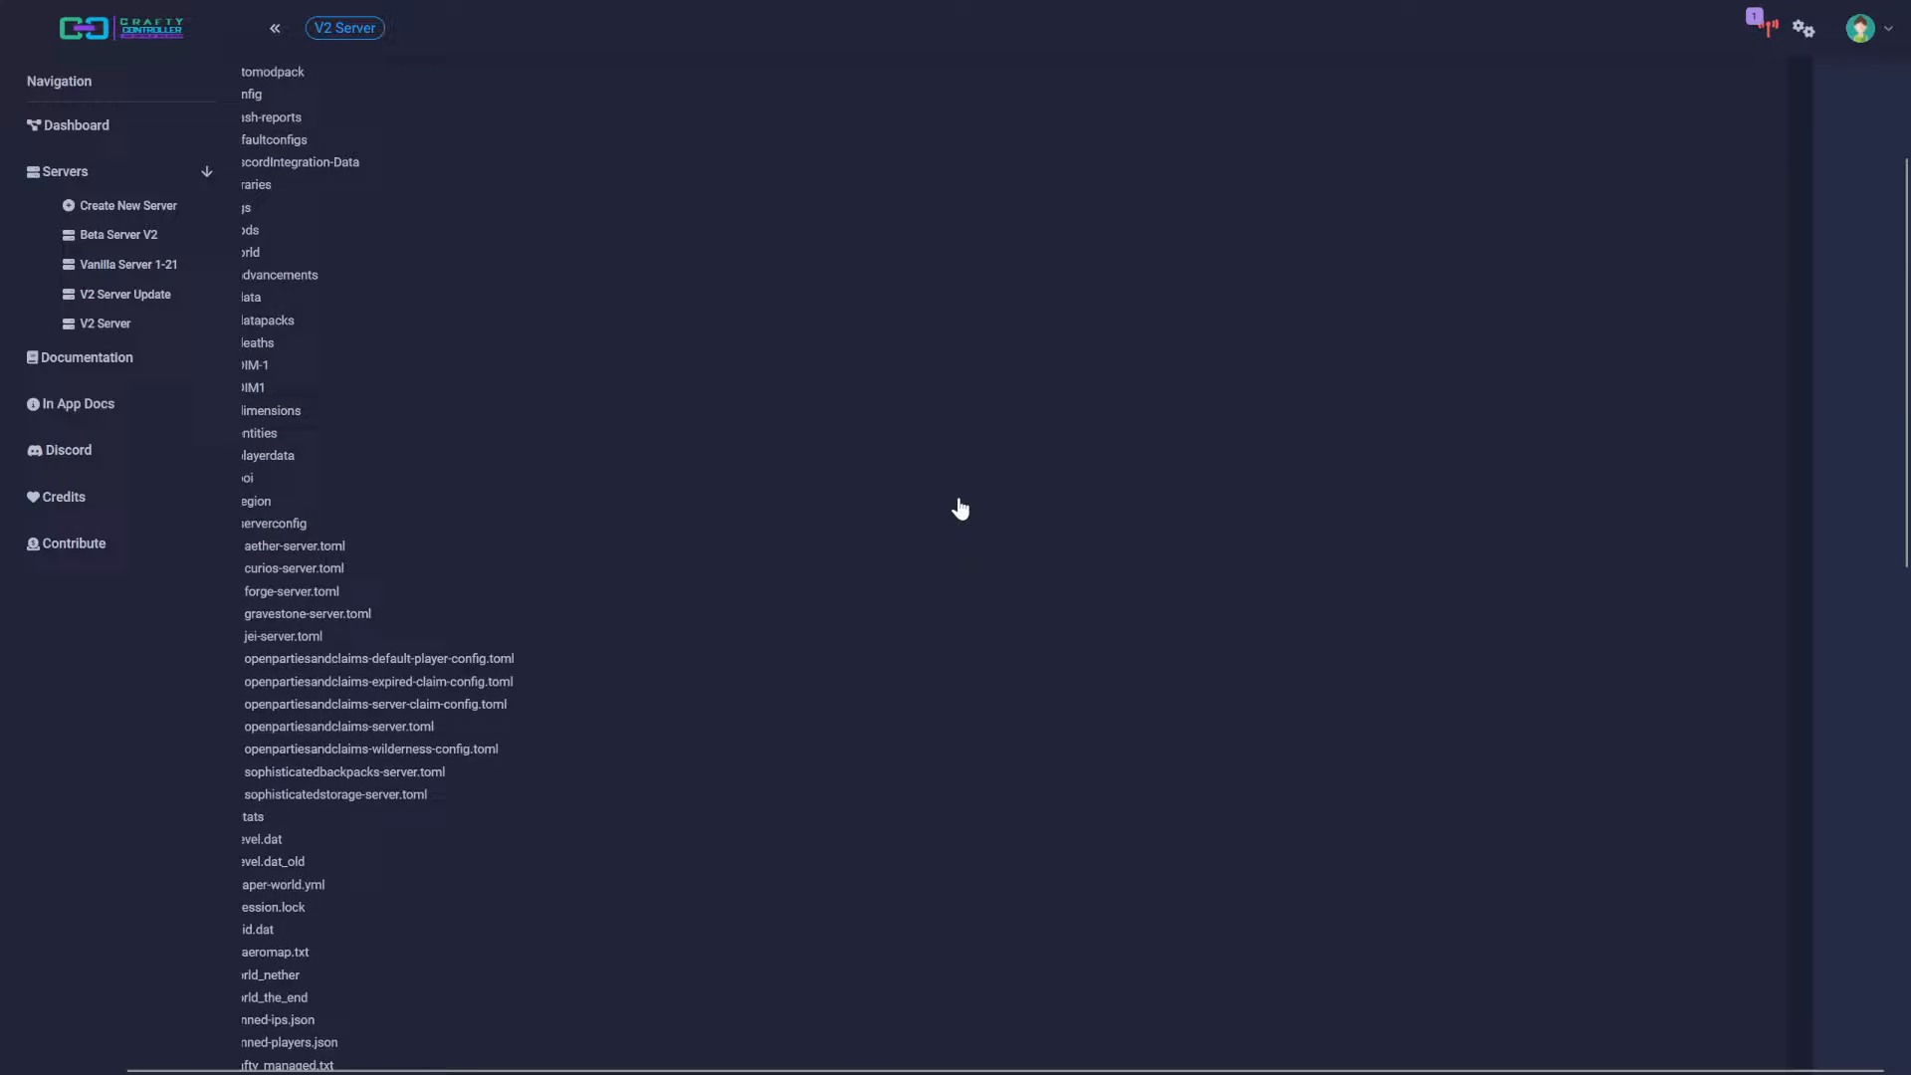
{"action": "scroll", "scroll_direction": "down", "scroll_amount": 3}
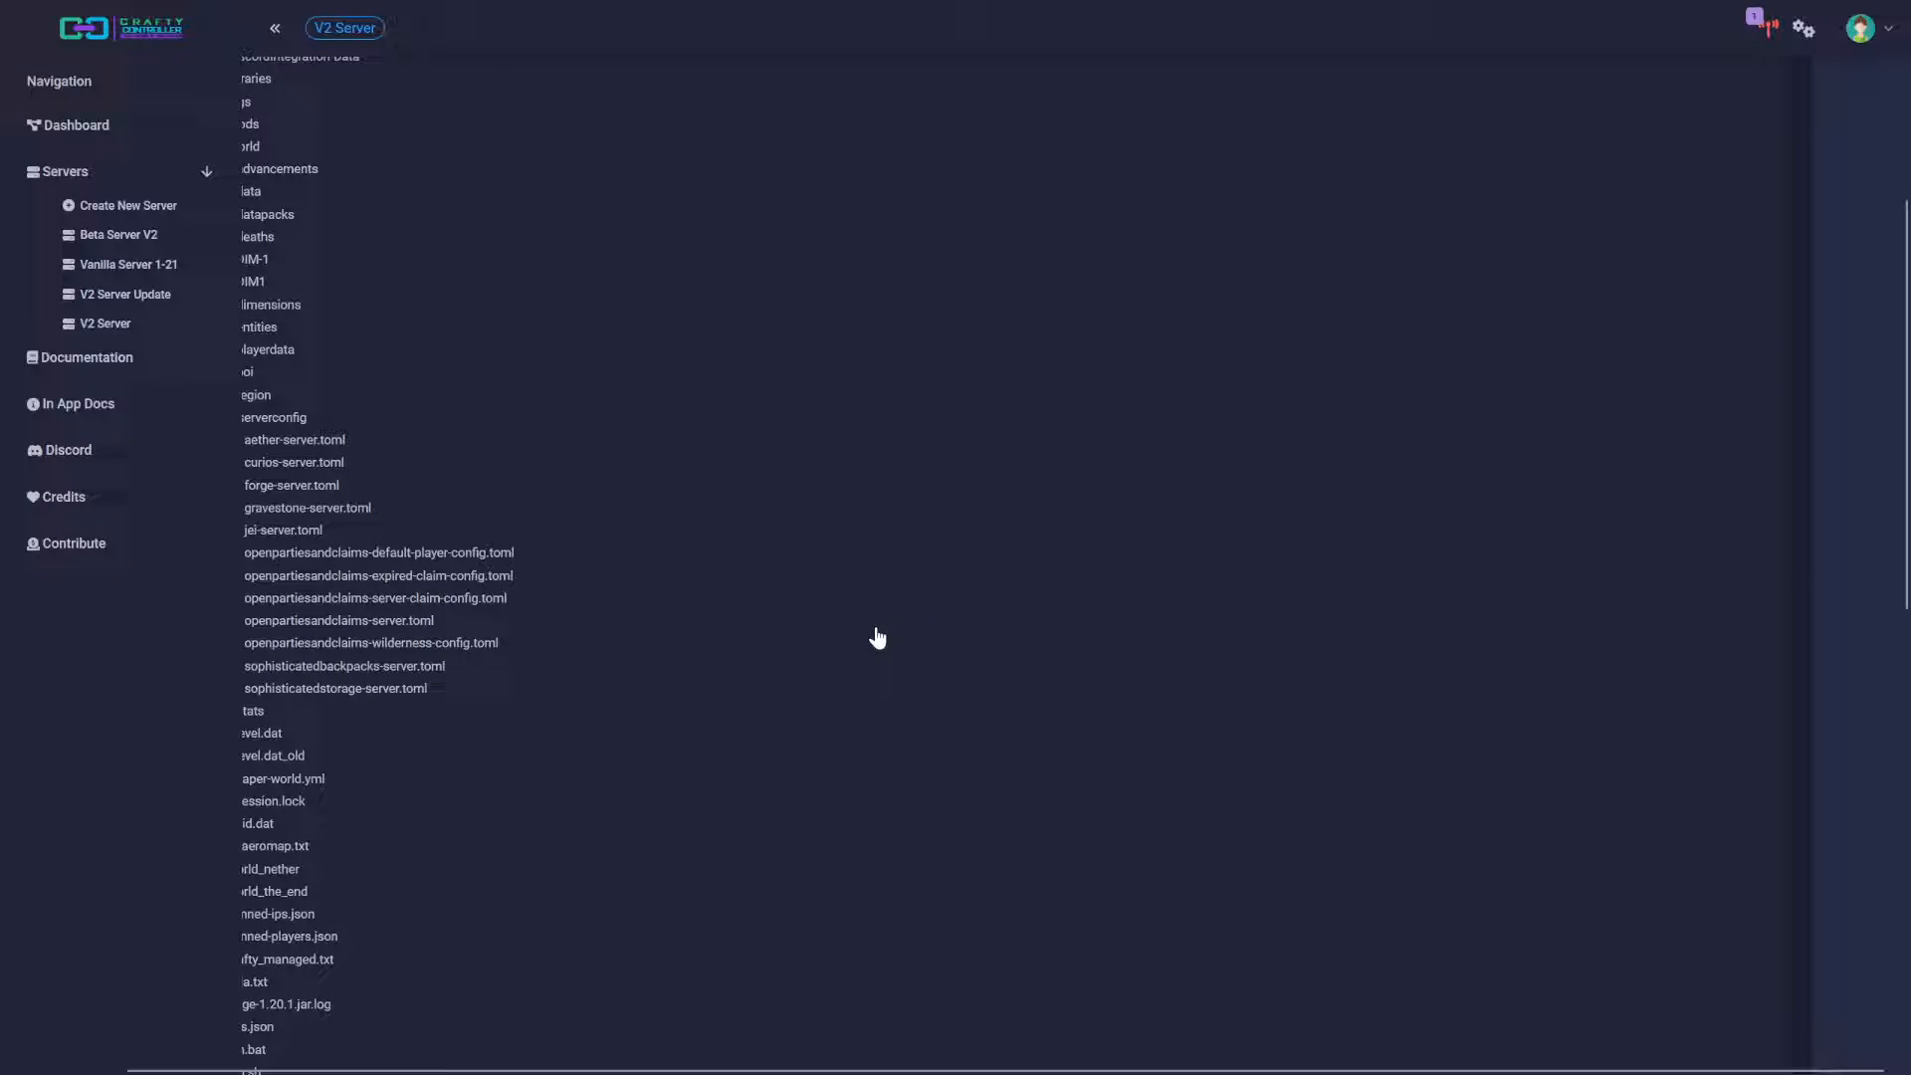
{"action": "mouse_move", "coordinate": [864, 633]}
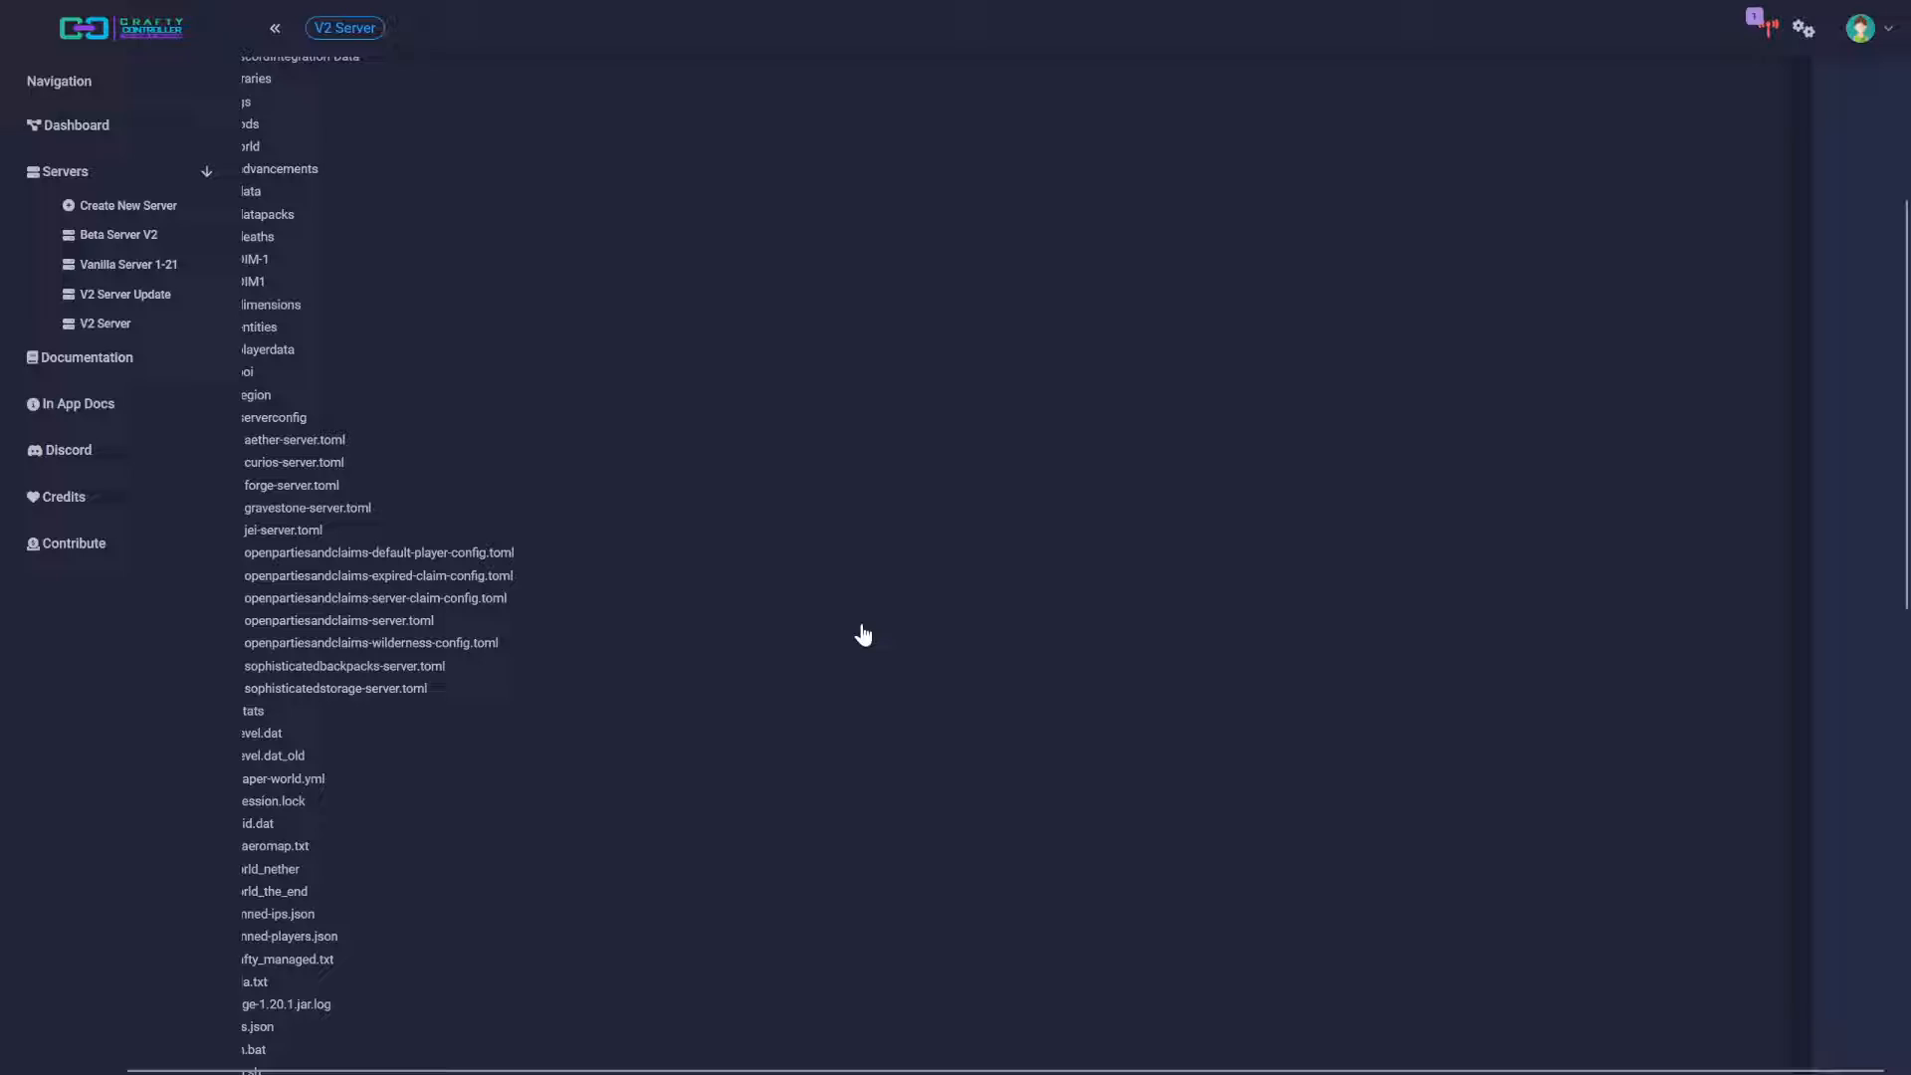